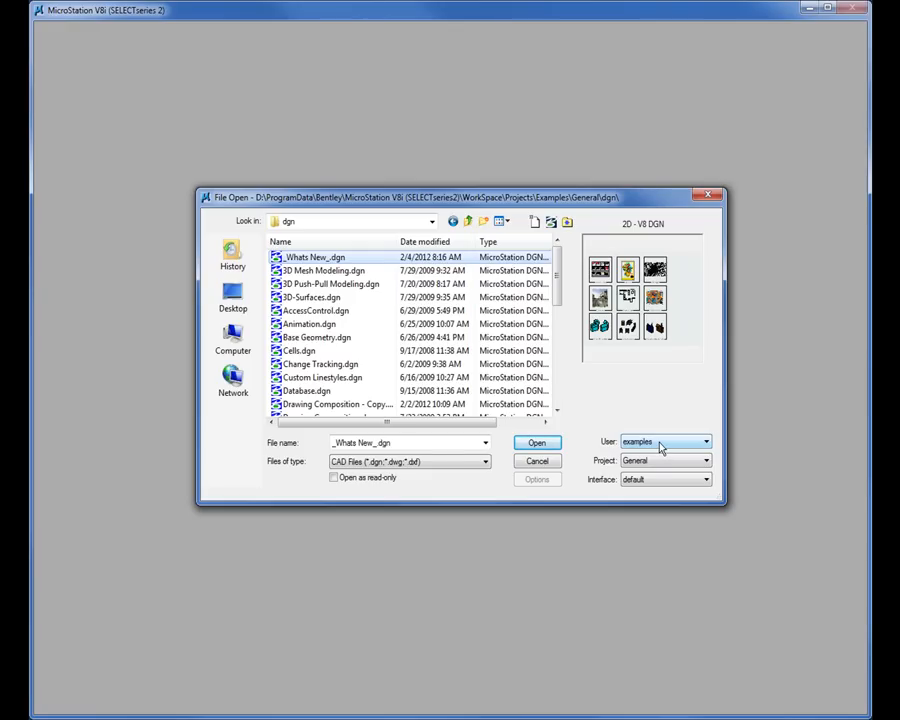
Set the File Open workspace user to untitled, keeping the project at No Project.
left_click(705, 441)
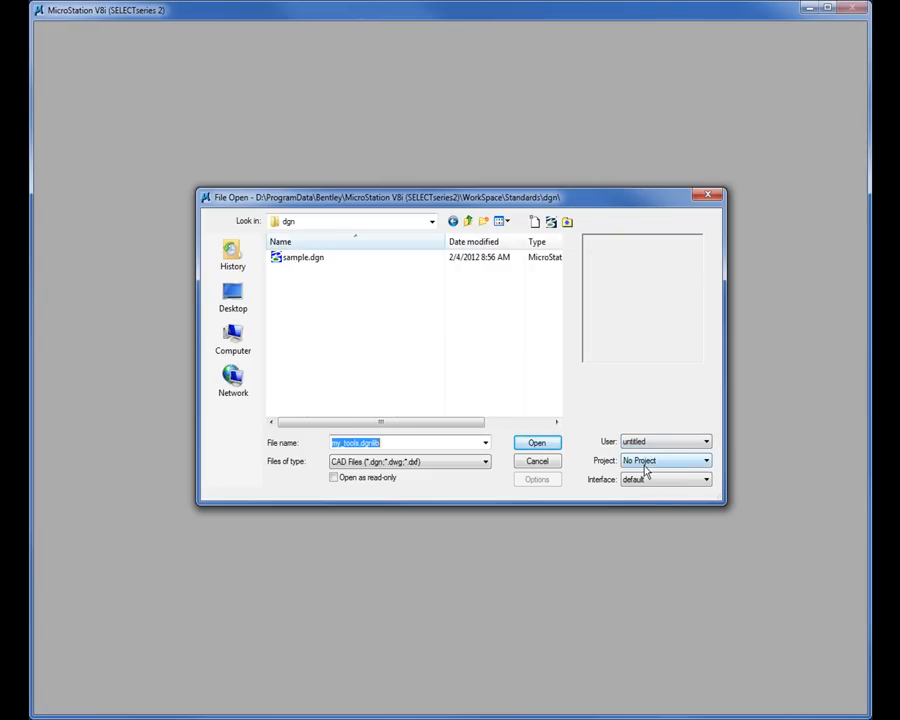
left_click(706, 460)
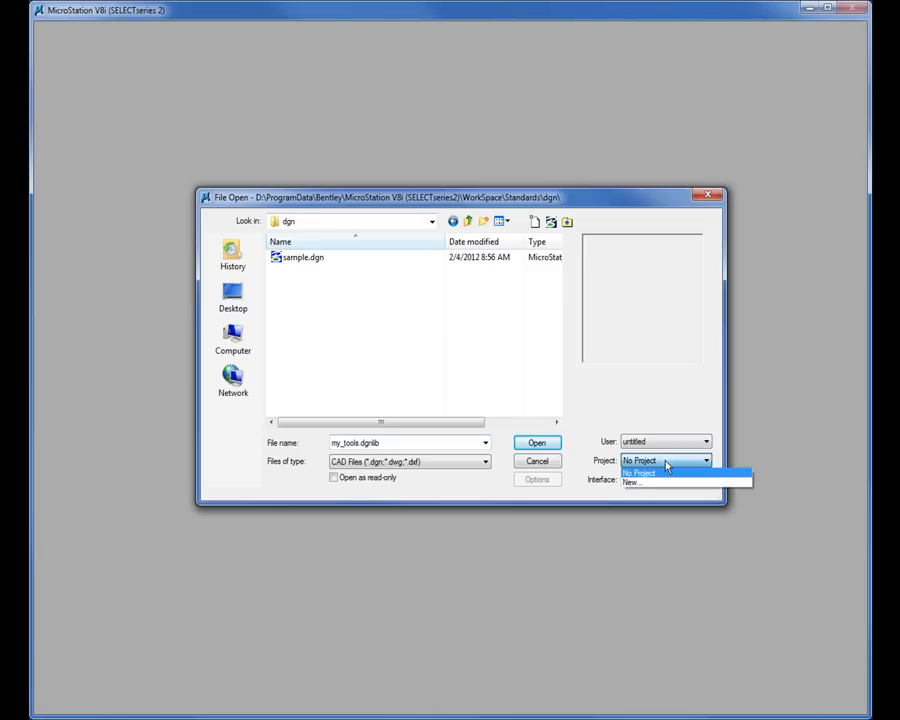
mouse_move(649, 473)
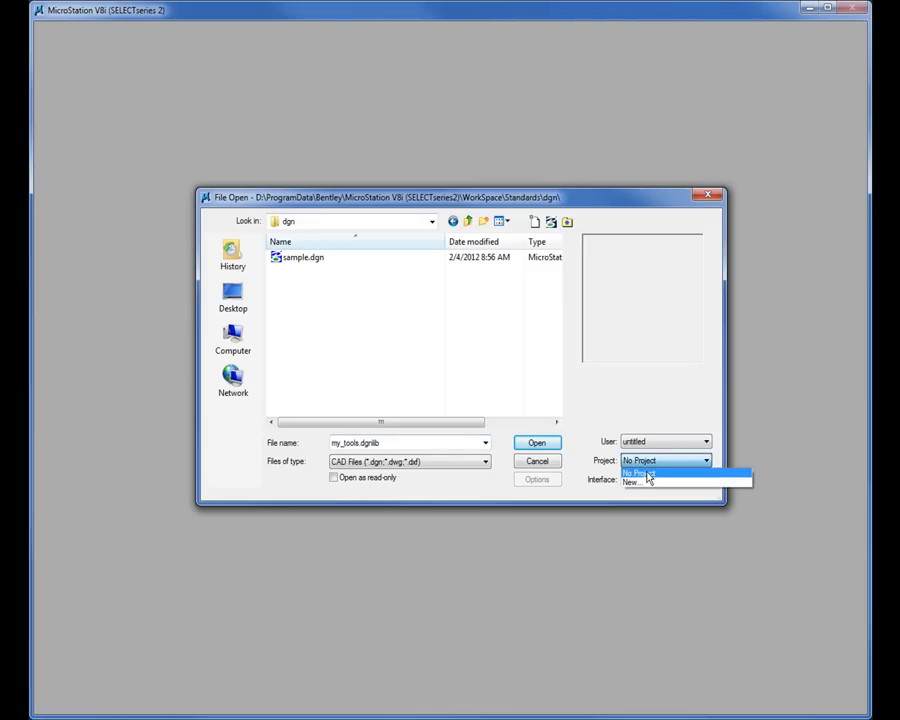
left_click(640, 473)
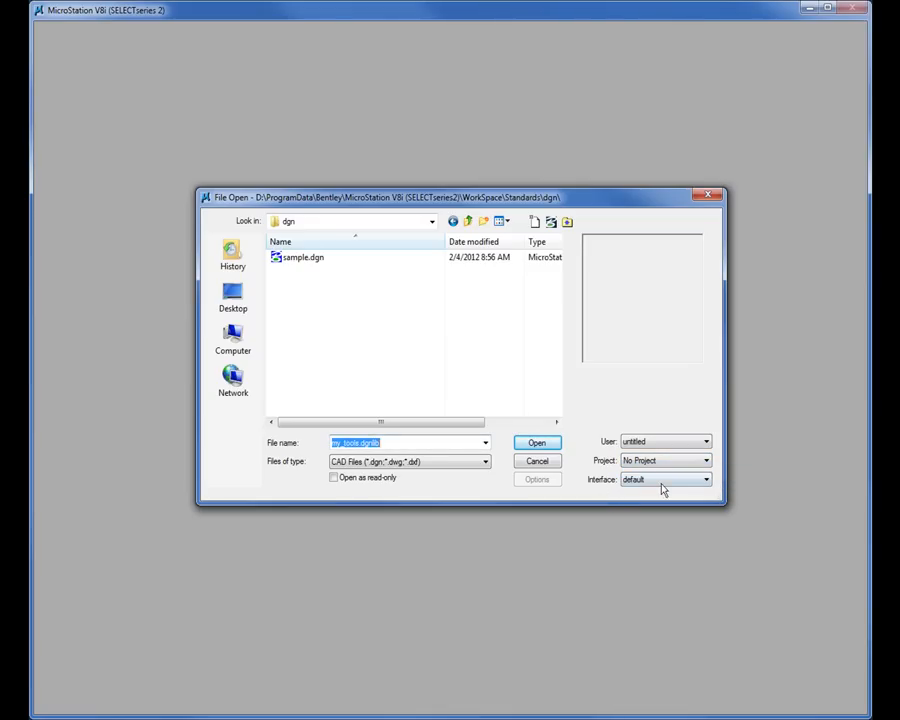
mouse_move(660, 480)
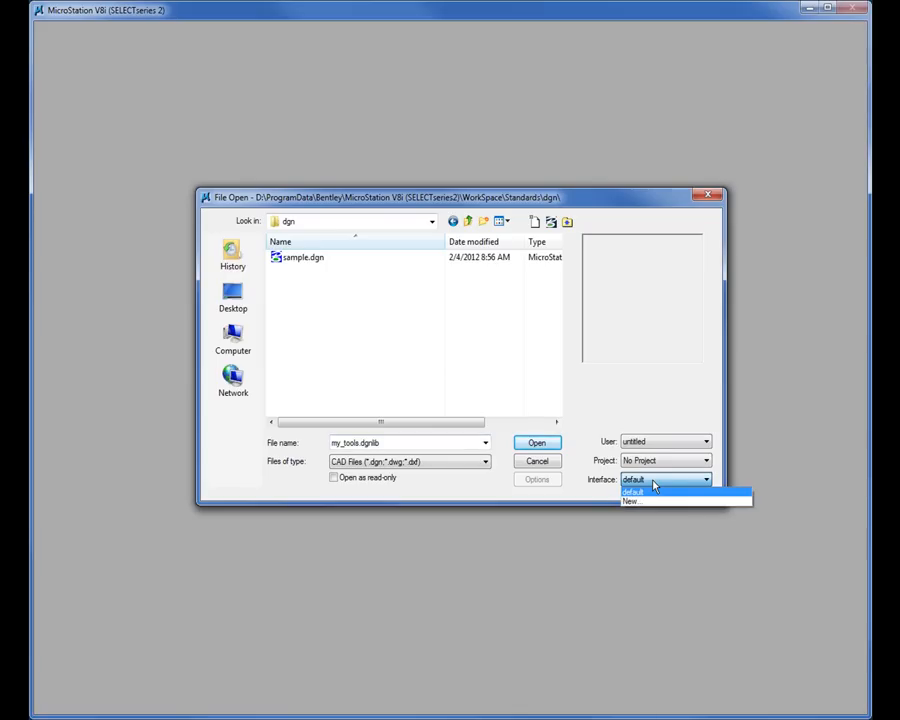
mouse_move(640, 501)
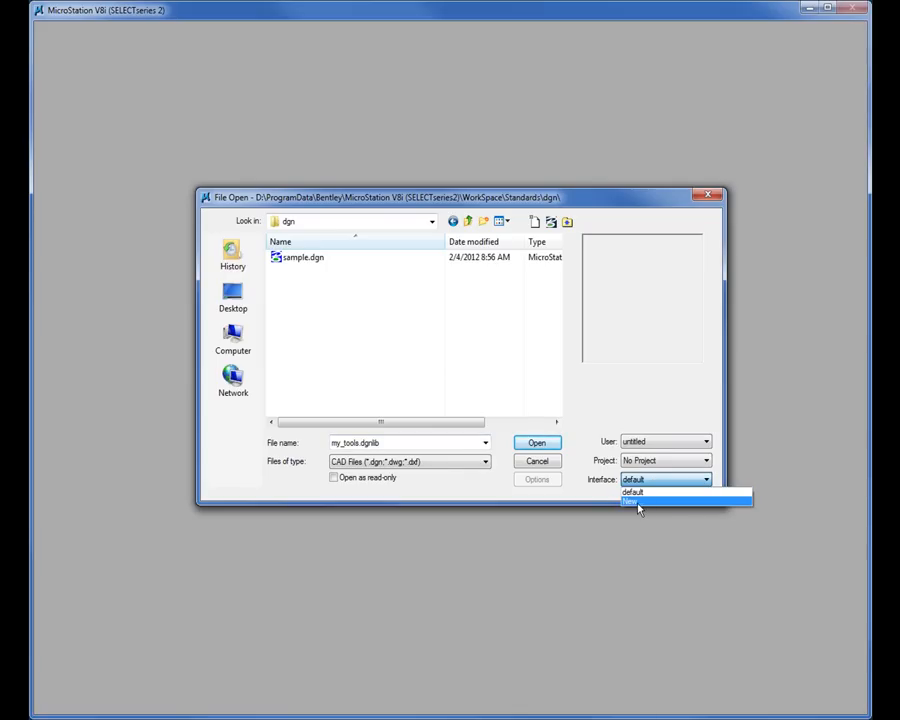
Create a new user interface named my_tools via Interface > New.
left_click(640, 502)
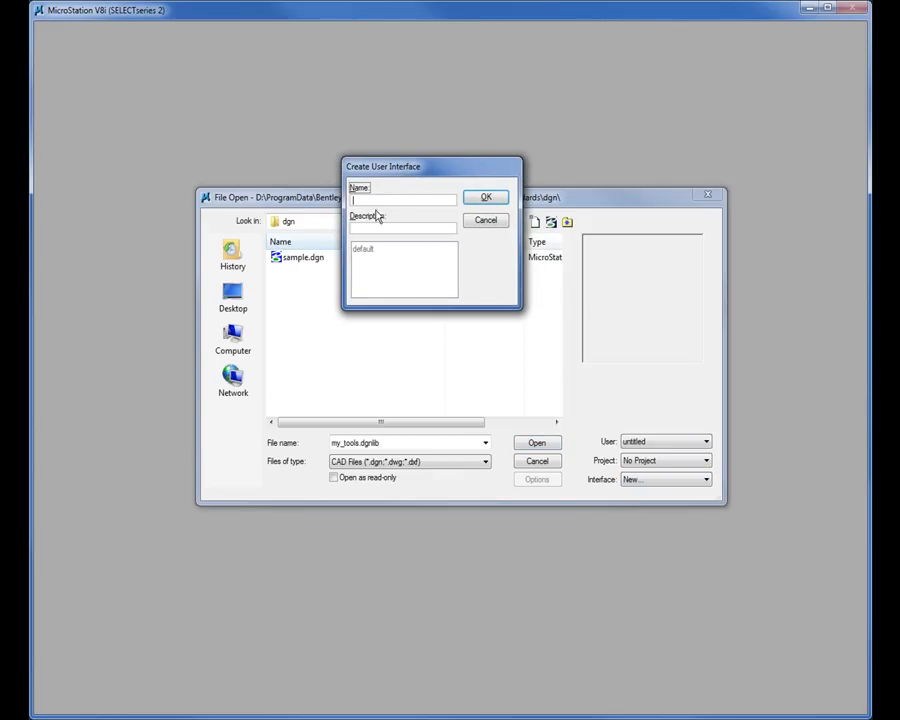
mouse_move(533, 255)
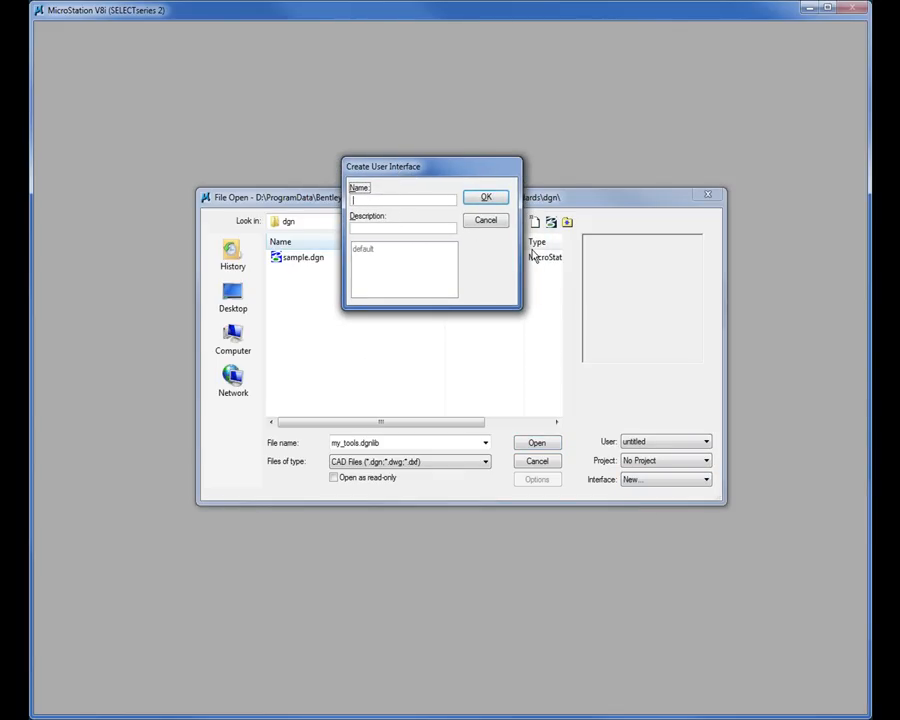
type("my_t")
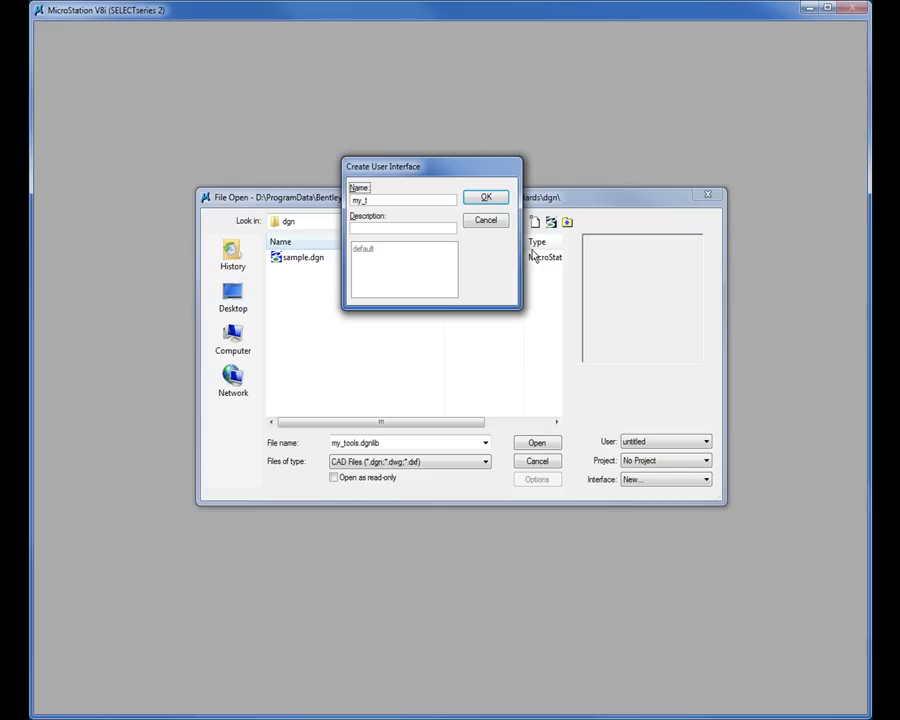
type("ools")
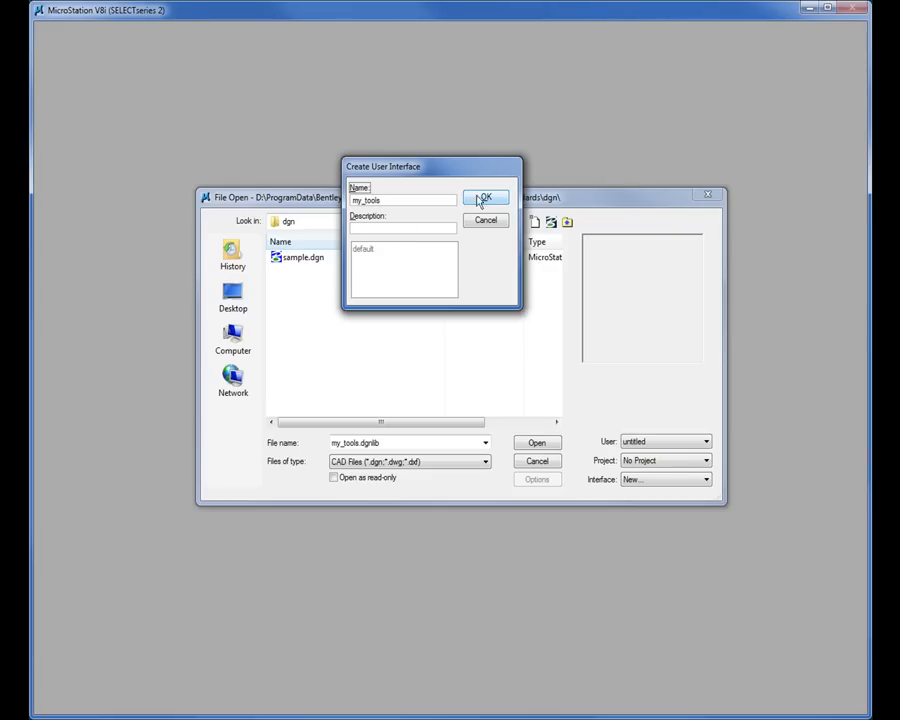
left_click(485, 196)
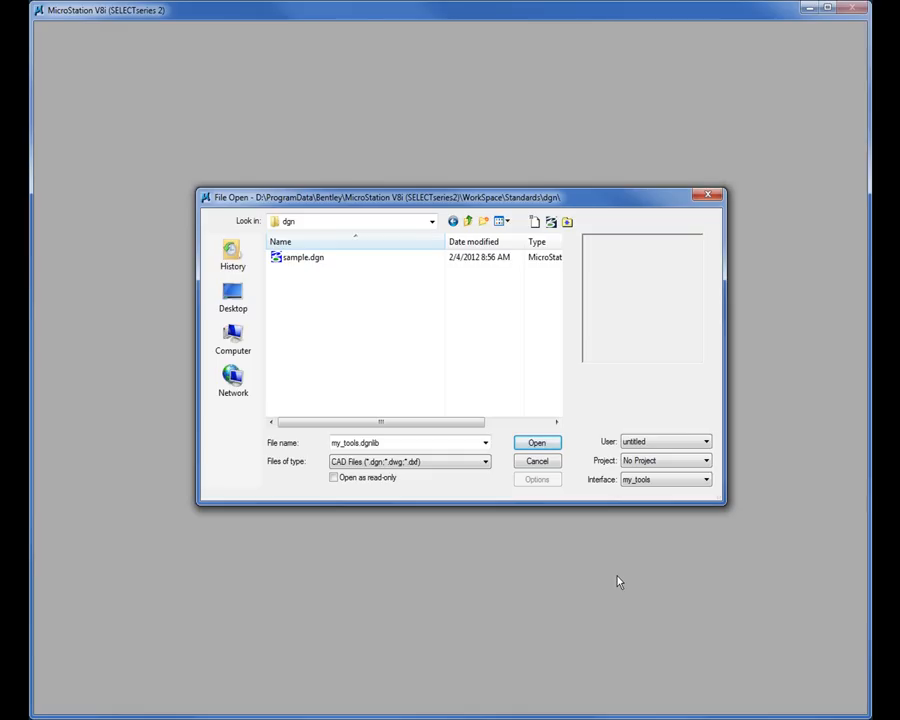
mouse_move(650, 480)
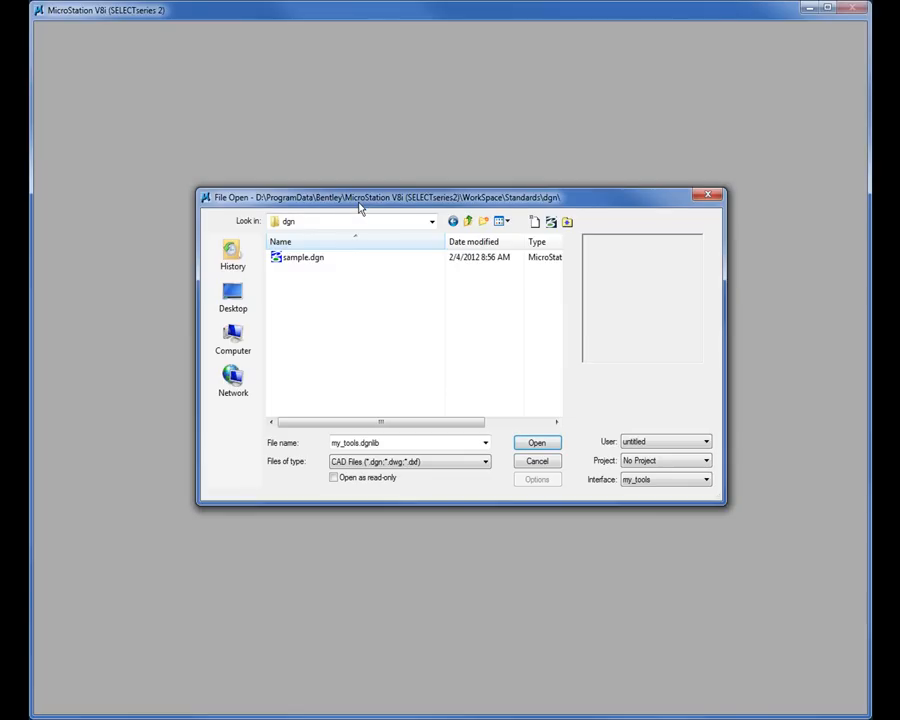
mouse_move(247, 223)
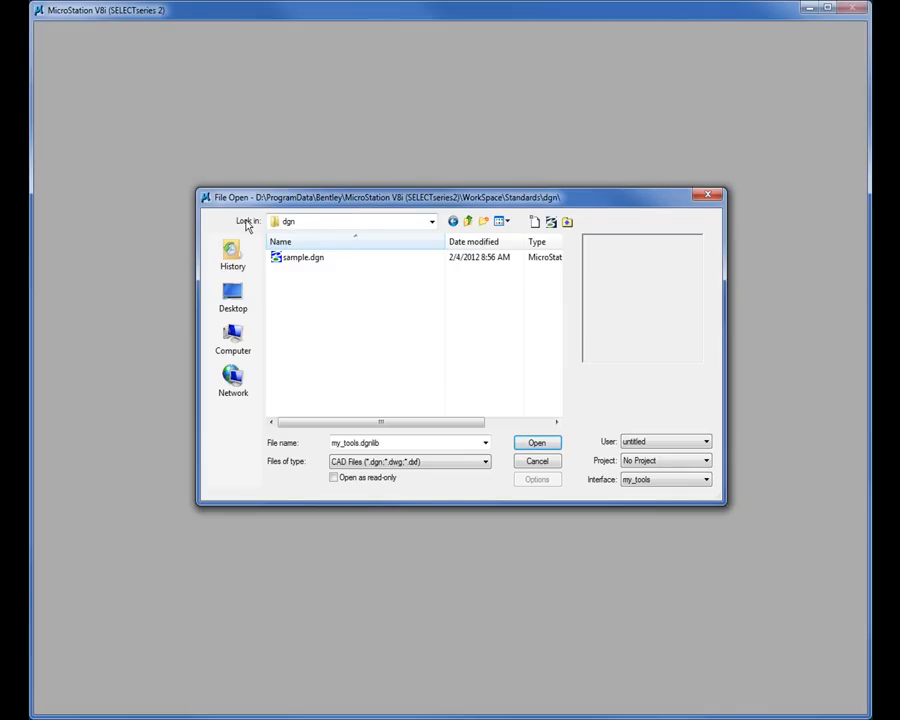
Navigate from WorkSpace through Interfaces and MicroStation into the my_tools folder.
left_click(430, 221)
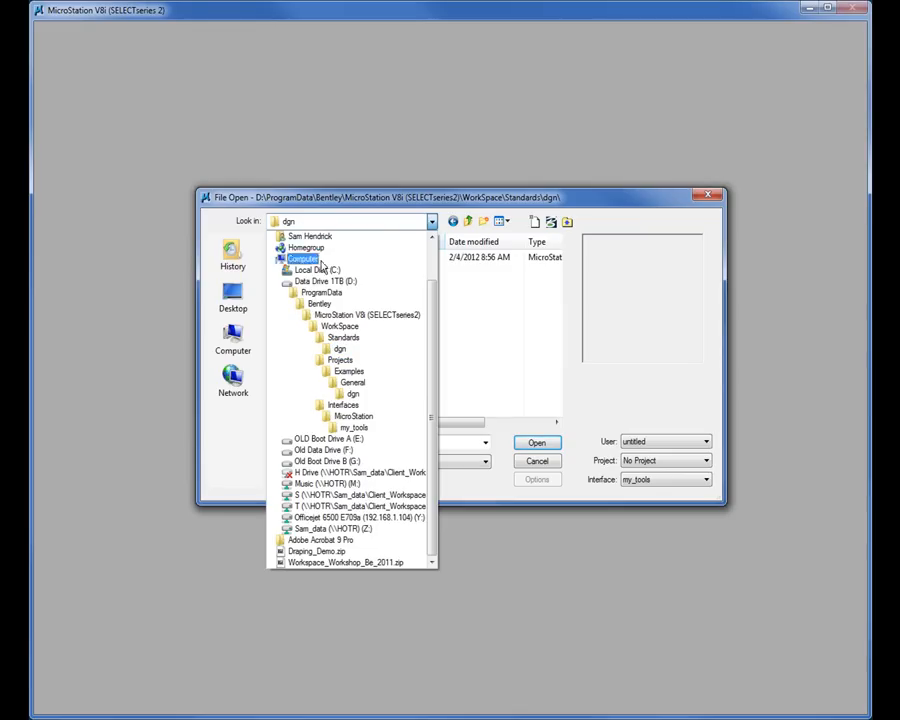
left_click(339, 327)
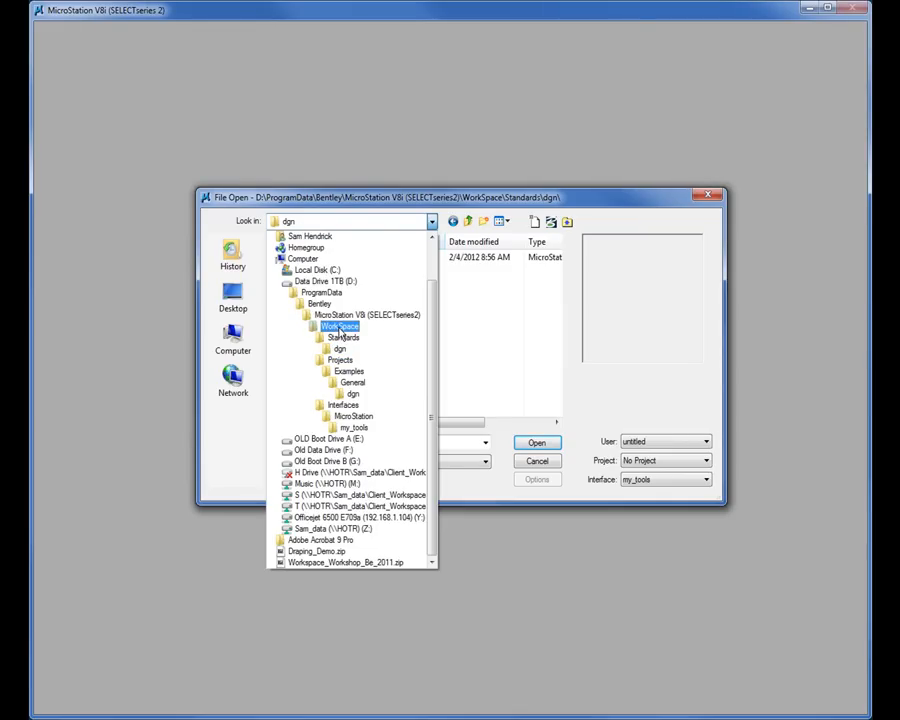
left_click(338, 327)
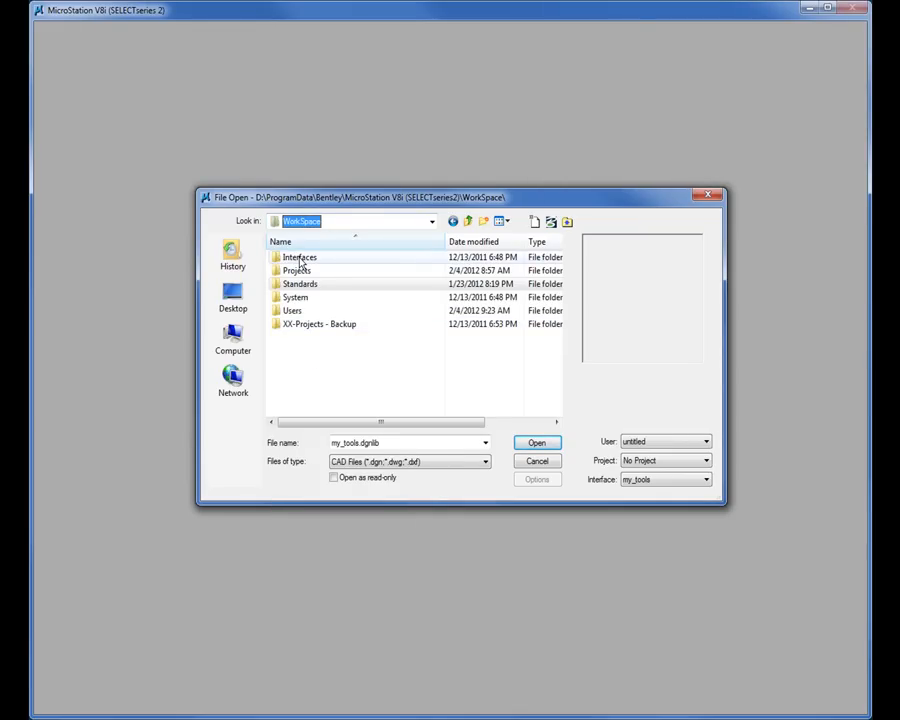
double_click(300, 257)
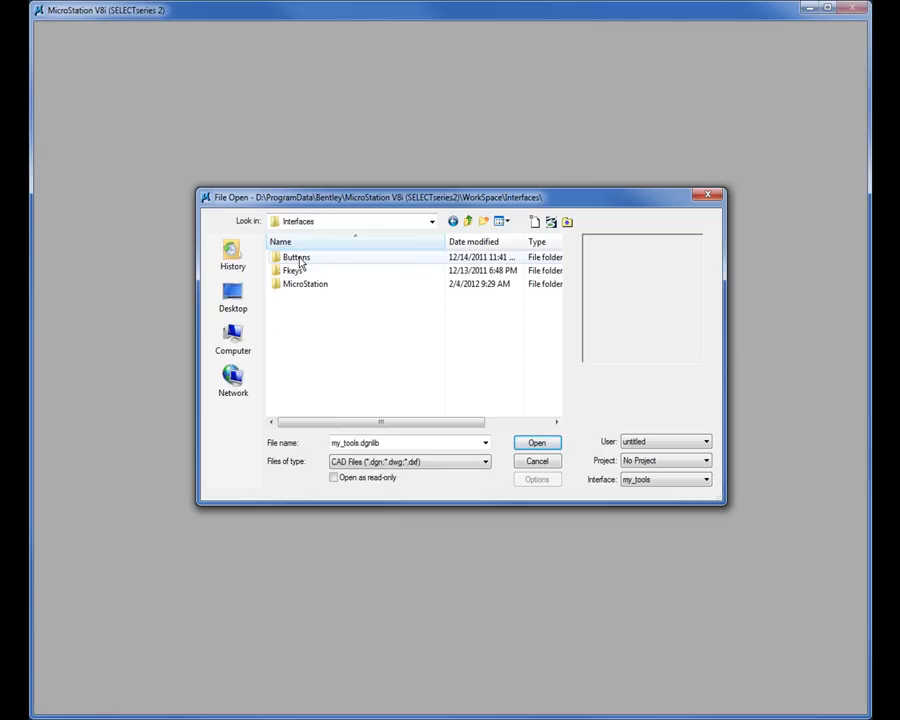
mouse_move(305, 283)
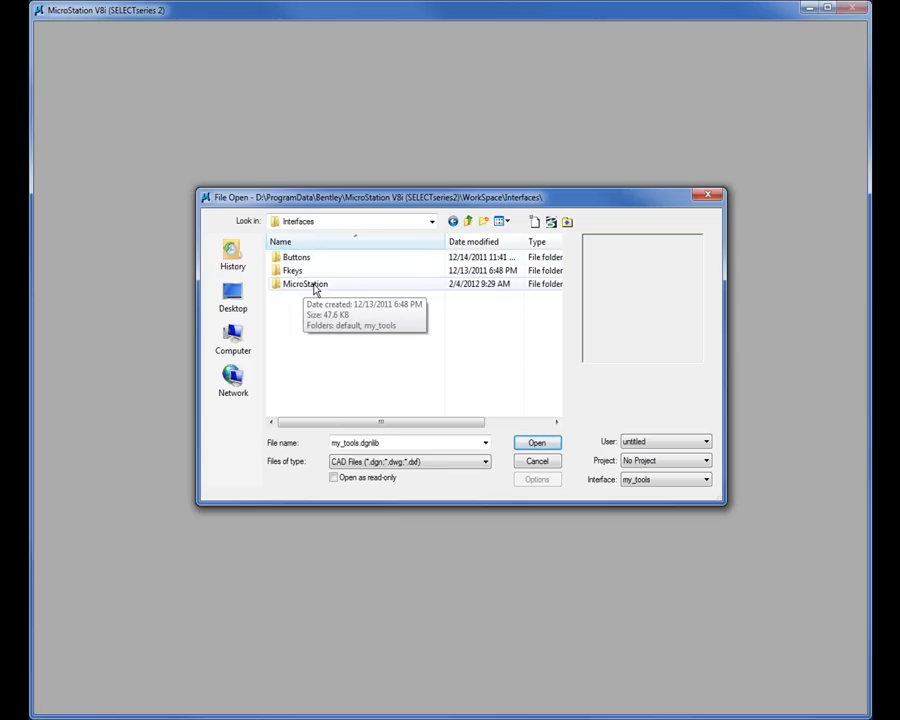
double_click(305, 283)
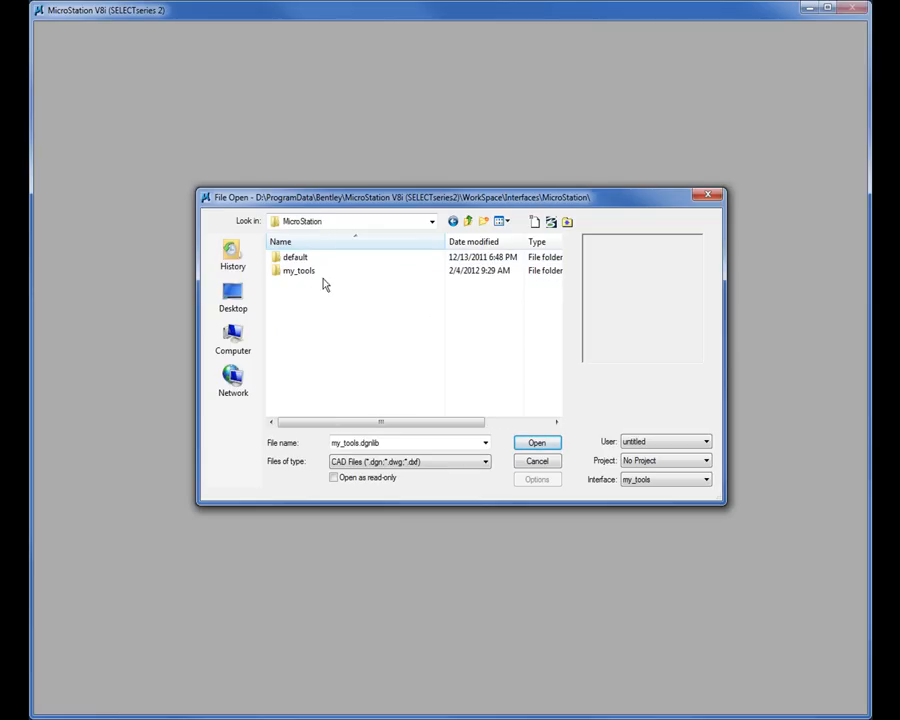
left_click(295, 257)
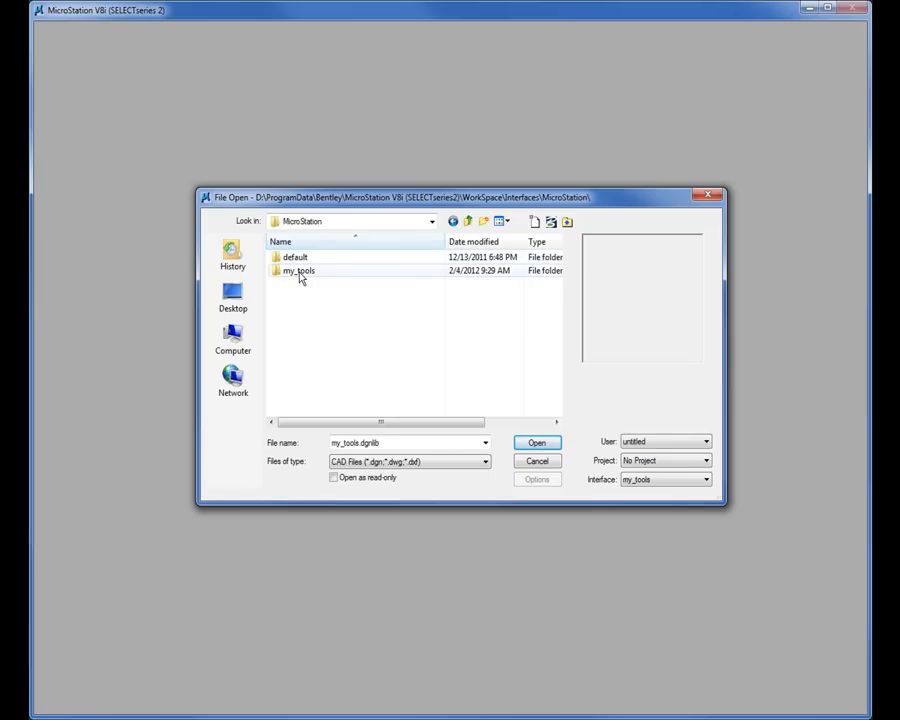
mouse_move(300, 271)
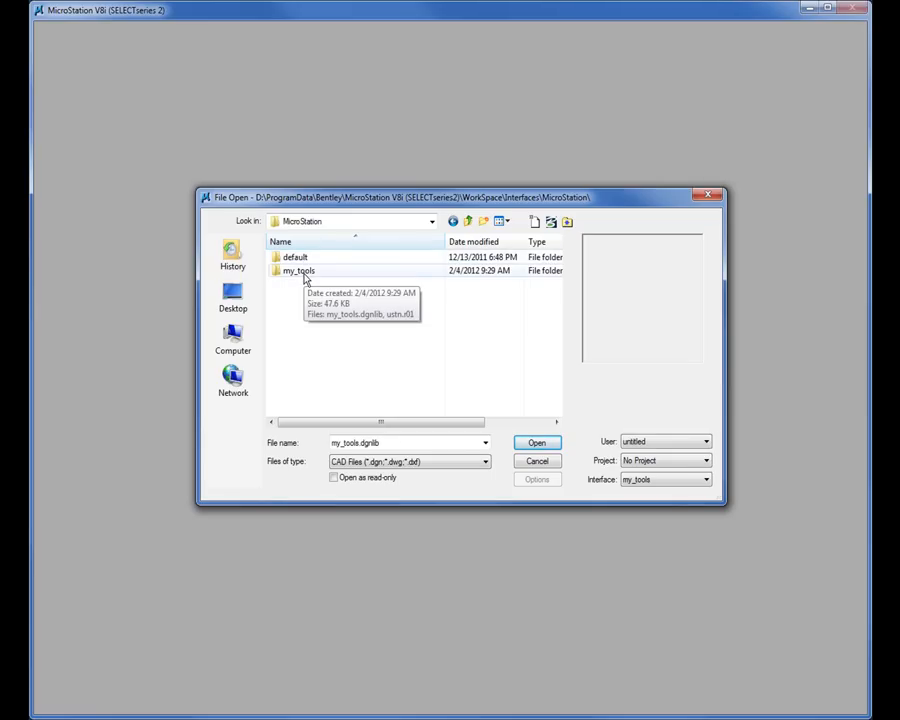
double_click(299, 270)
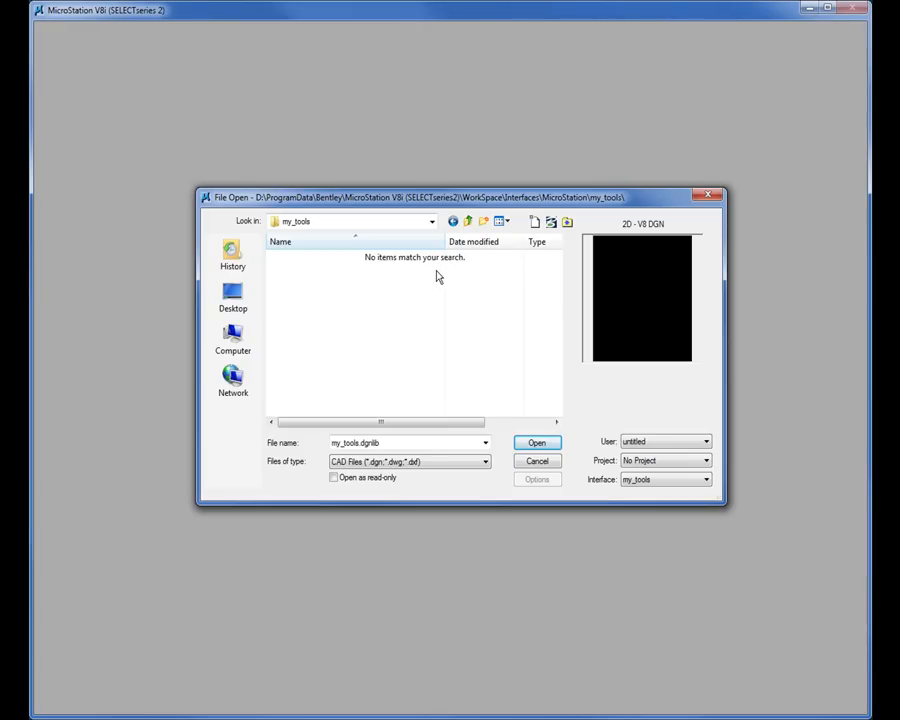
mouse_move(279, 470)
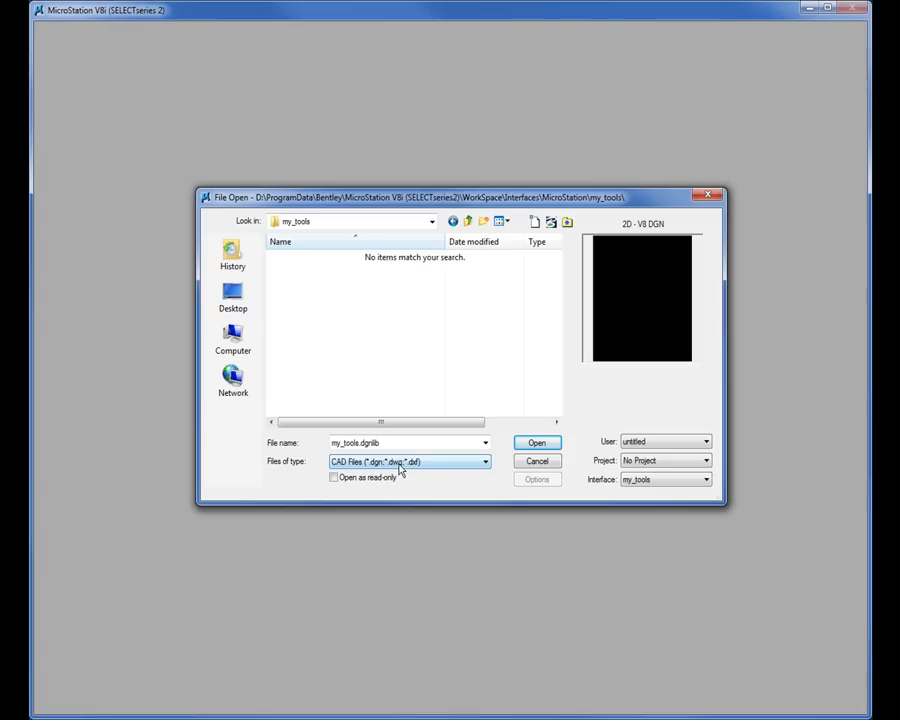
mouse_move(425, 470)
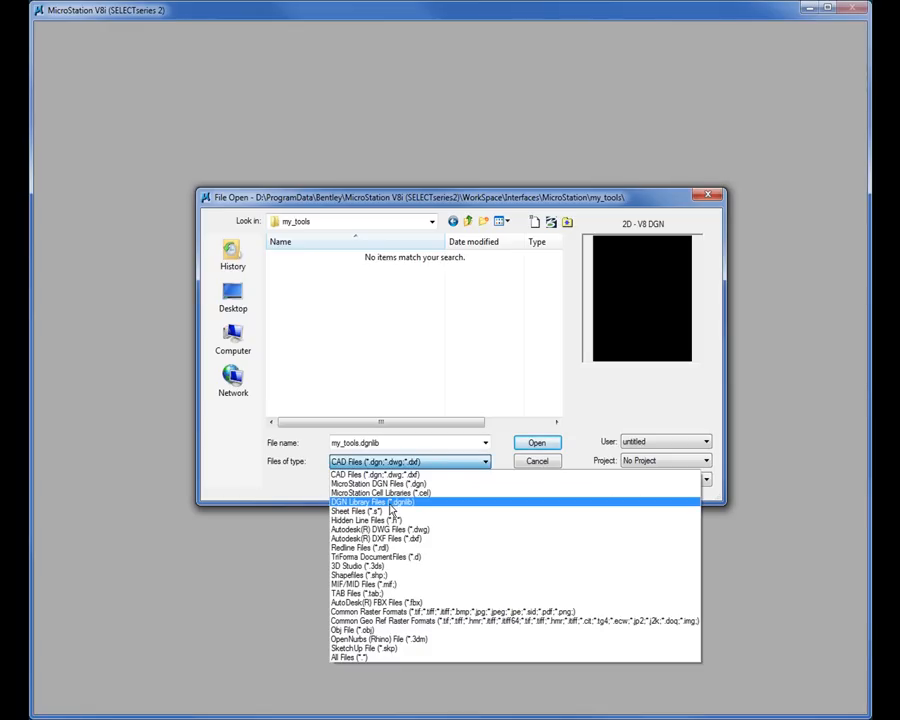
Filter to DGN library files and open my_tools.dgnlib.
left_click(375, 501)
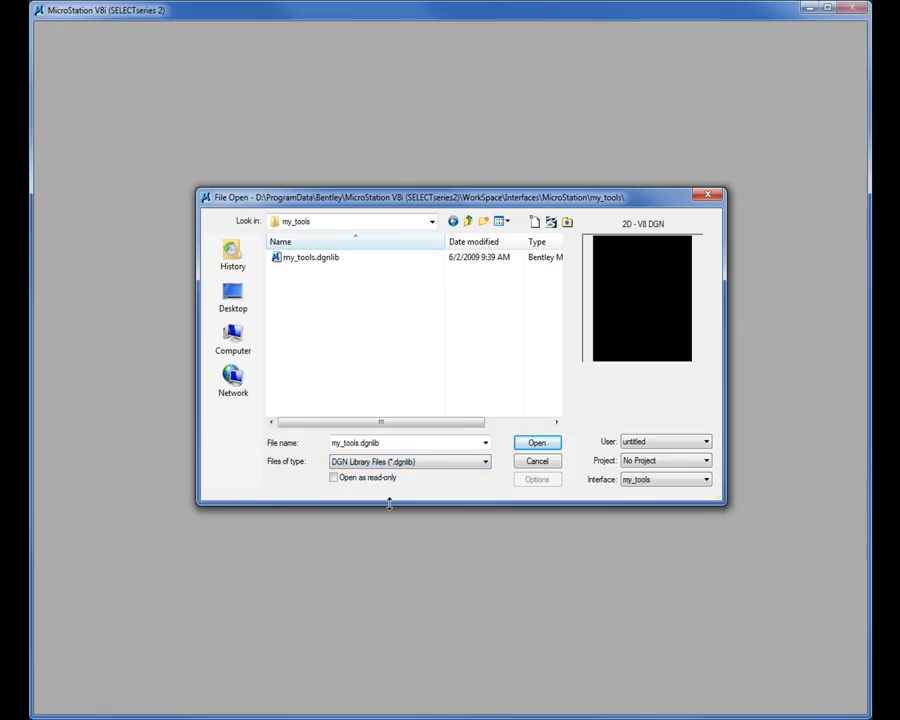
mouse_move(352, 343)
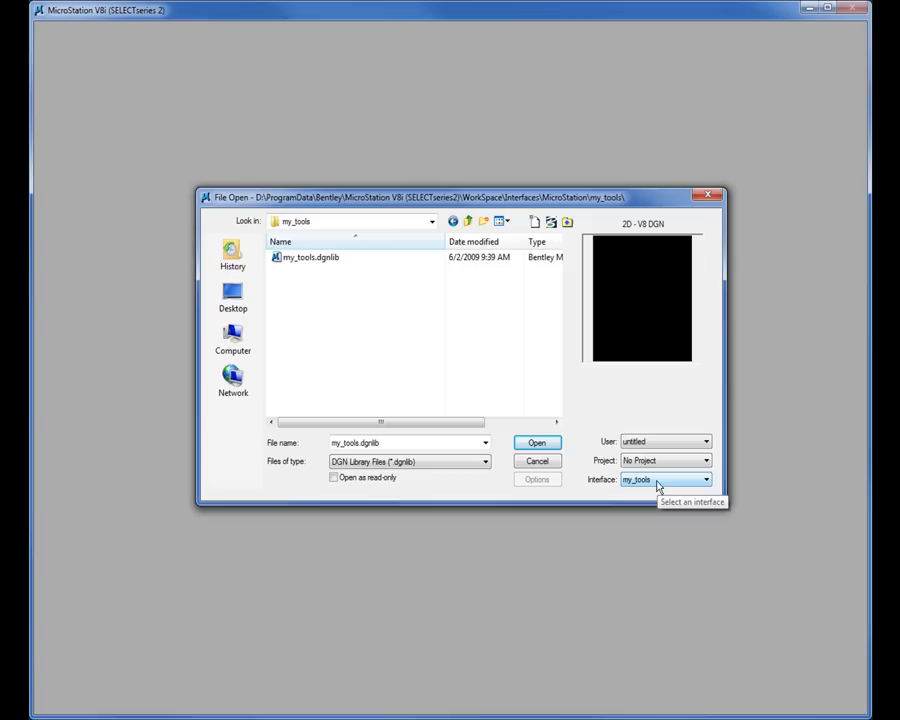
mouse_move(310, 283)
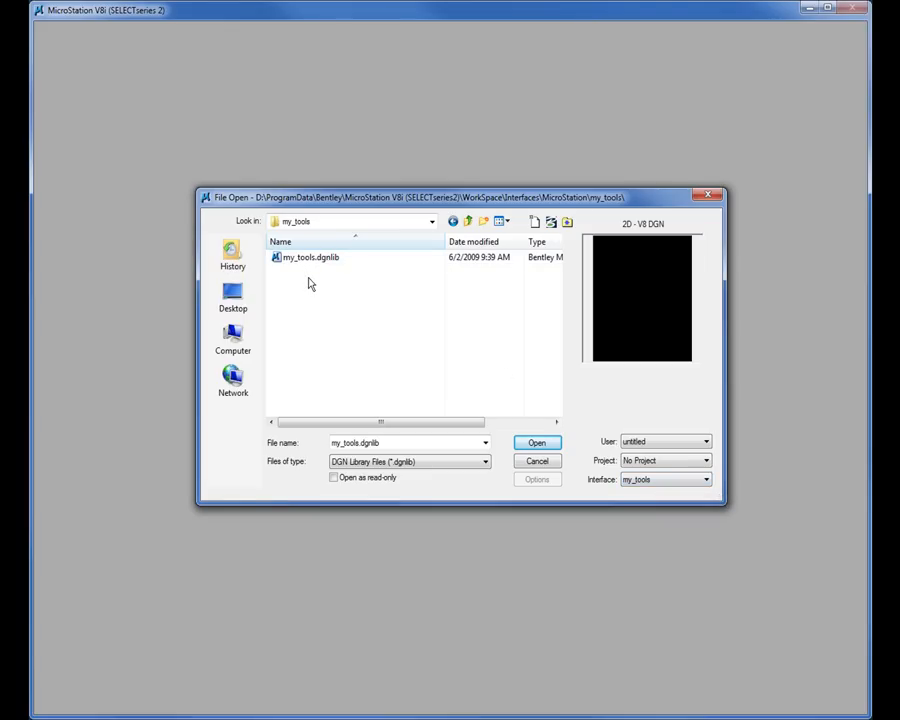
left_click(311, 257)
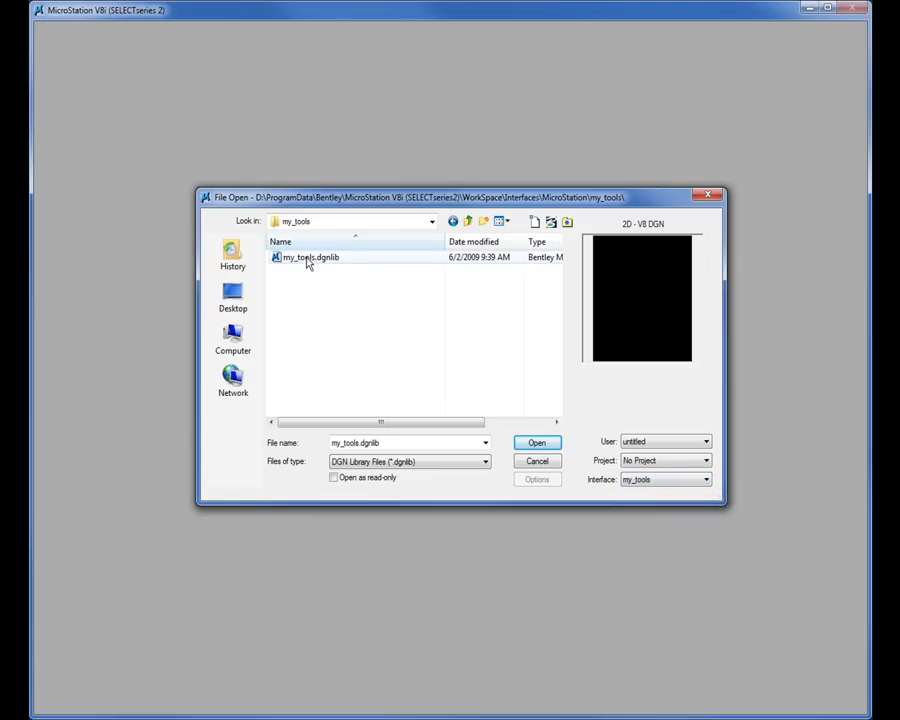
left_click(537, 442)
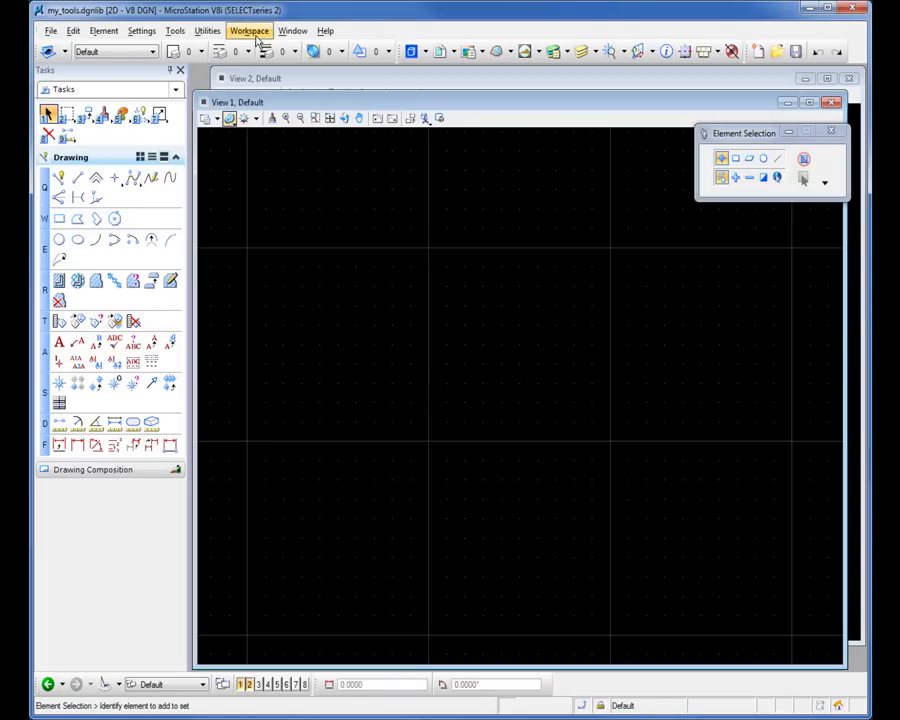
left_click(248, 30)
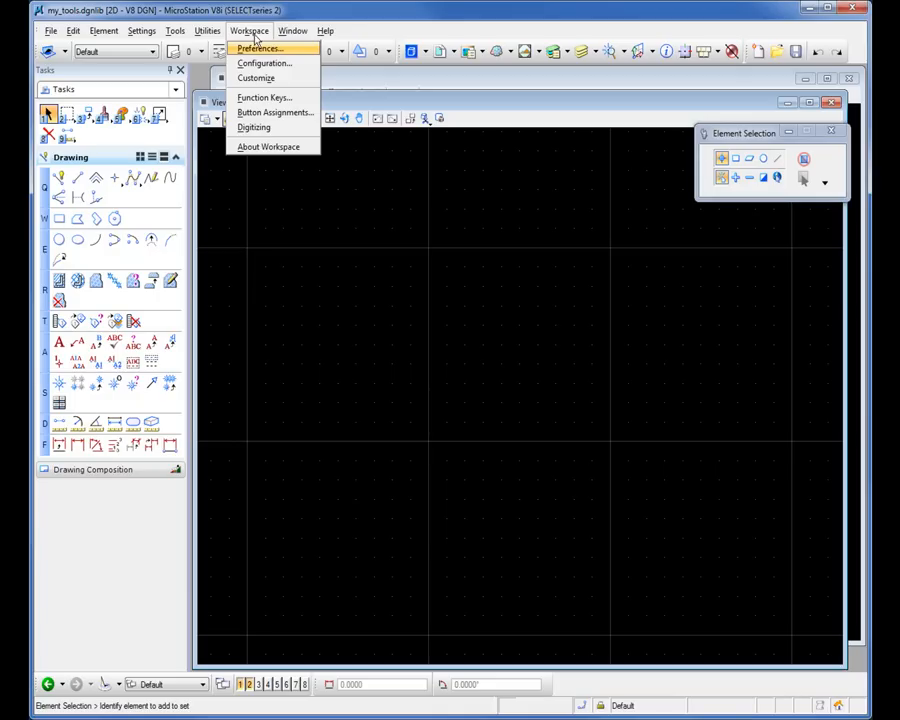
left_click(264, 63)
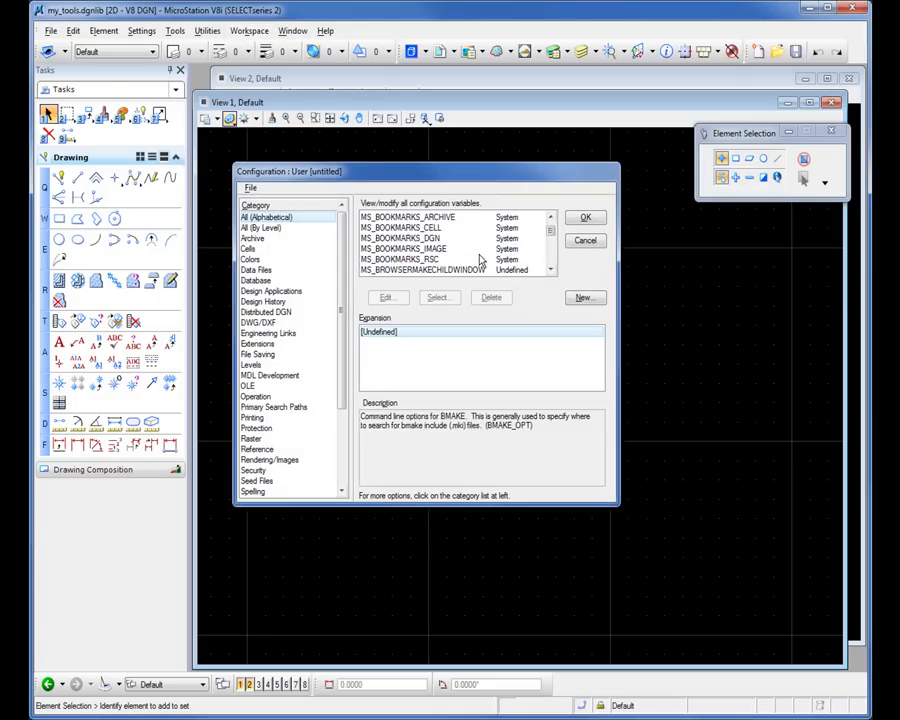
scroll("down", 3)
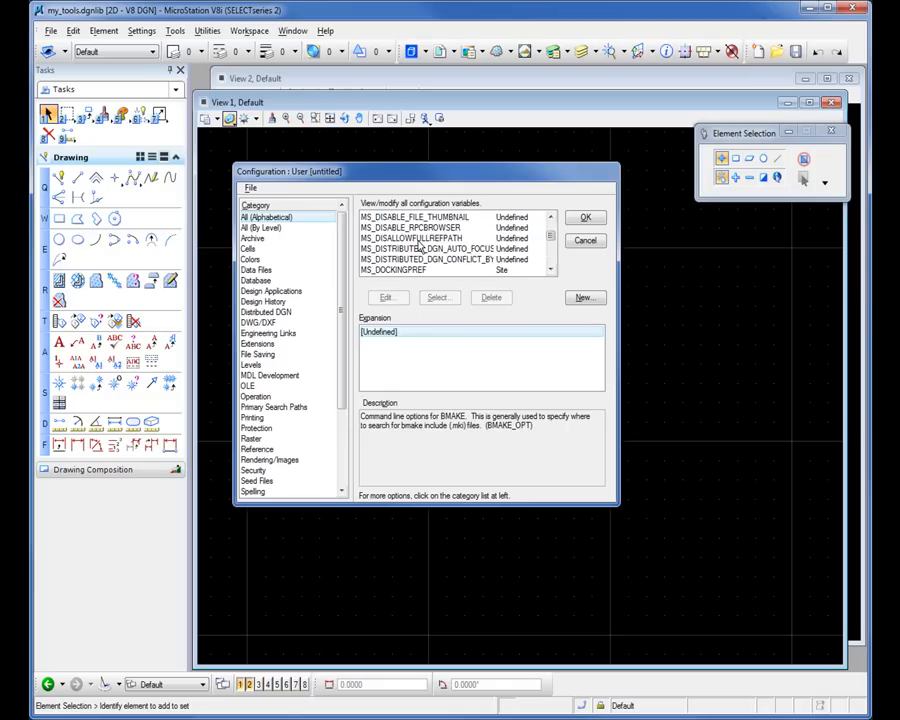
scroll("down", 3)
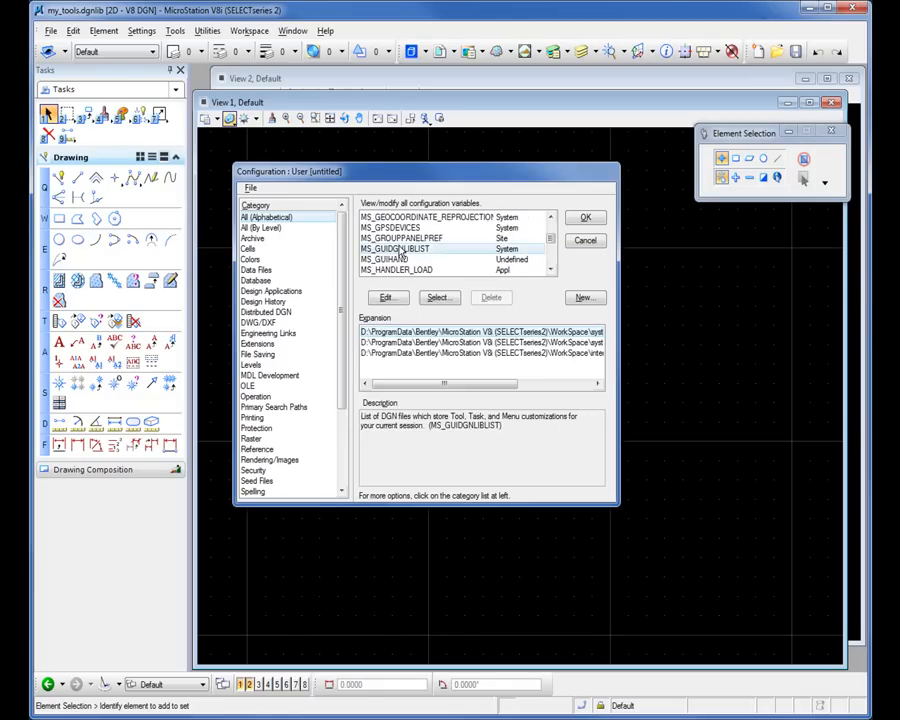
left_click(420, 258)
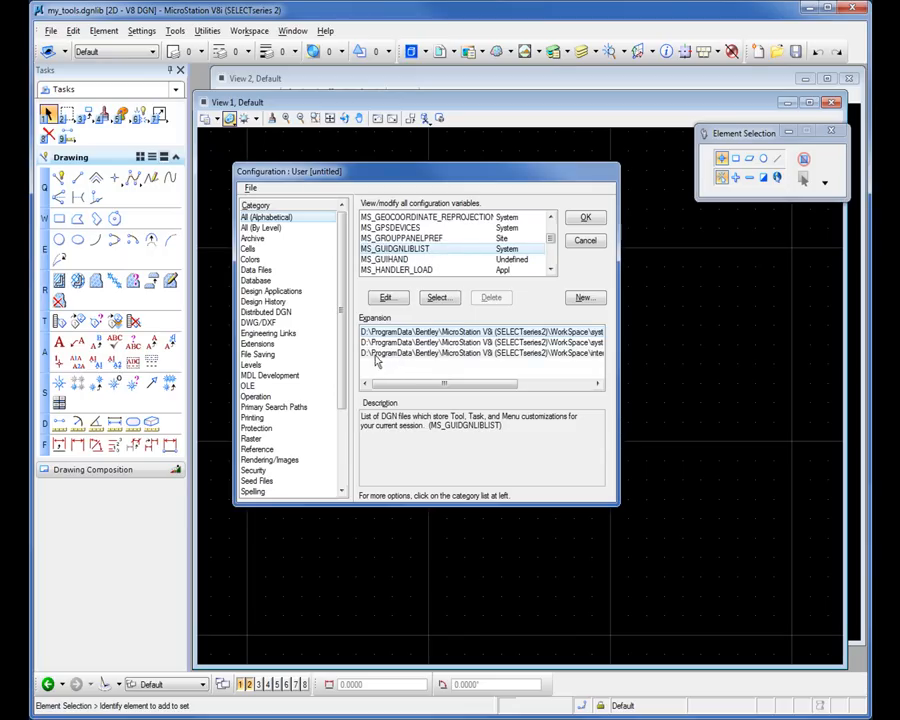
left_click(480, 353)
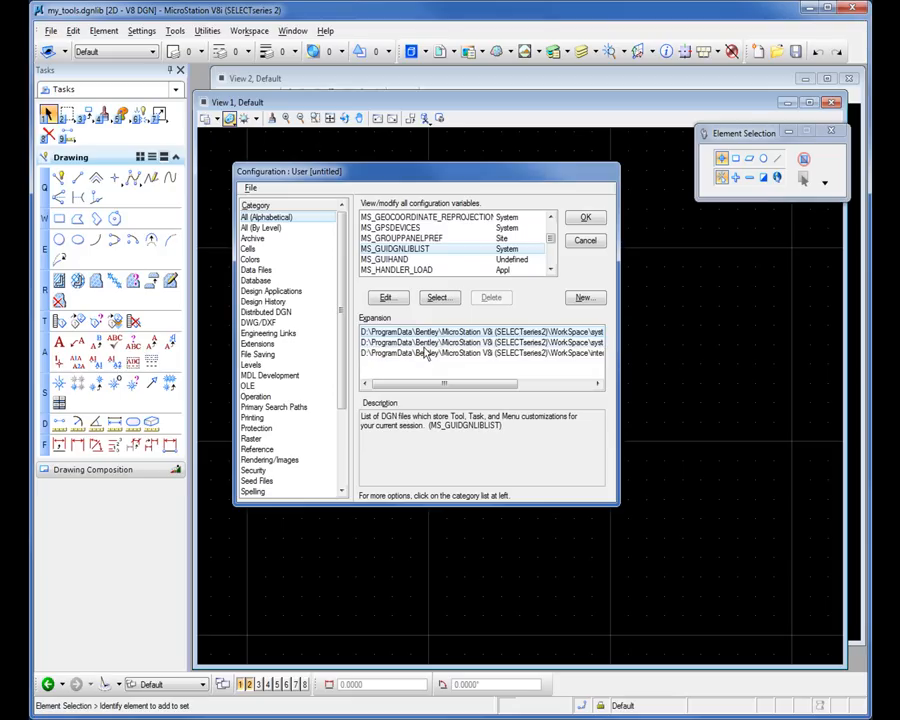
left_click(480, 353)
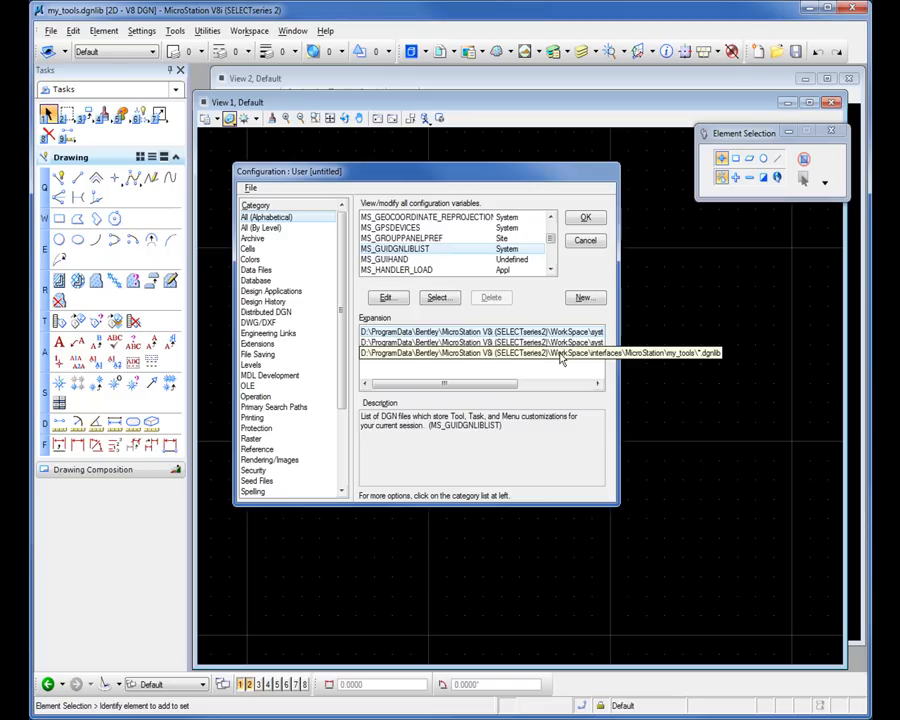
left_click(490, 353)
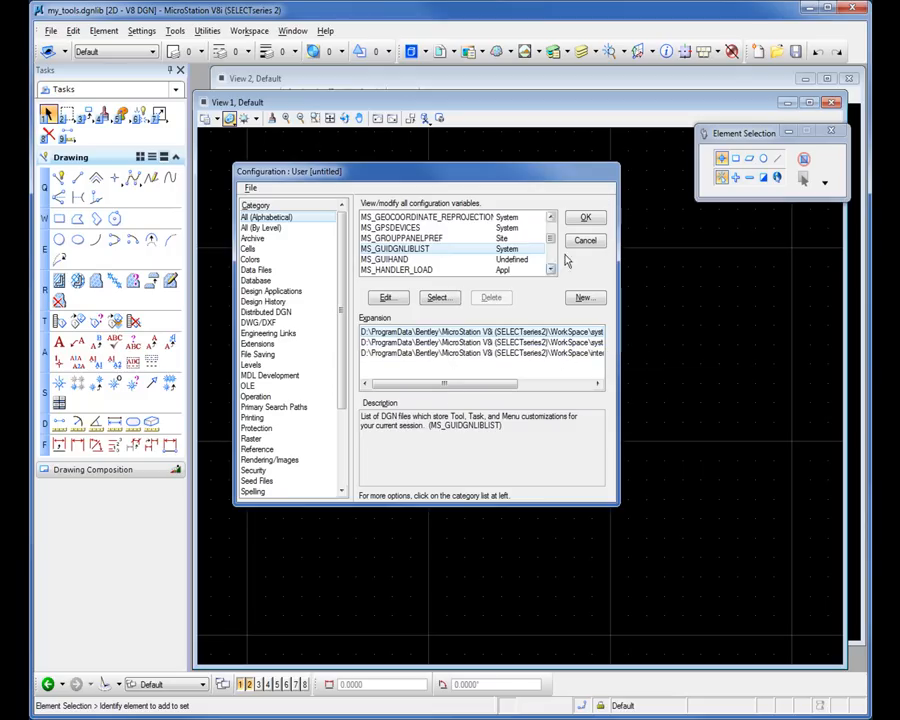
left_click(585, 240)
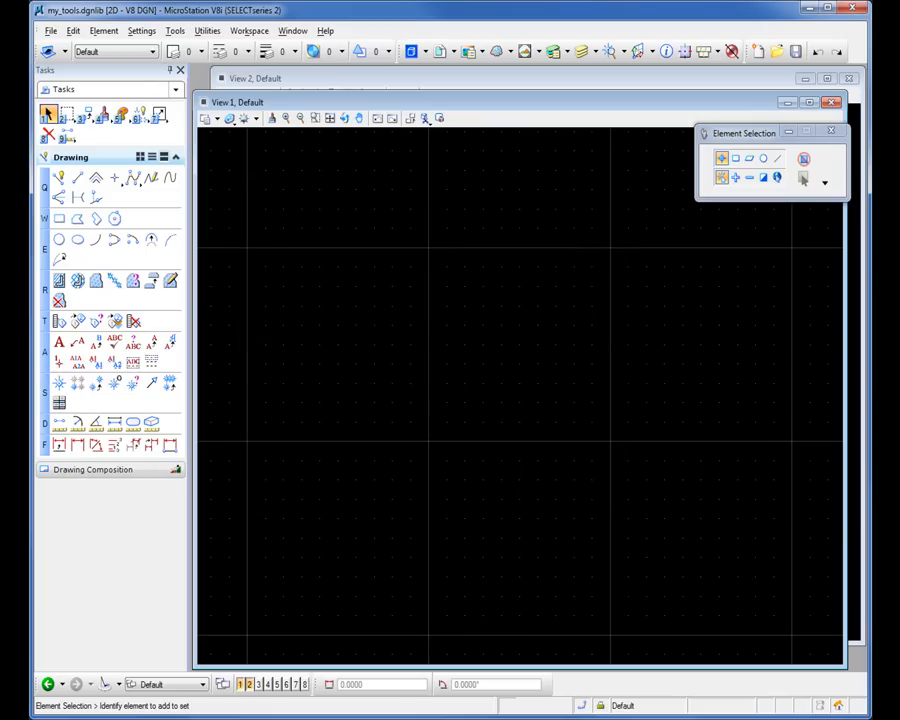
mouse_move(458, 356)
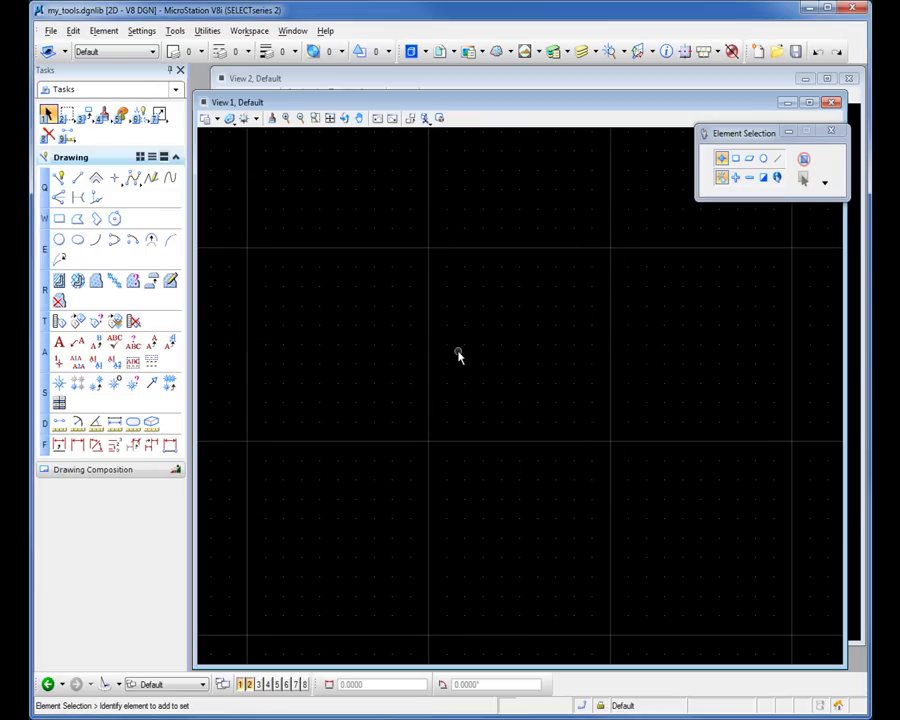
mouse_move(436, 328)
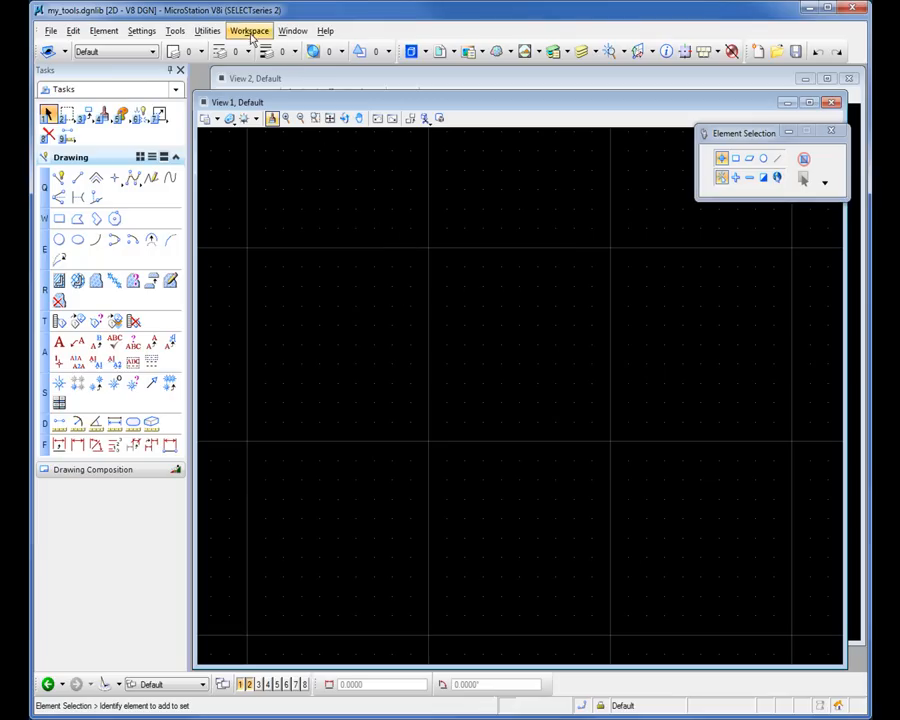
Open the Customize dialog from the Workspace menu.
left_click(248, 30)
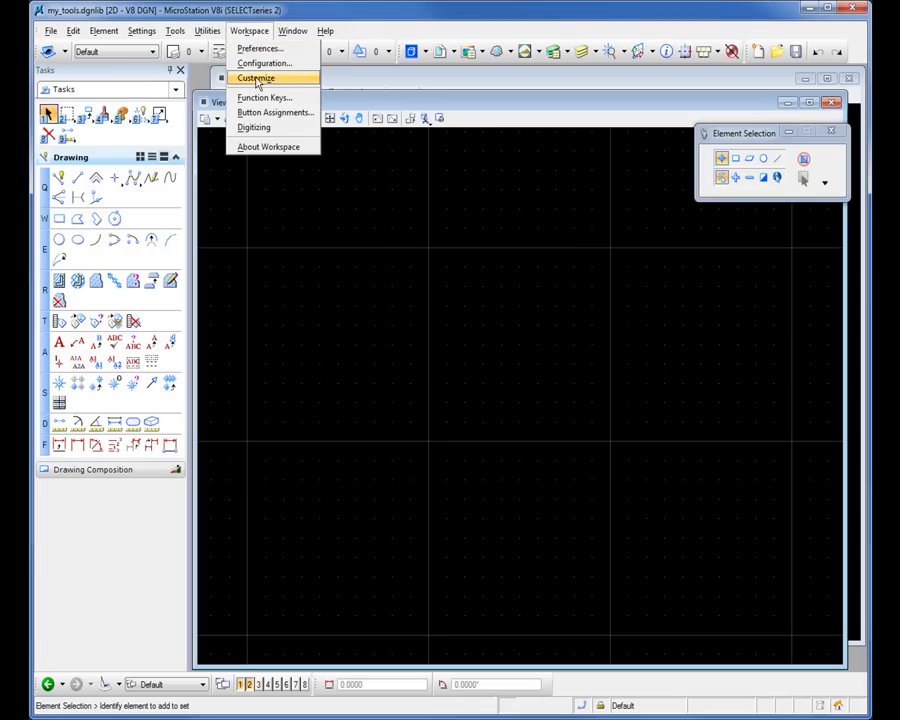
left_click(255, 78)
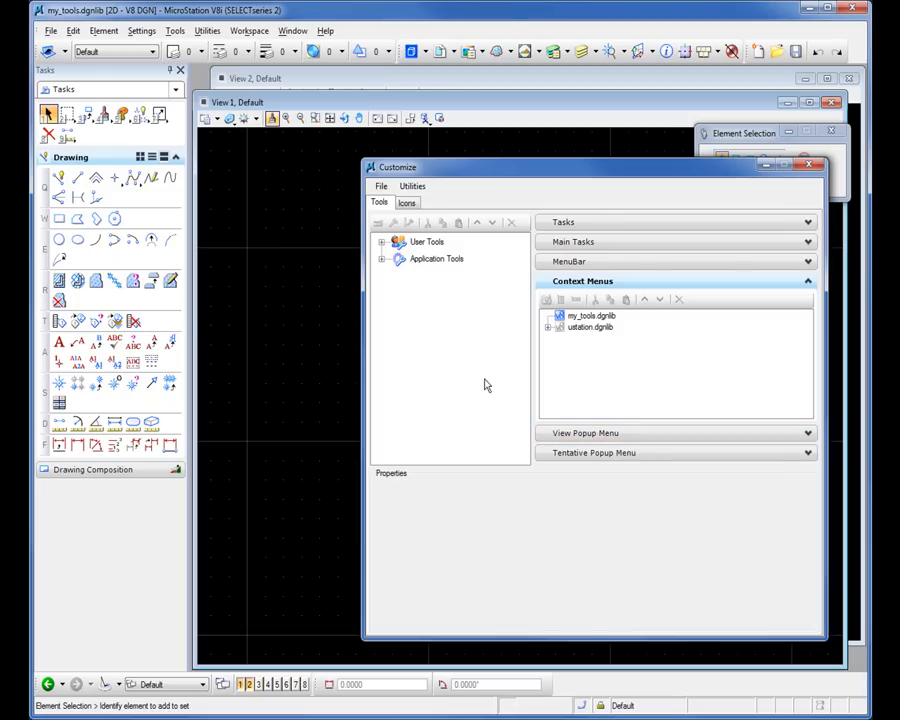
mouse_move(422, 386)
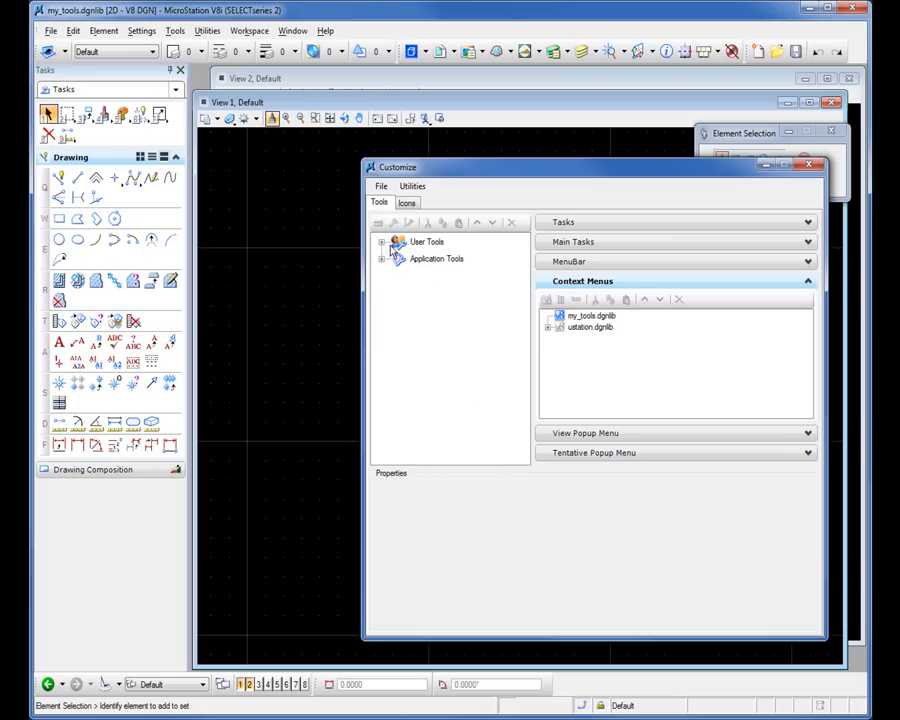
Expand User Tools and Application Tools, then select my_tools.dgnlib.
left_click(382, 242)
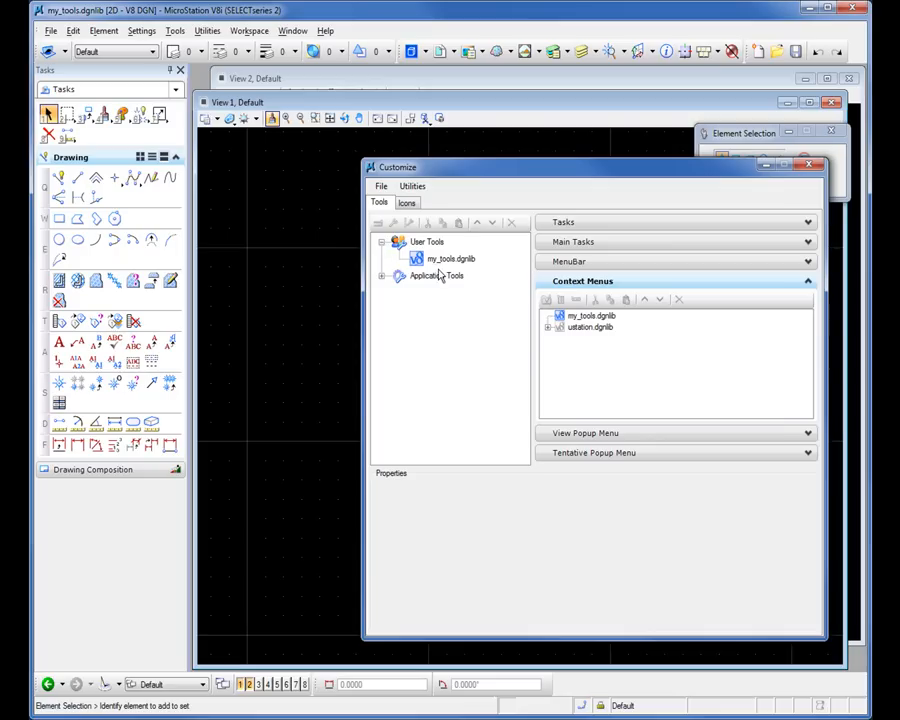
mouse_move(437, 268)
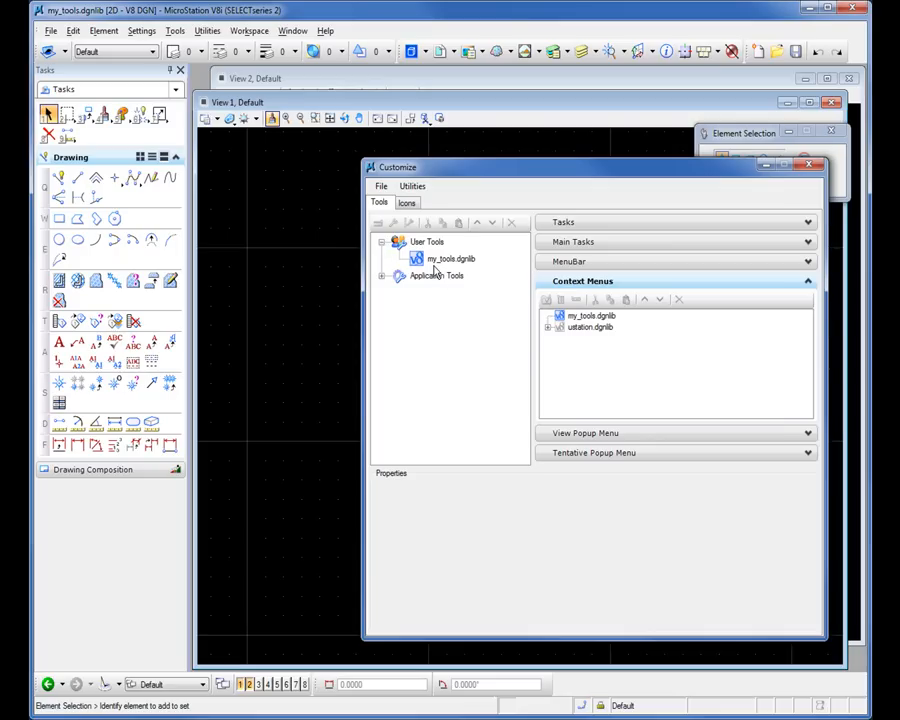
mouse_move(474, 267)
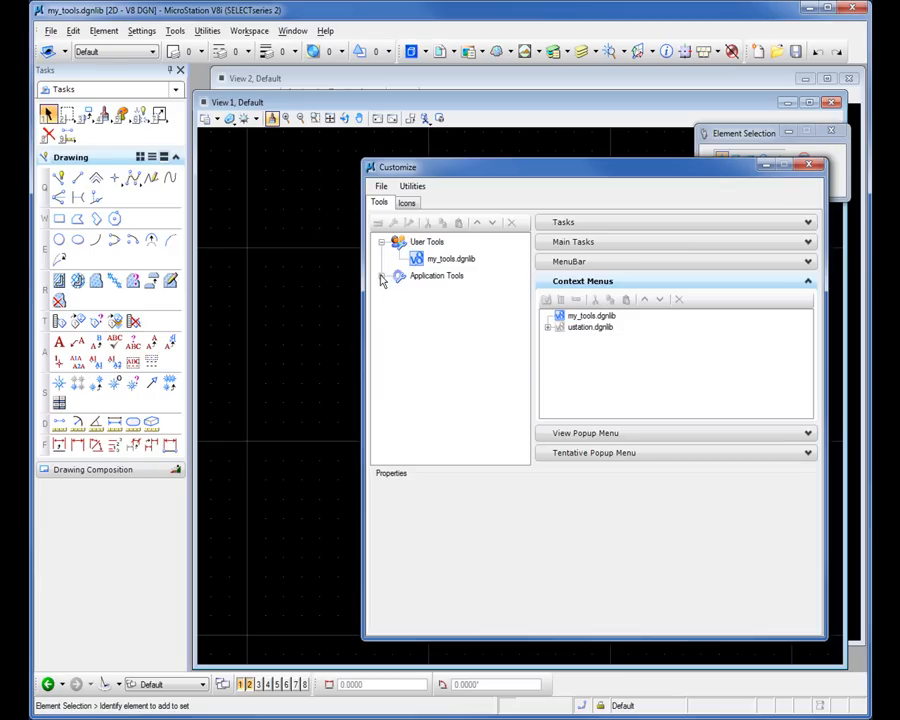
left_click(400, 275)
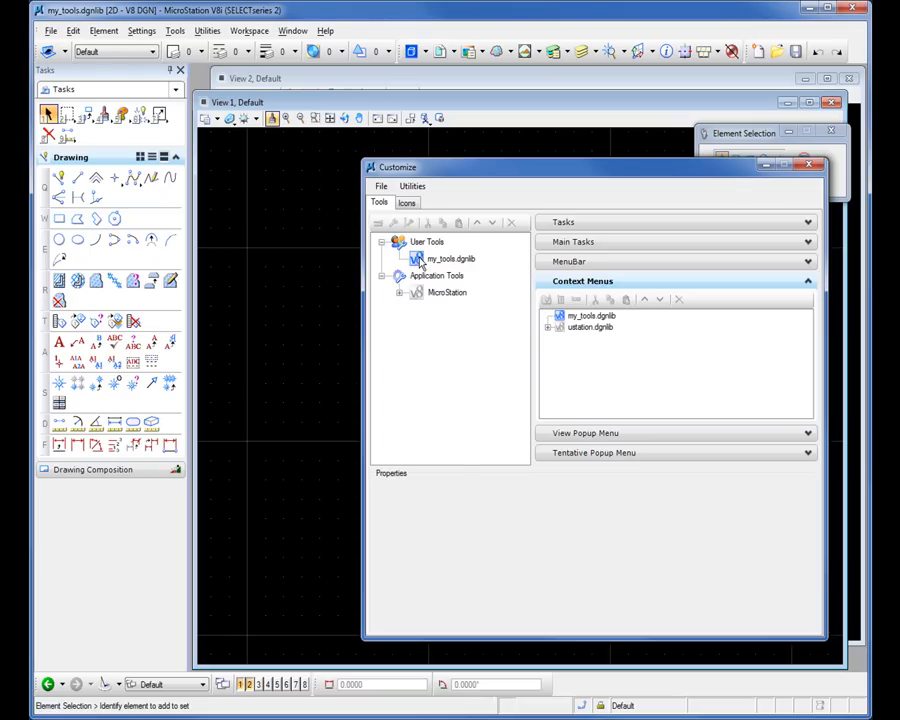
left_click(450, 258)
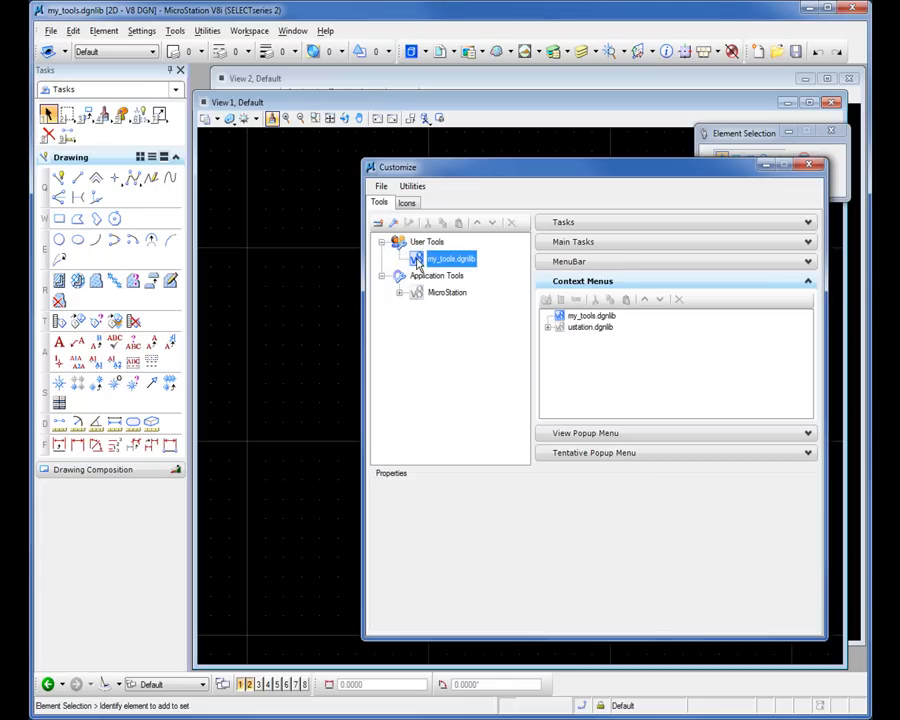
Create a new tool box under my_tools.dgnlib named Fav Tools.
right_click(450, 258)
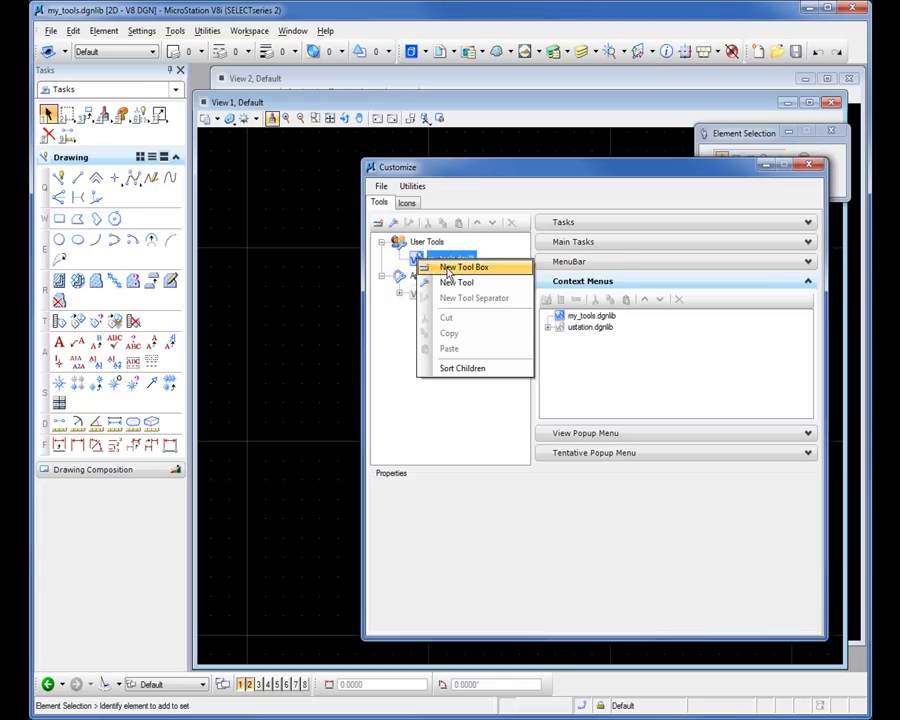
left_click(463, 267)
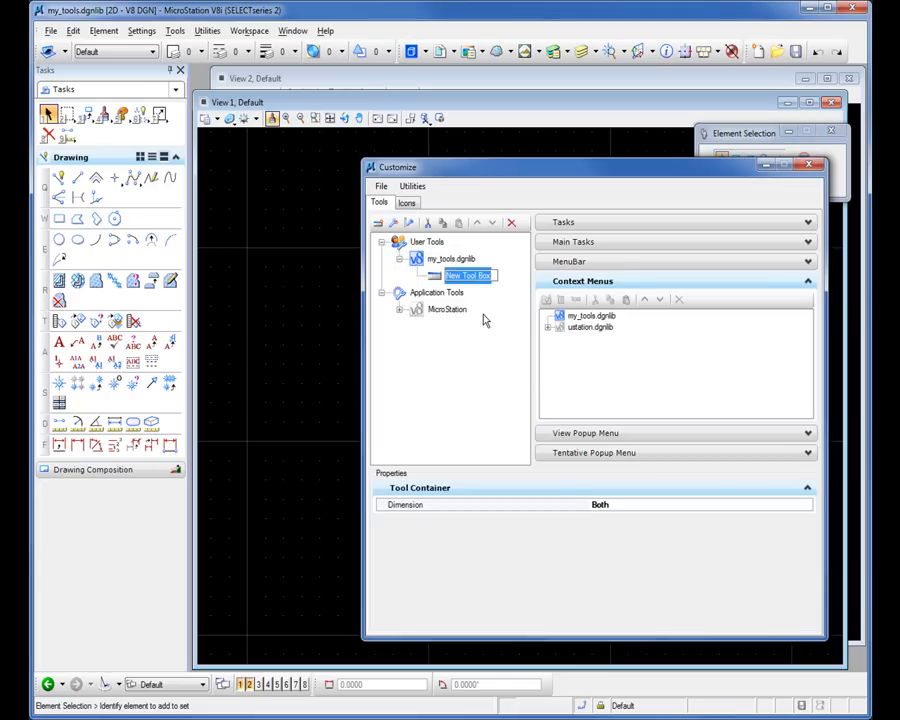
type("Fav")
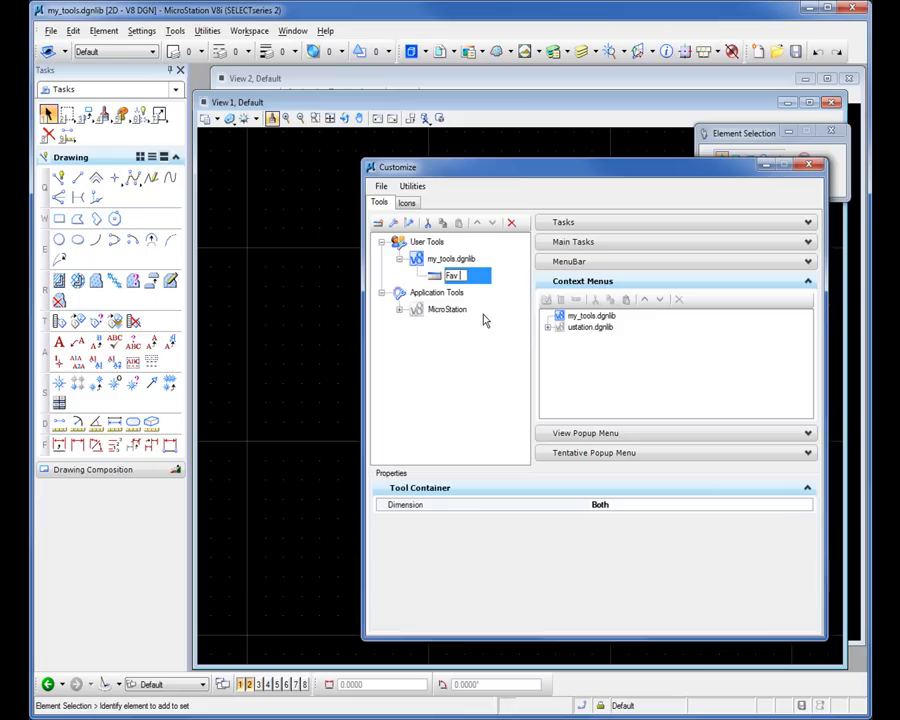
type("Tools")
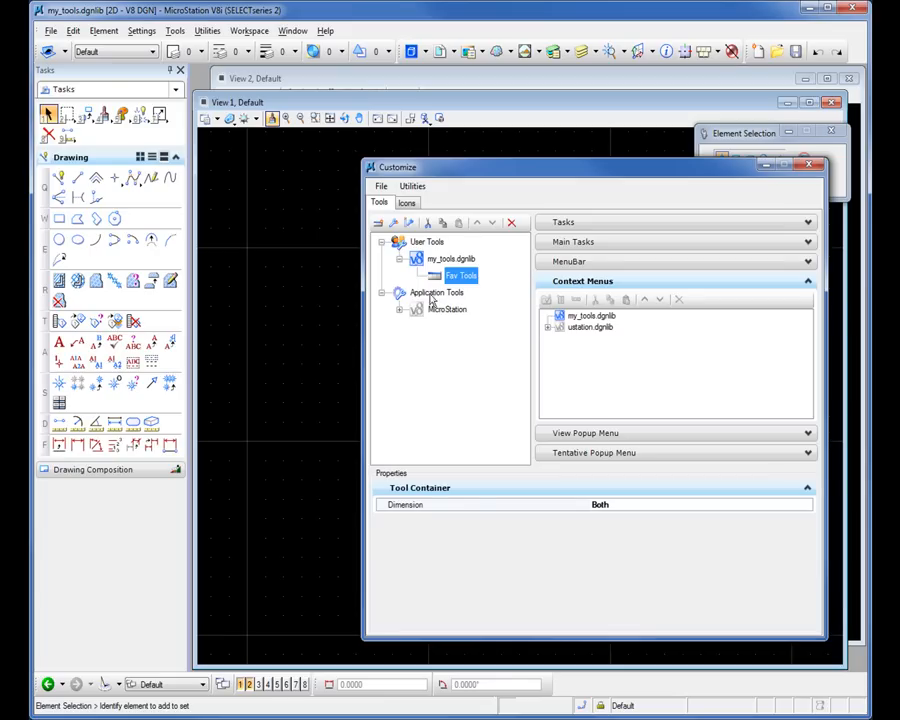
mouse_move(418, 318)
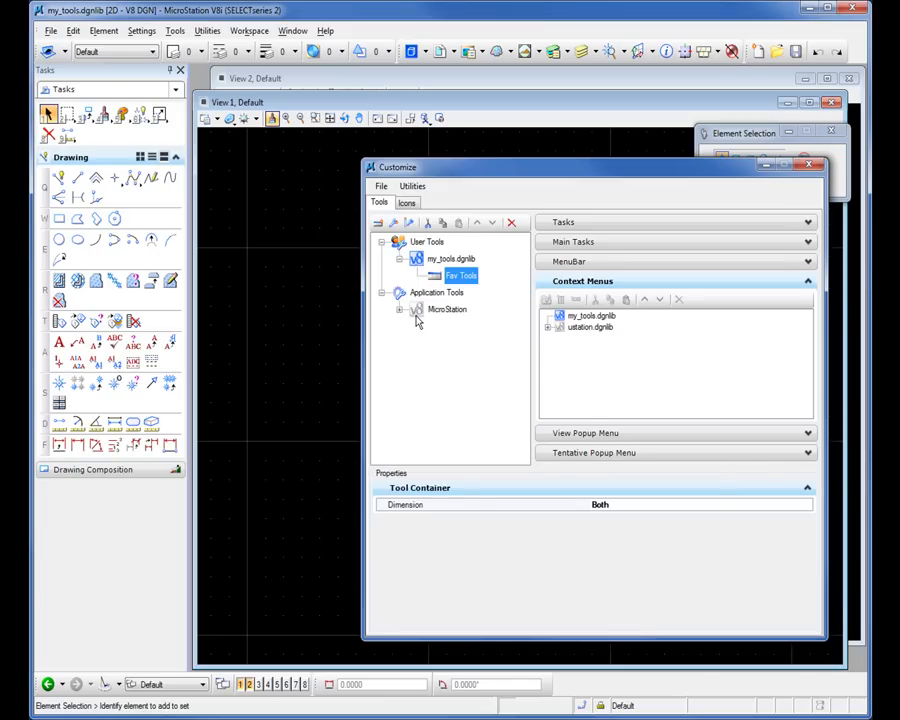
Copy Place SmartLine and Place Line from Linear Elements for pasting into Fav Tools.
left_click(418, 309)
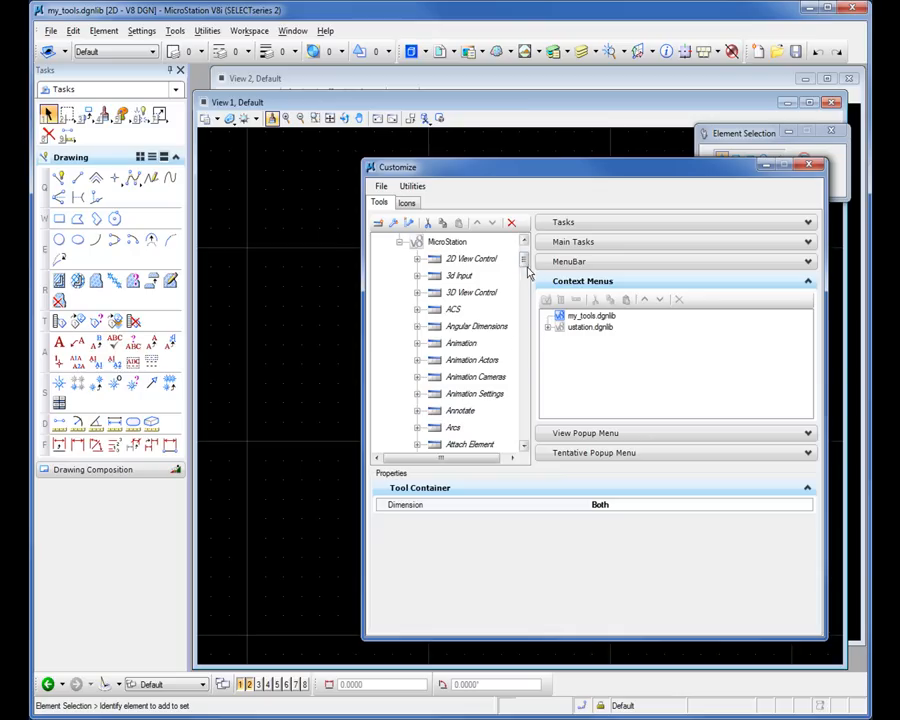
scroll("down", 3)
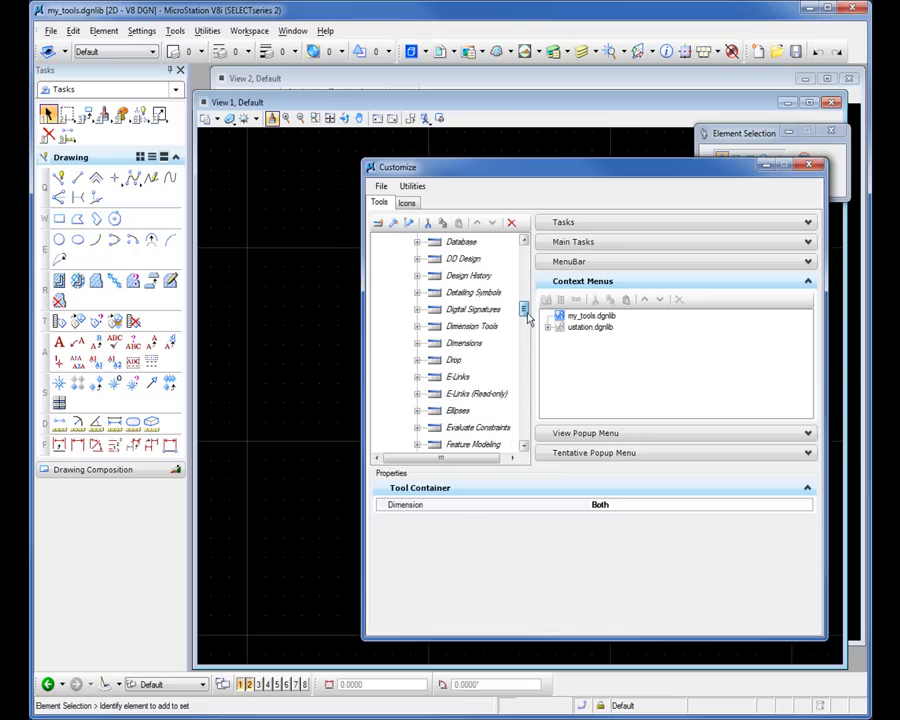
scroll("down", 3)
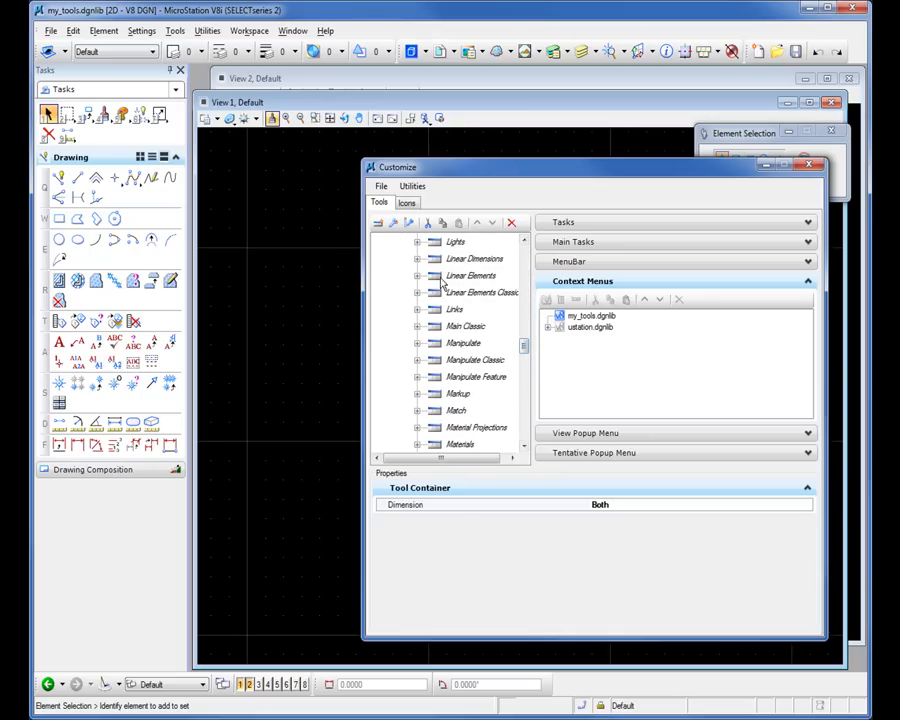
left_click(418, 275)
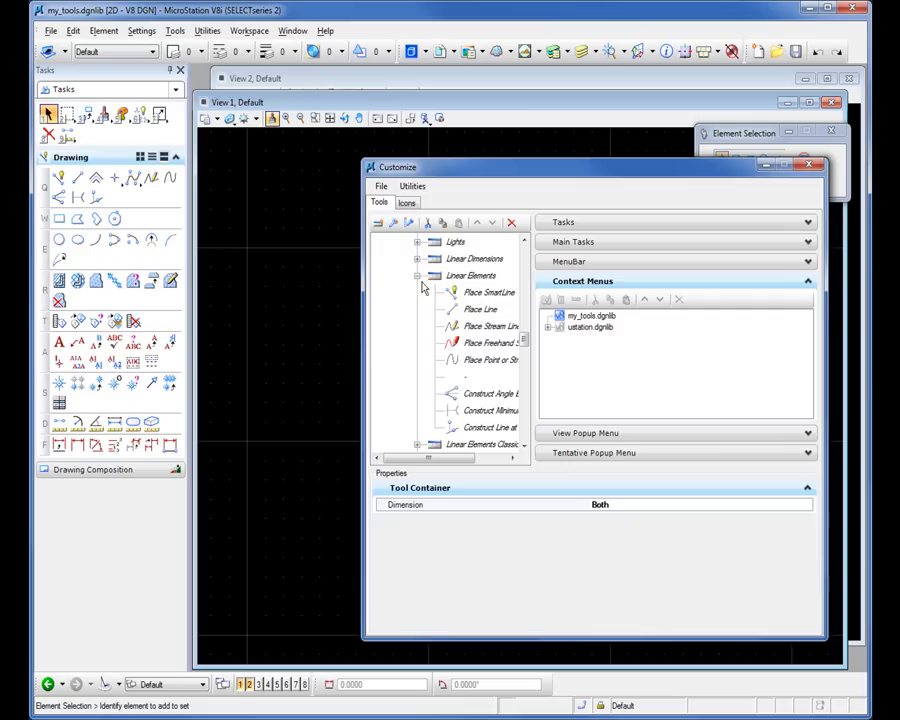
left_click(489, 292)
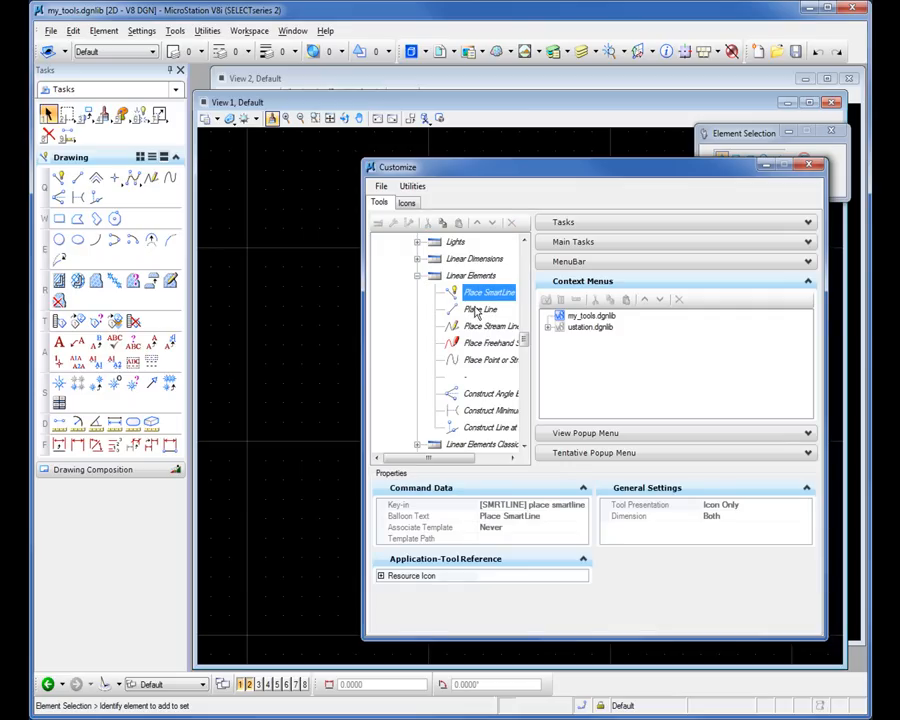
left_click(481, 308)
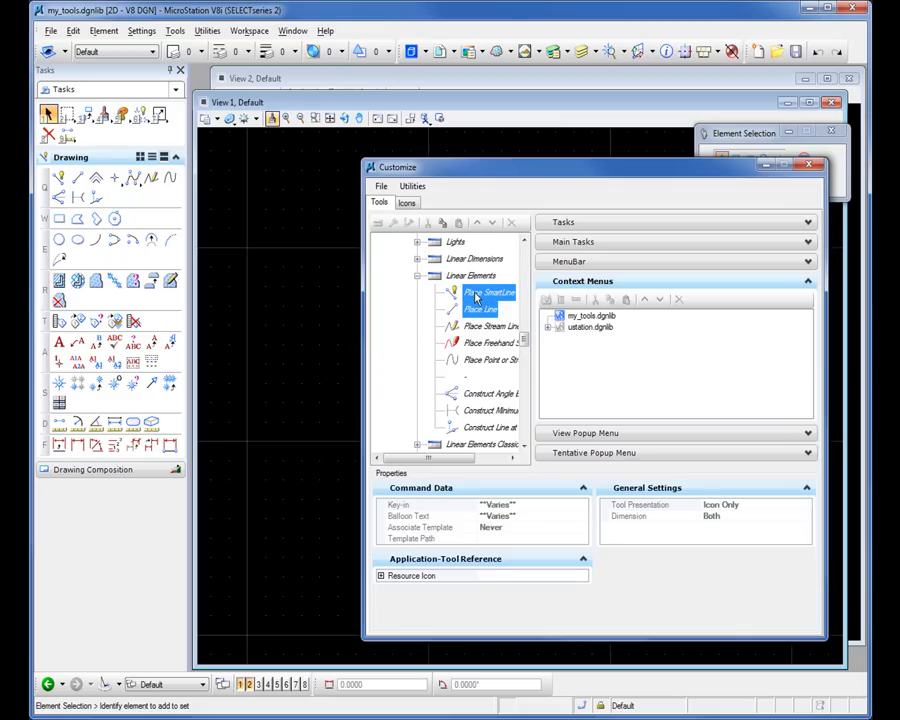
right_click(485, 293)
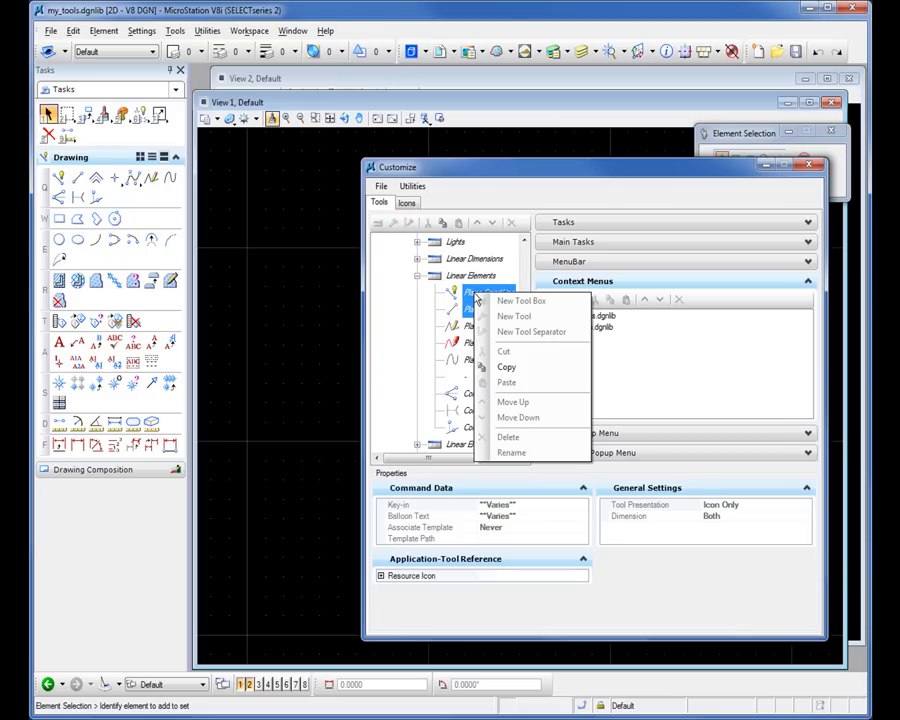
mouse_move(507, 367)
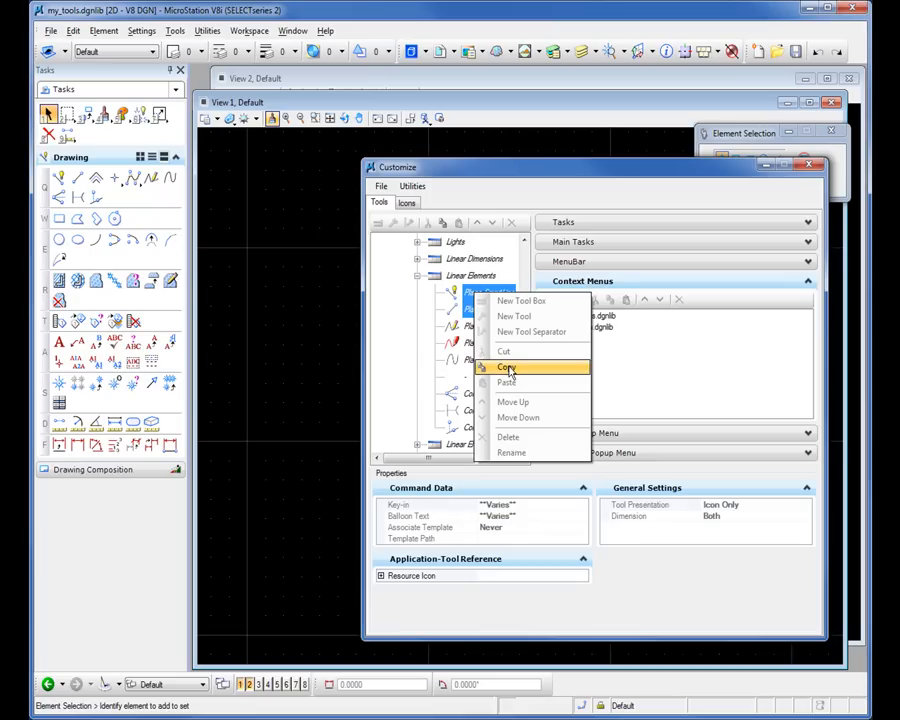
left_click(508, 367)
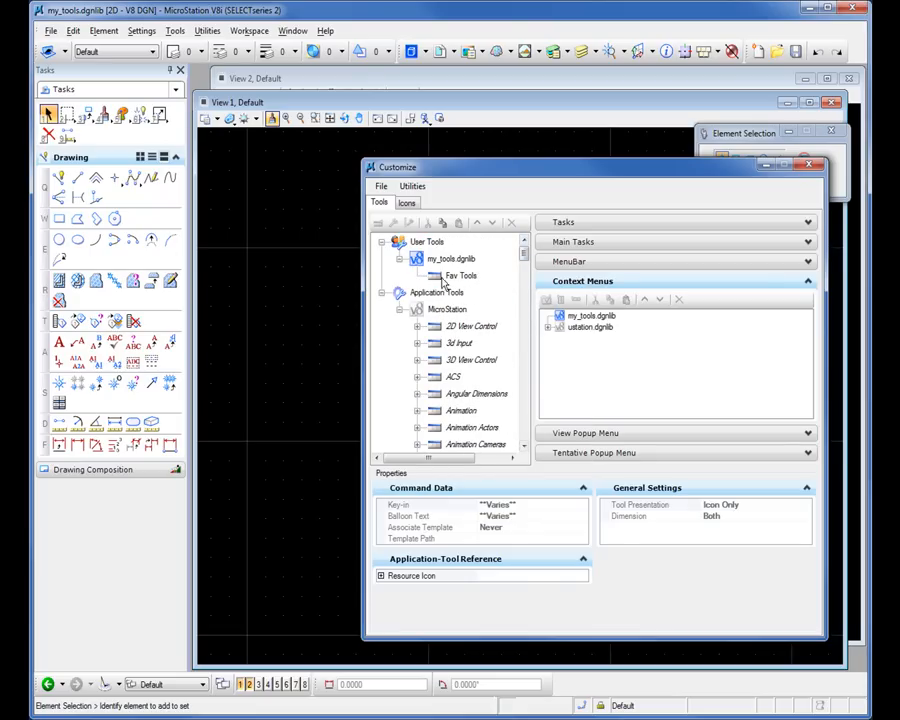
right_click(451, 258)
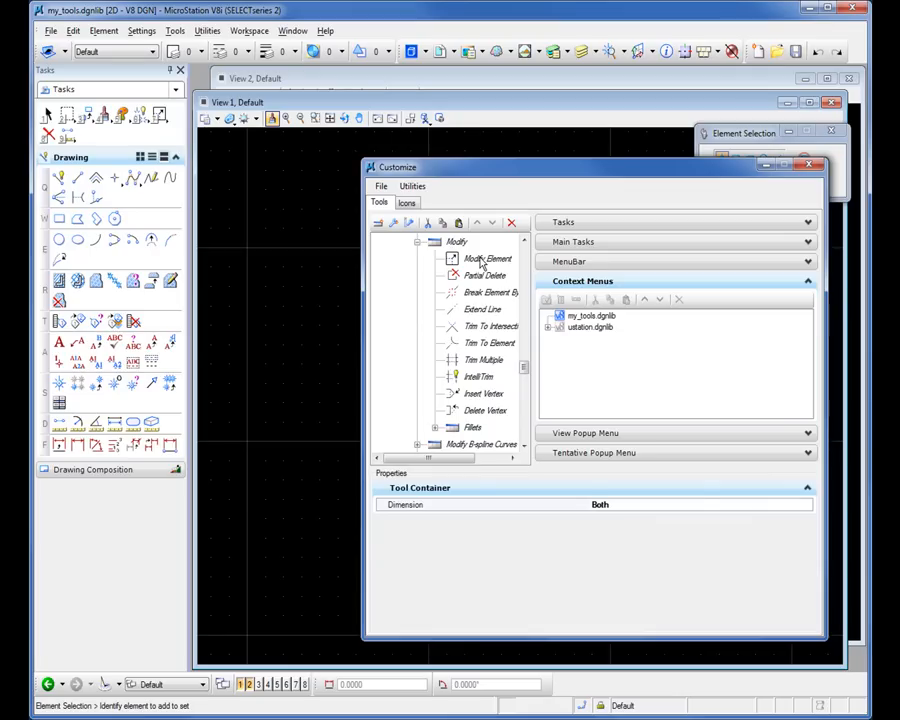
Select Modify Element through Trim Multiple and paste them into Fav Tools.
left_click(487, 258)
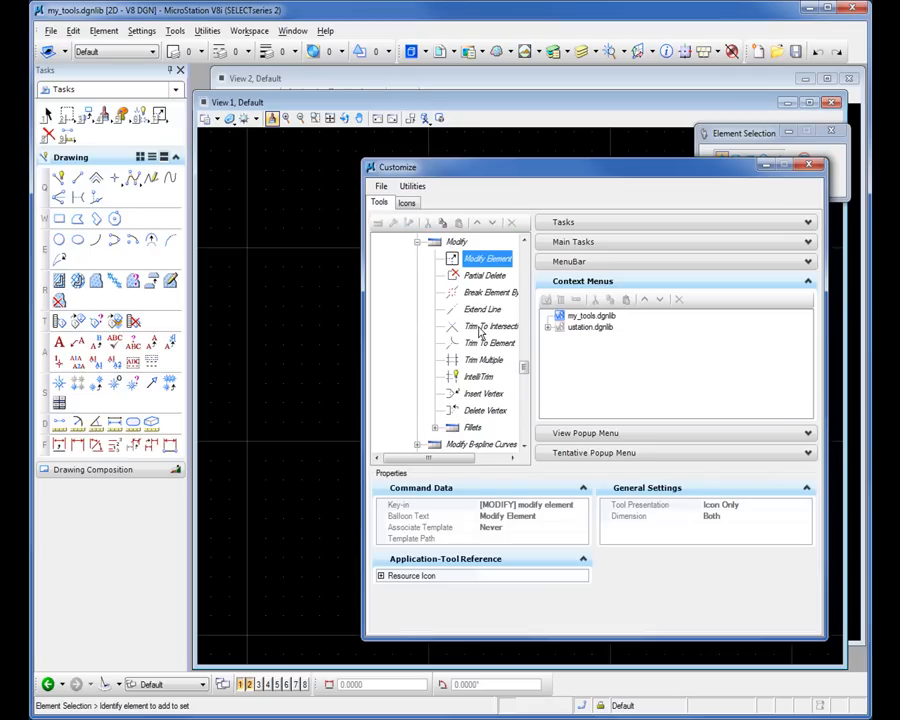
left_click(490, 326)
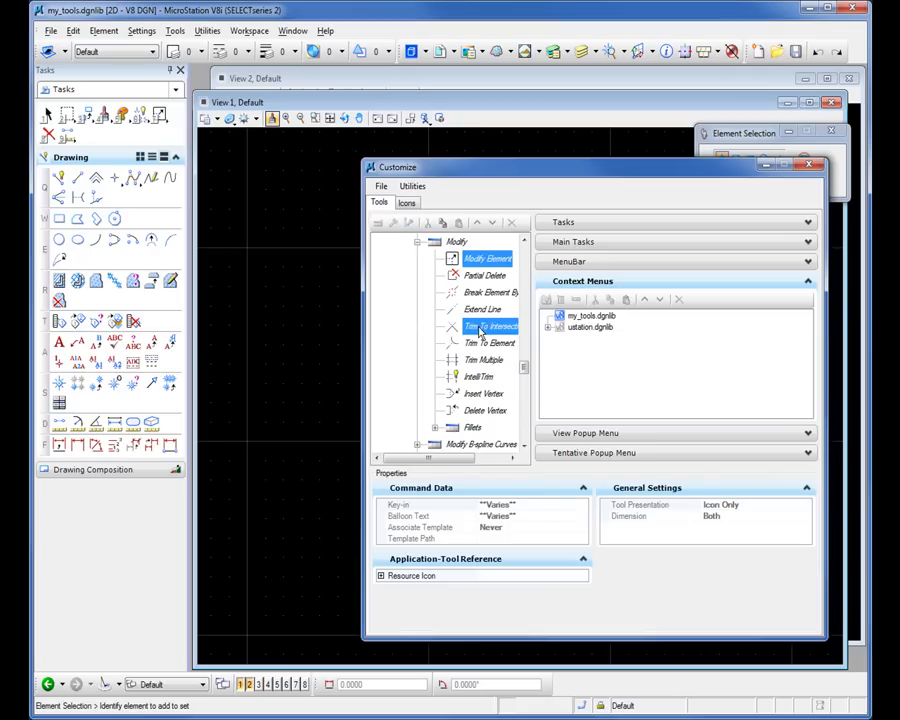
left_click(490, 343)
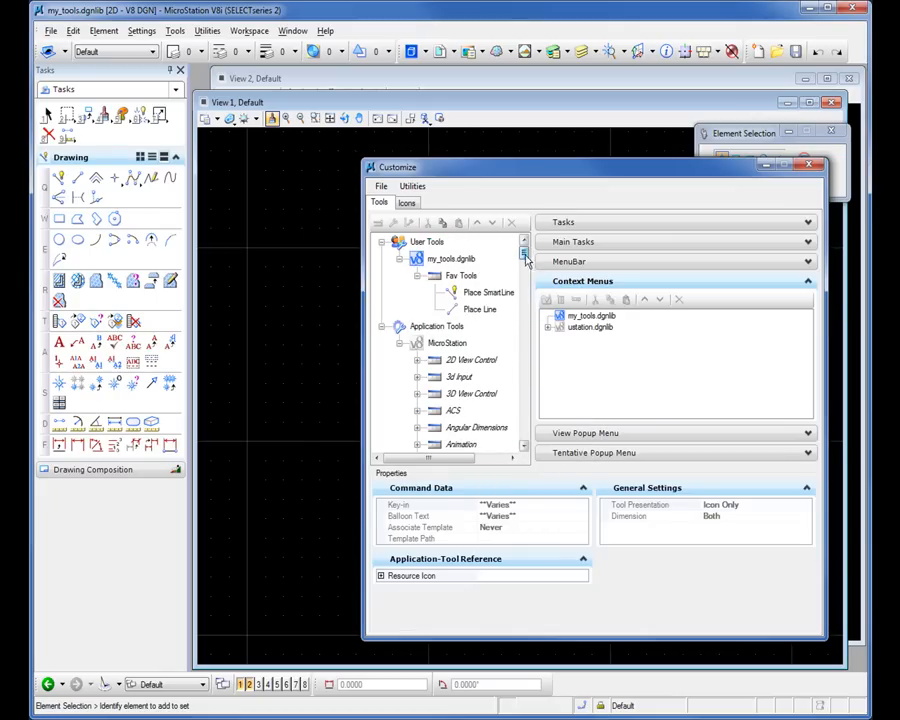
right_click(461, 275)
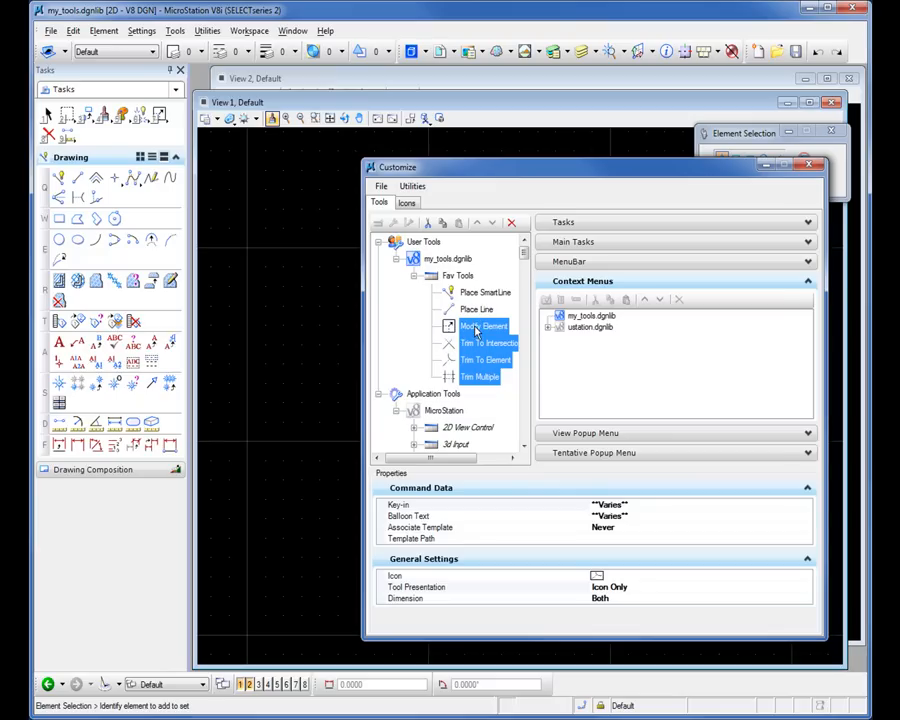
Insert a tool separator after Place Line in Fav Tools.
left_click(477, 309)
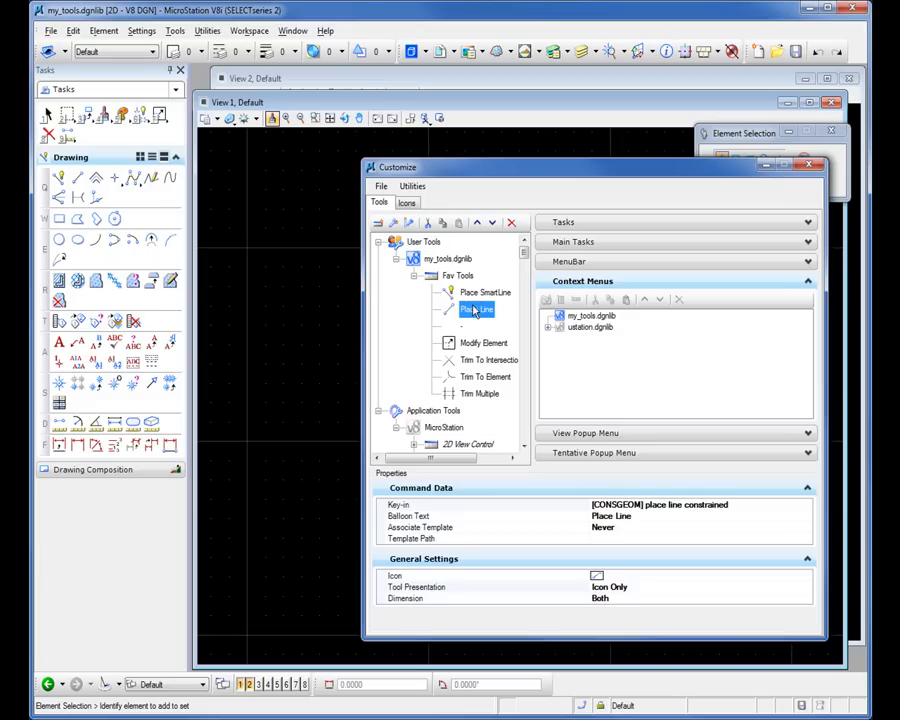
mouse_move(478, 338)
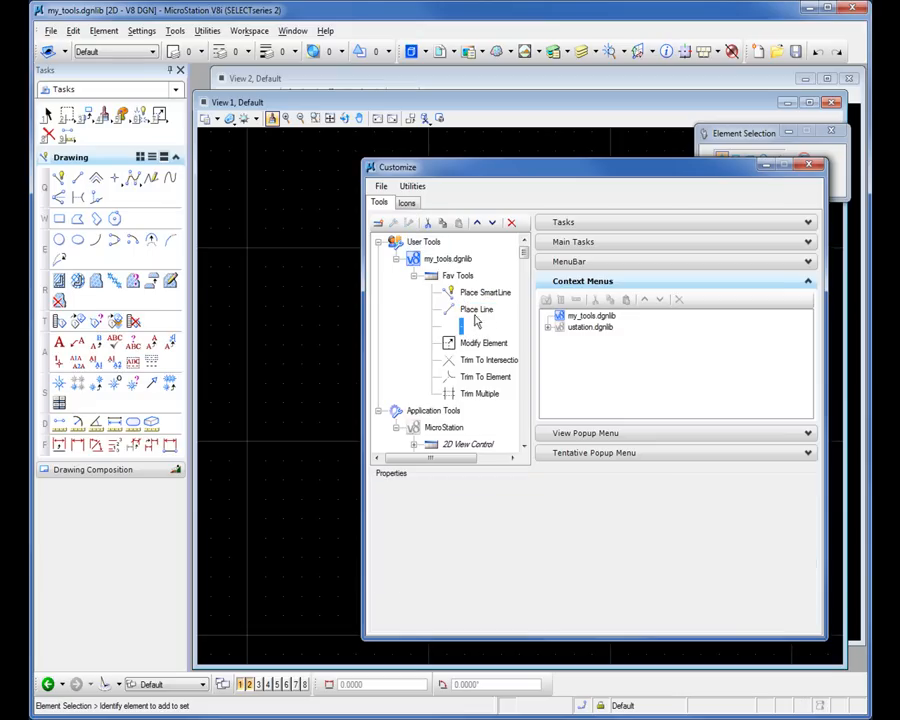
mouse_move(500, 329)
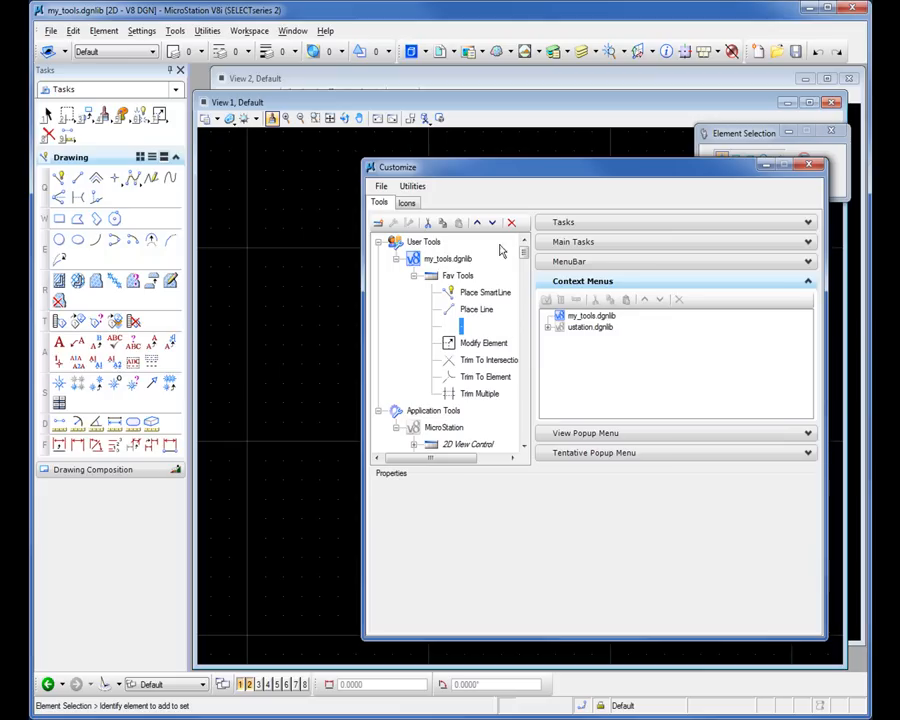
mouse_move(481, 310)
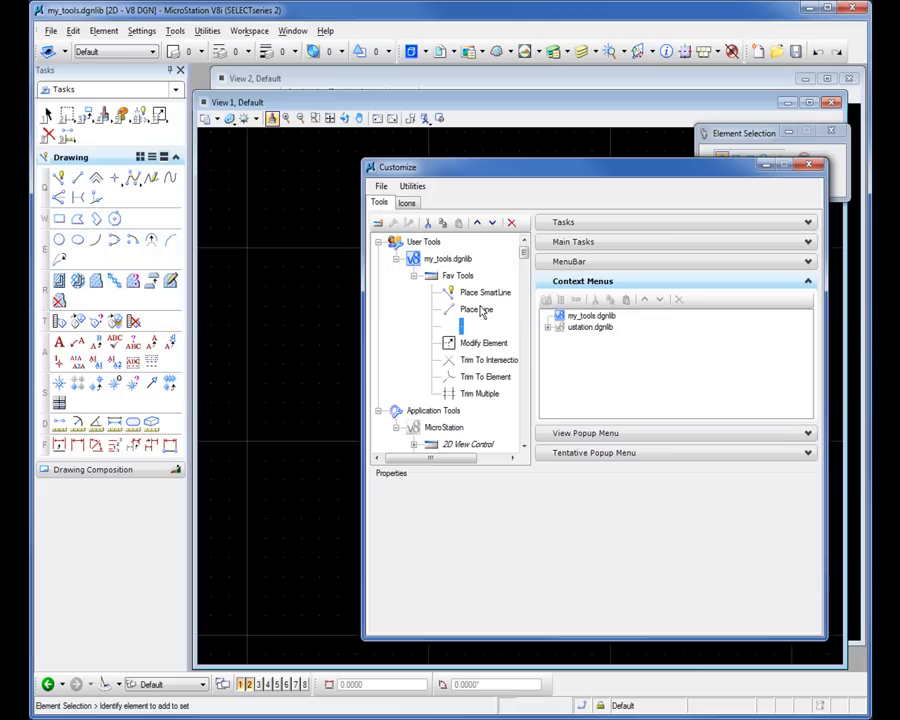
left_click(484, 342)
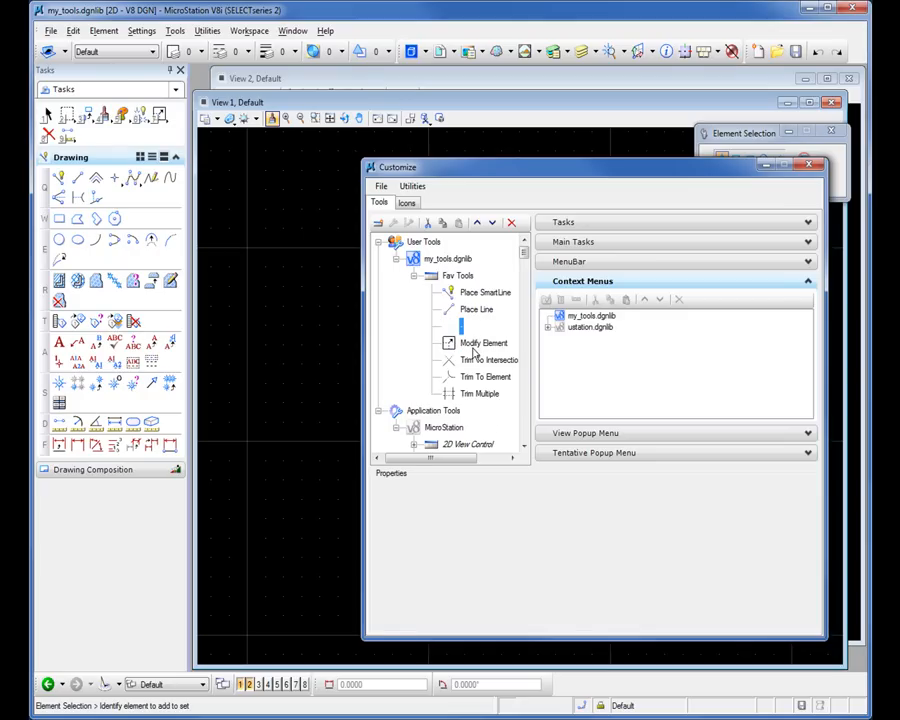
mouse_move(483, 360)
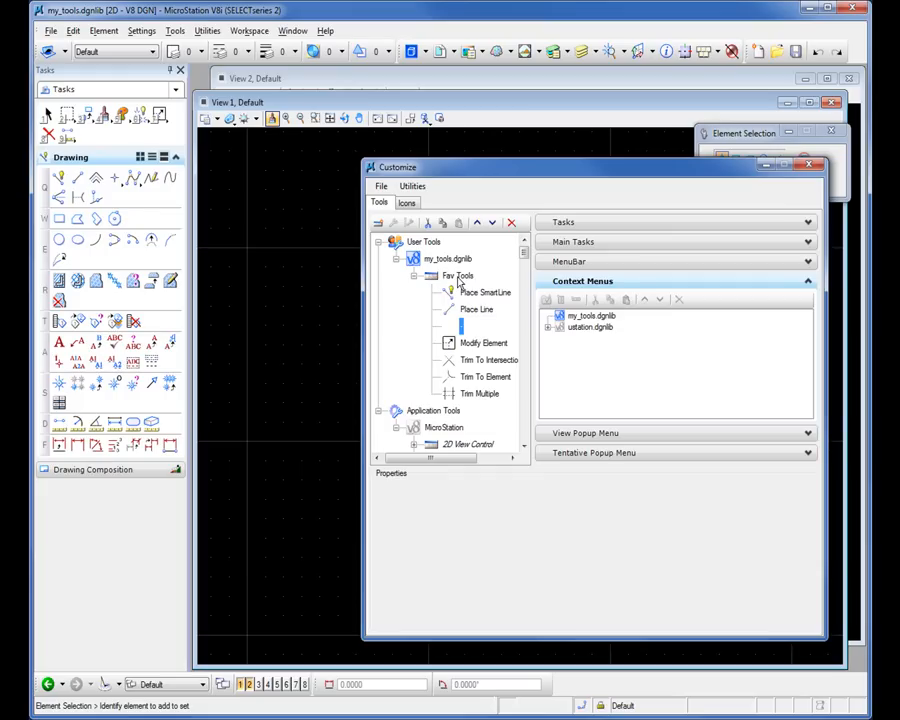
mouse_move(458, 284)
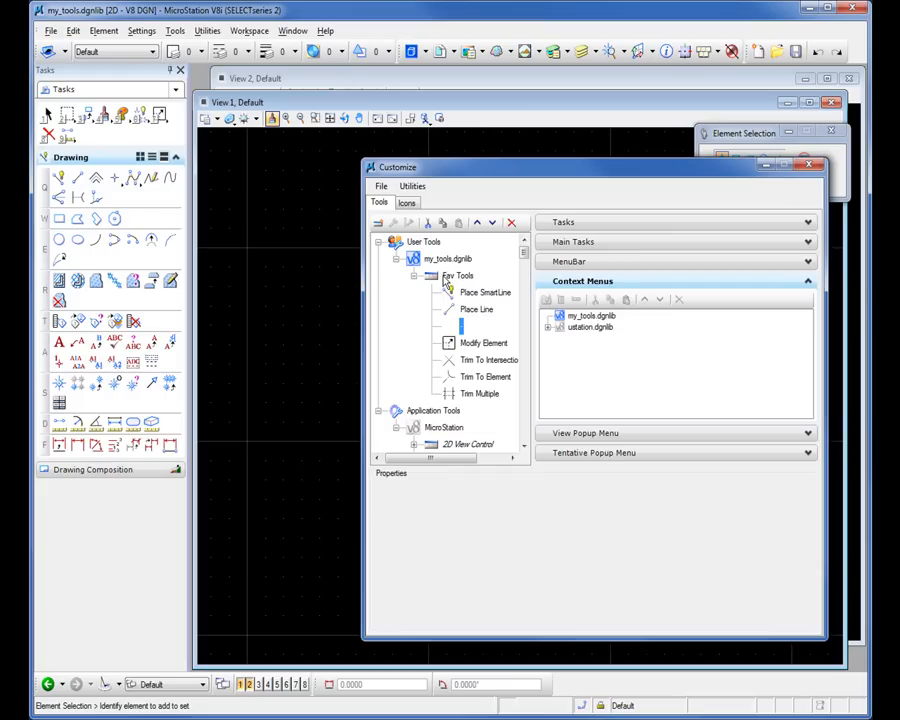
right_click(460, 275)
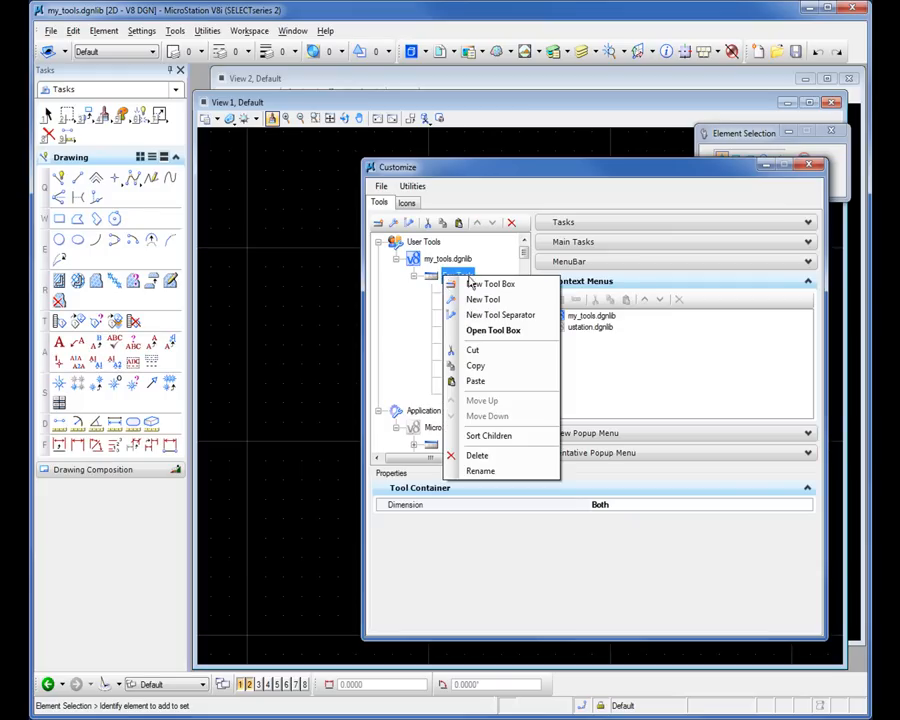
mouse_move(503, 330)
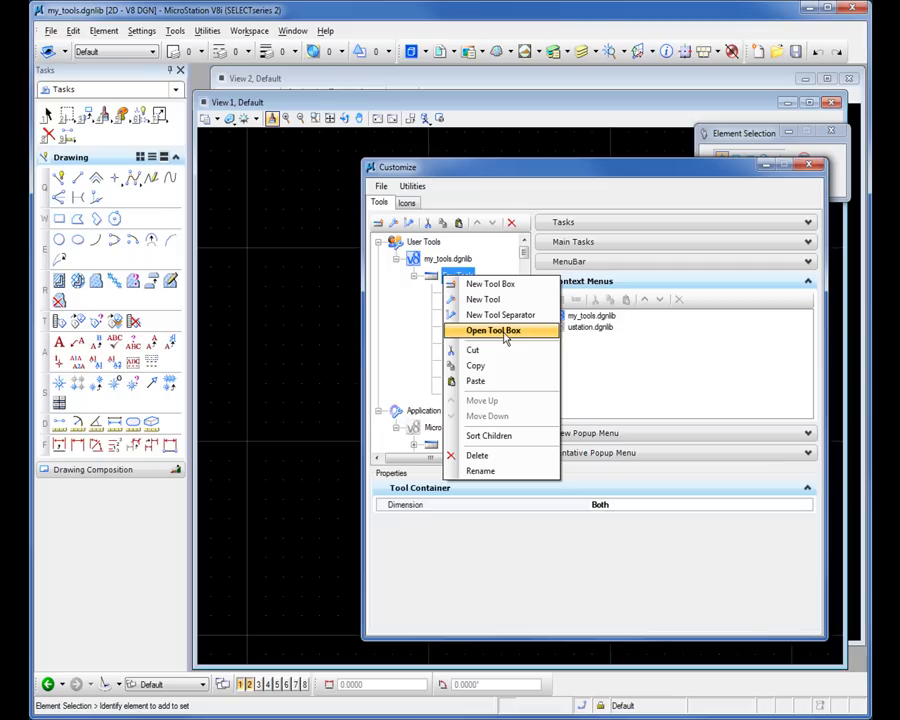
left_click(493, 330)
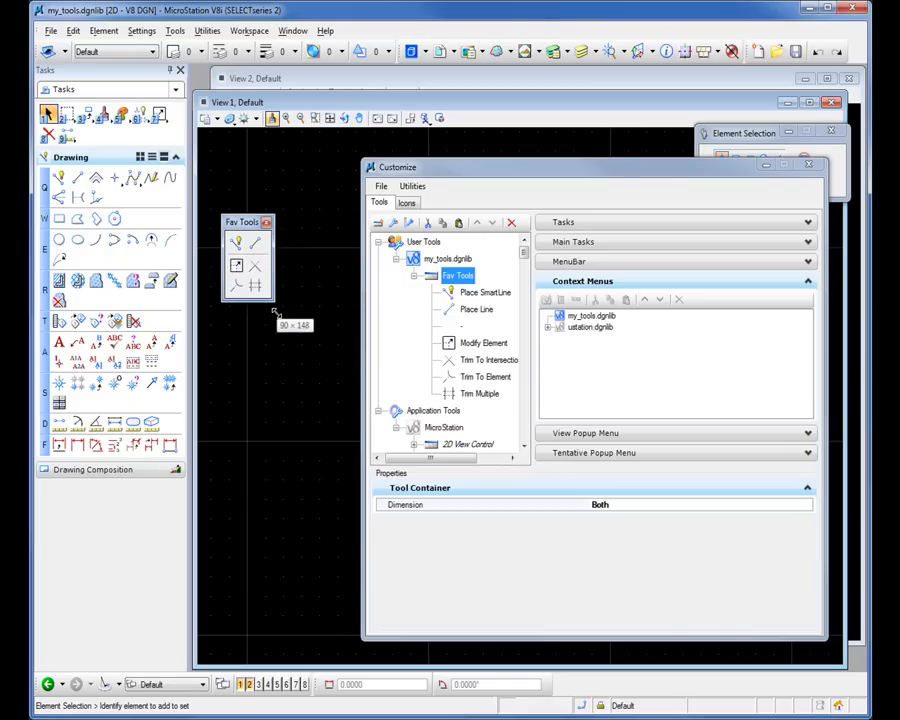
mouse_move(305, 332)
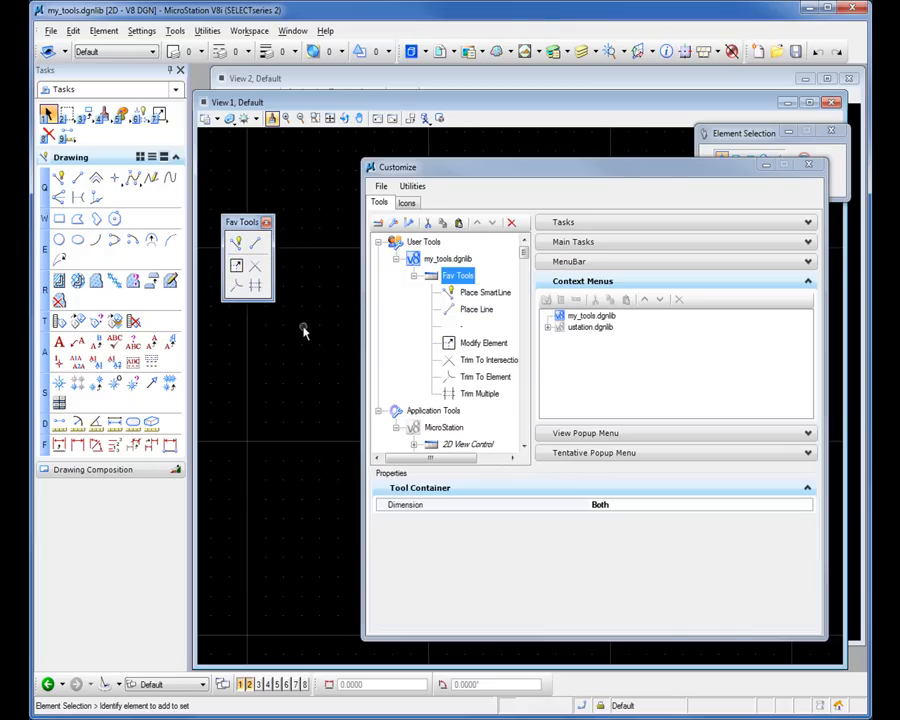
mouse_move(300, 325)
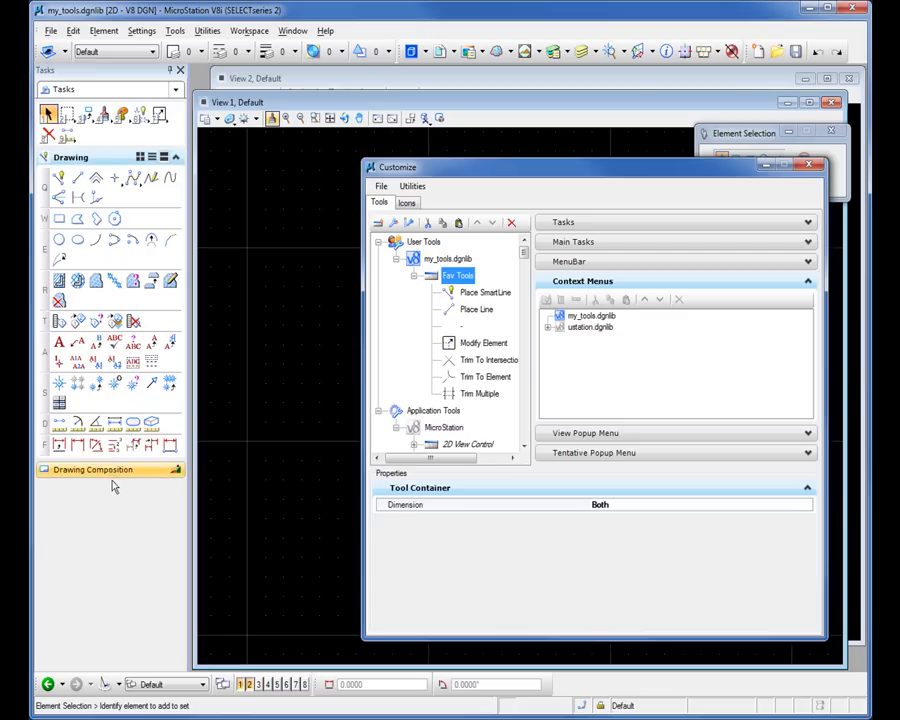
mouse_move(213, 481)
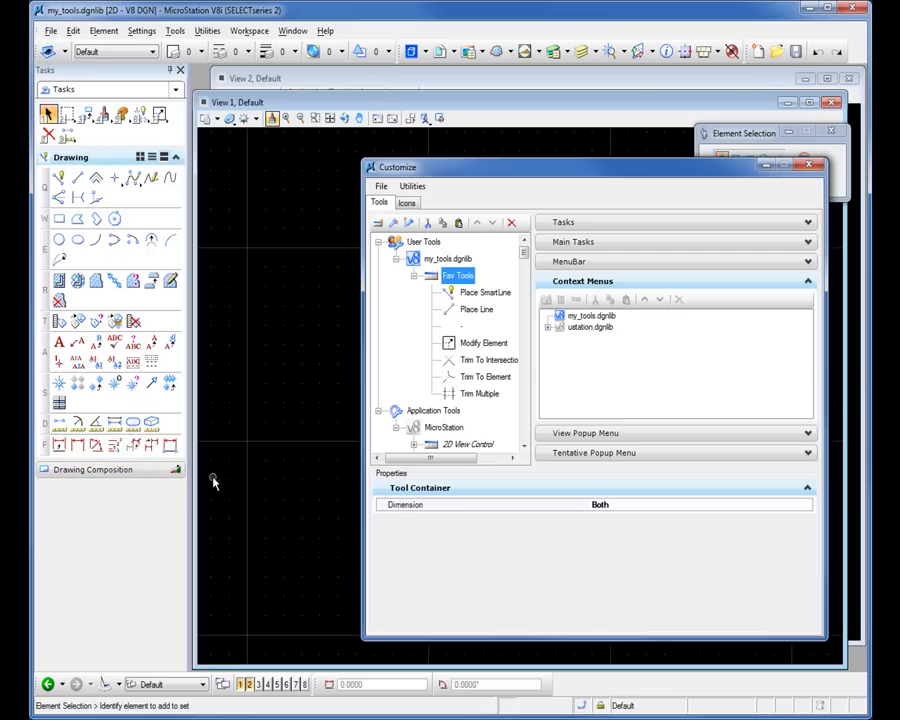
mouse_move(214, 475)
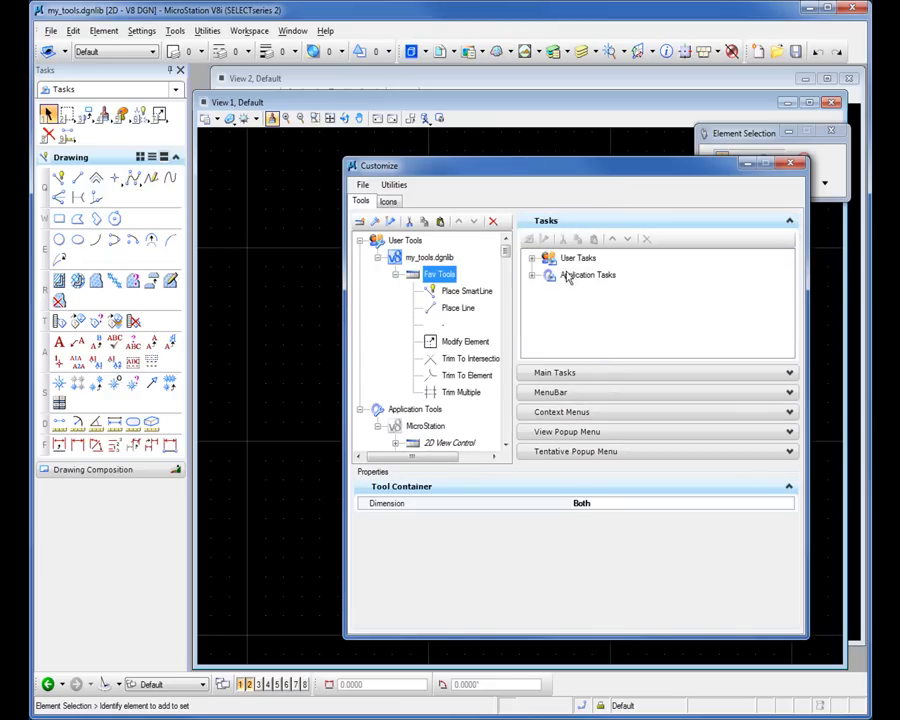
Under User Tasks, add a My Tools task to my_tools.dgnlib holding Place SmartLine.
left_click(532, 258)
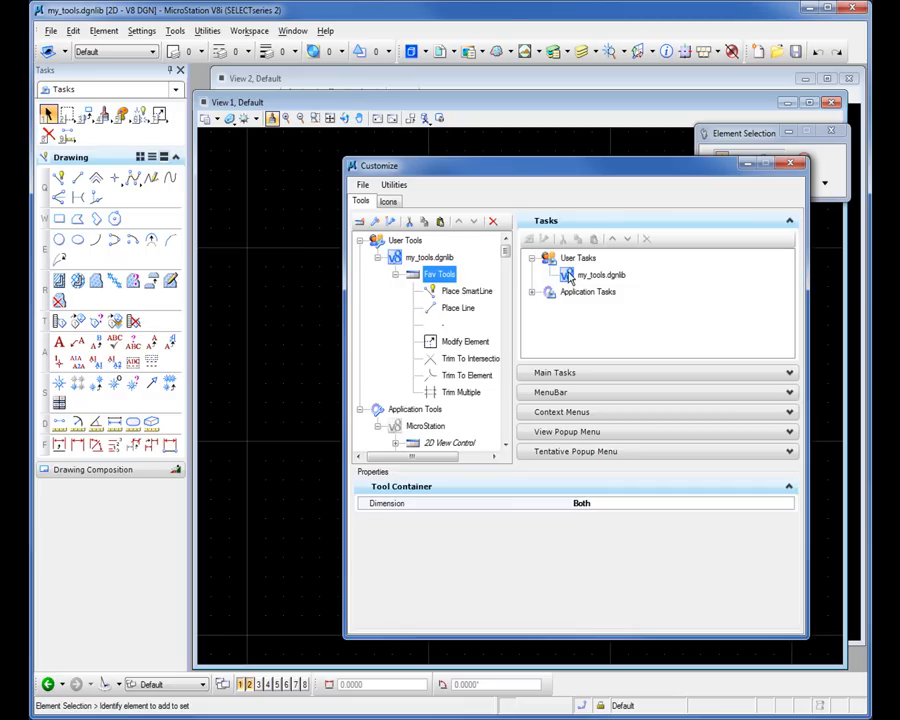
mouse_move(605, 282)
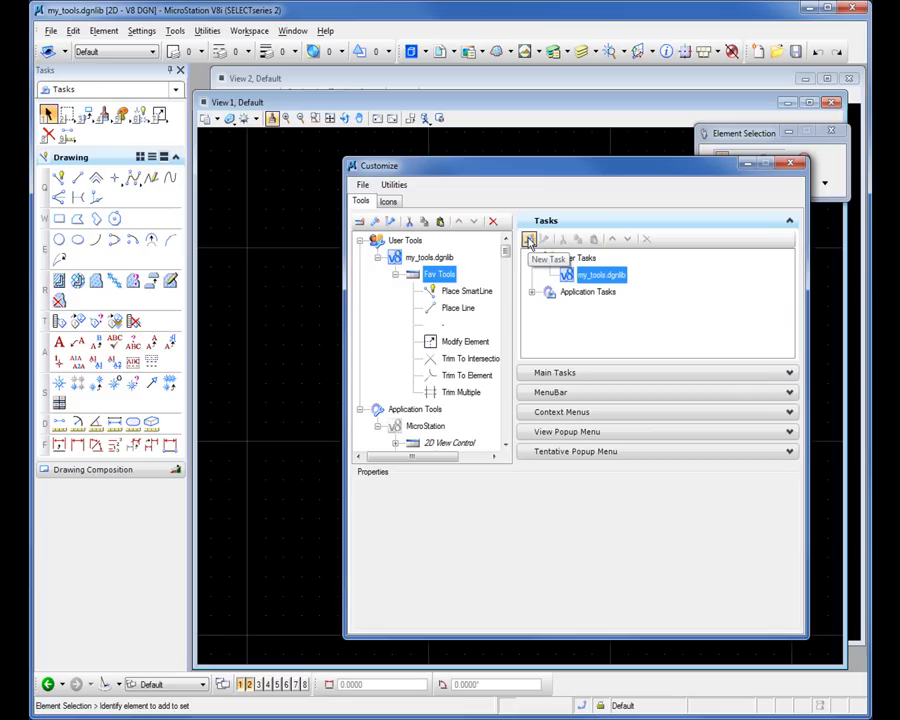
left_click(529, 239)
type("My Tools")
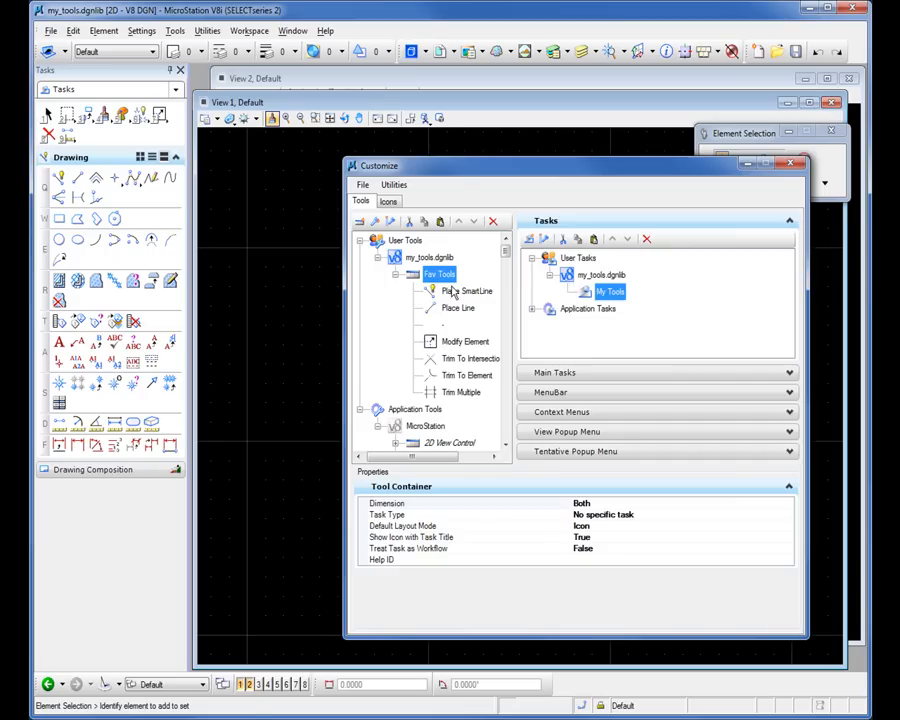
left_click(467, 291)
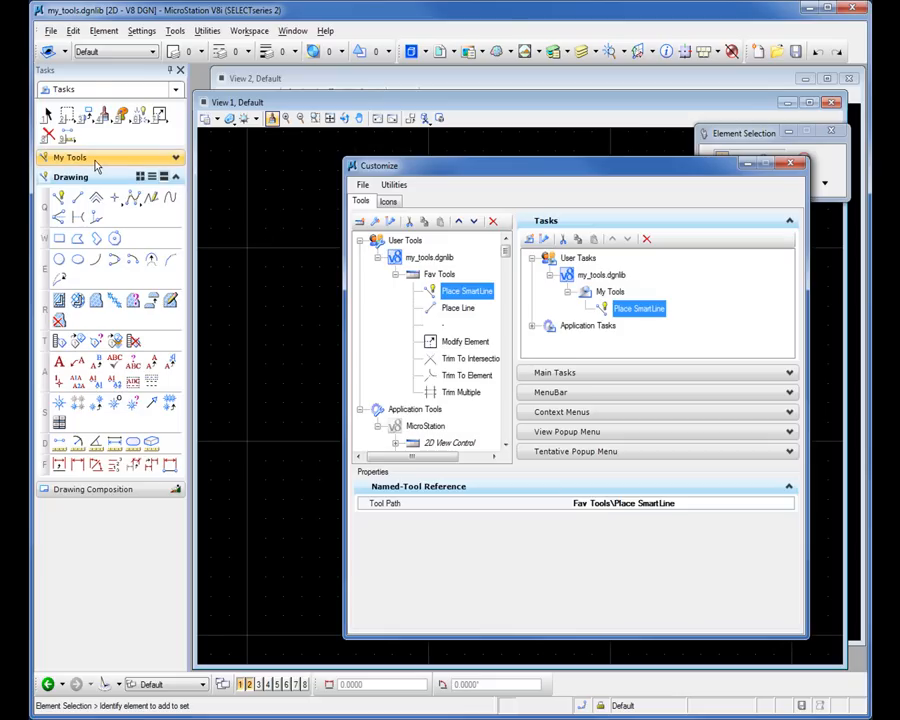
Expand My Tools in the Tasks panel and change Panel Layout Mode to show Fav Tools.
left_click(72, 157)
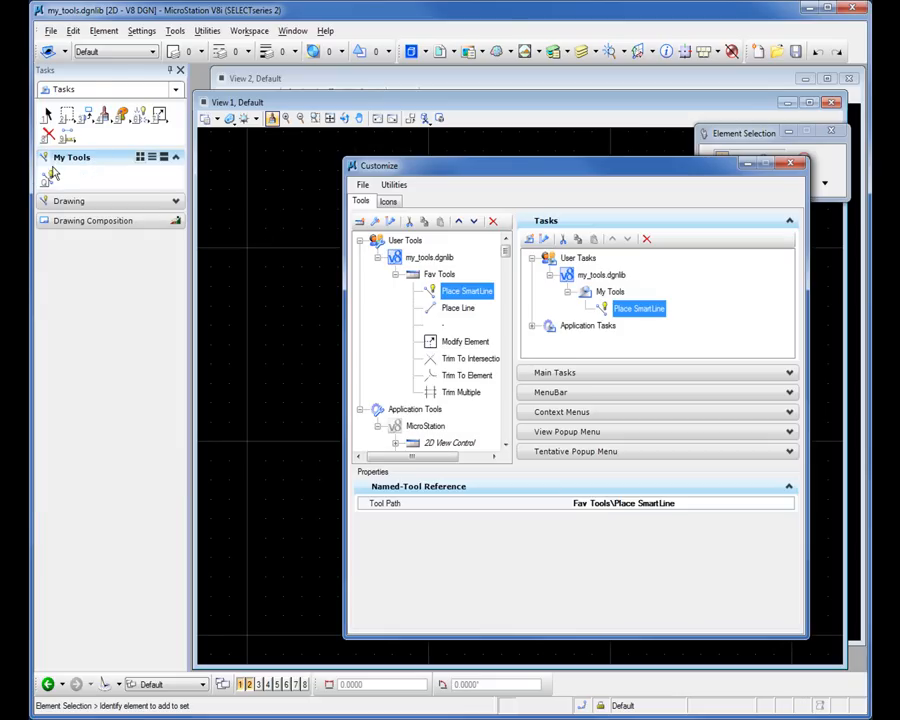
left_click(440, 274)
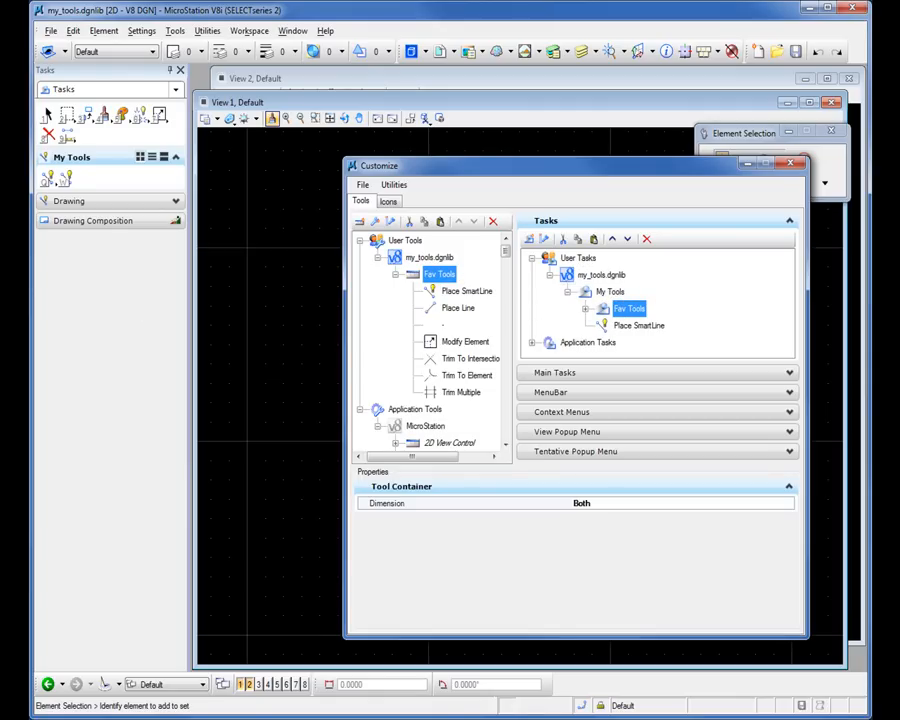
mouse_move(164, 157)
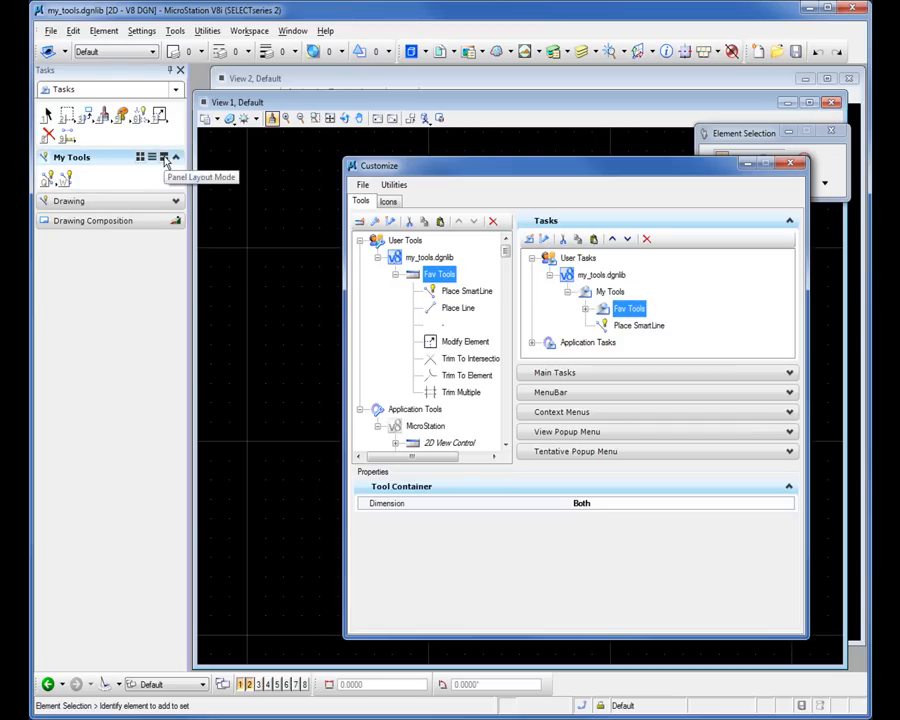
left_click(165, 157)
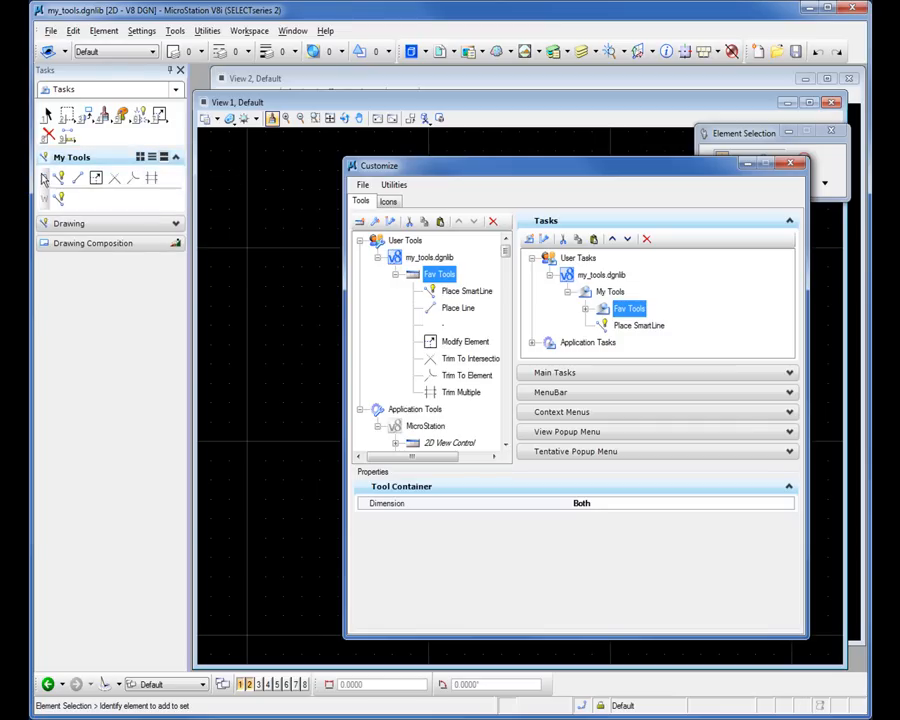
left_click(92, 243)
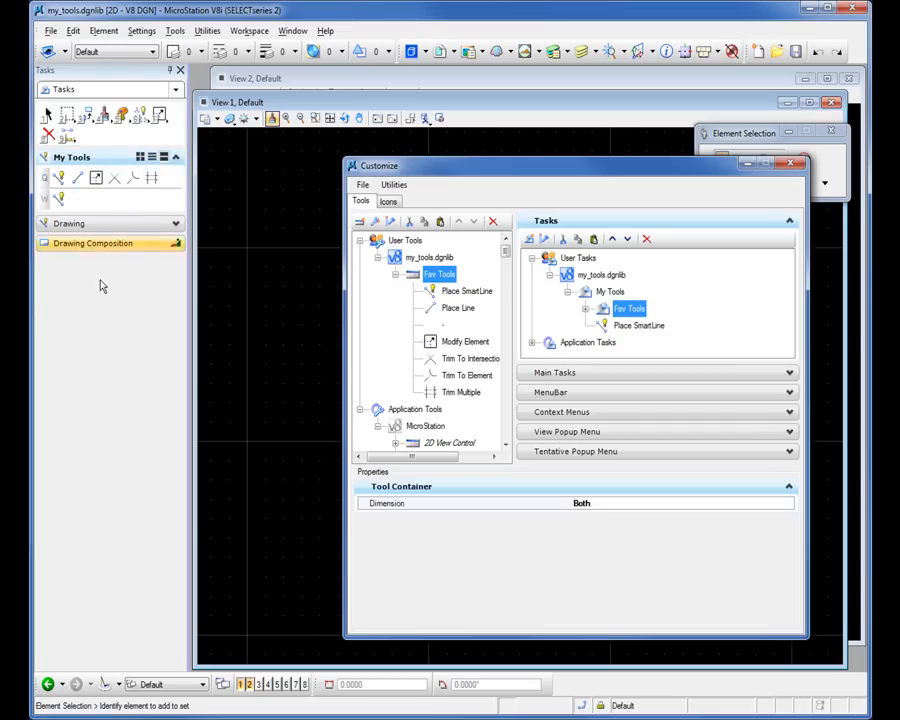
left_click(114, 178)
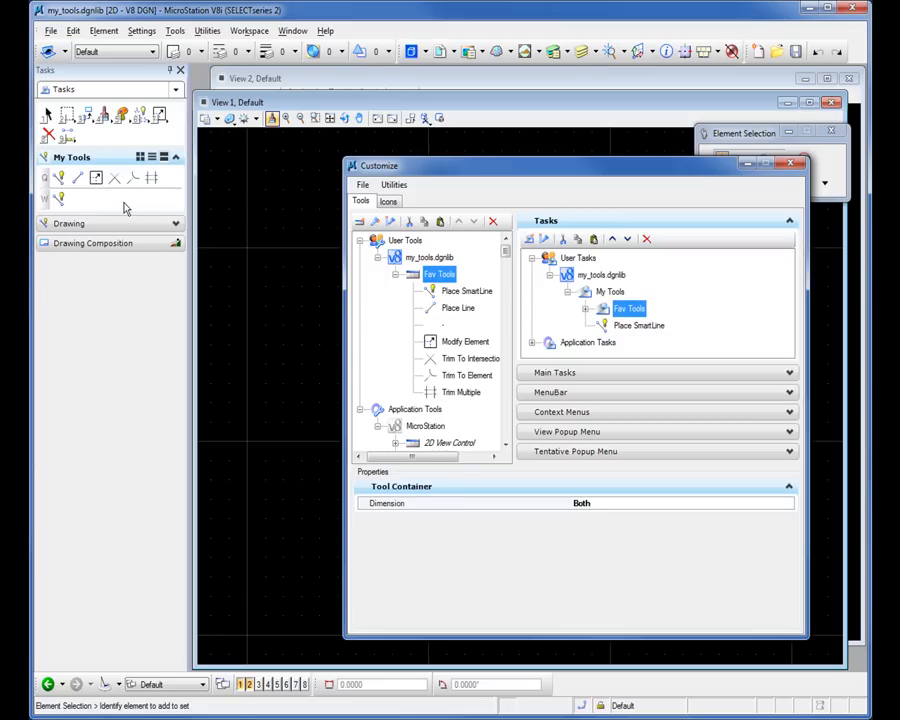
mouse_move(153, 214)
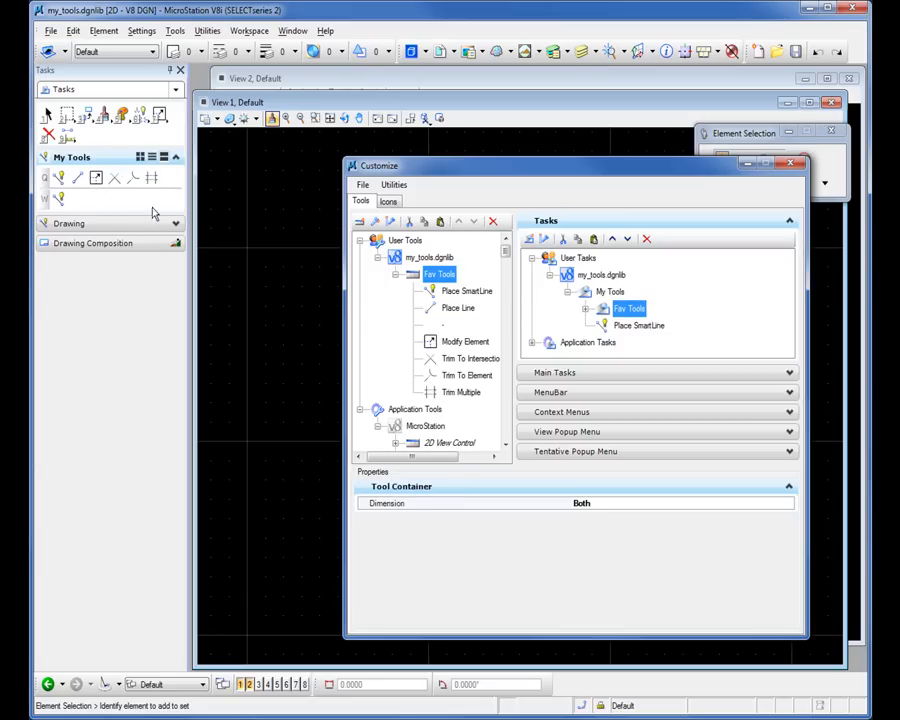
mouse_move(397, 284)
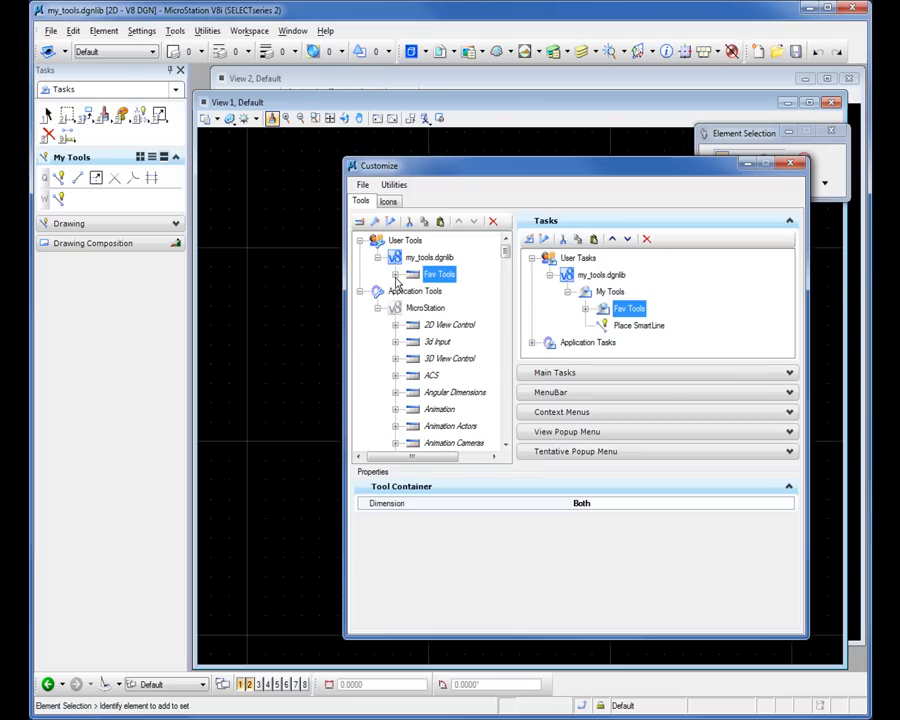
mouse_move(407, 335)
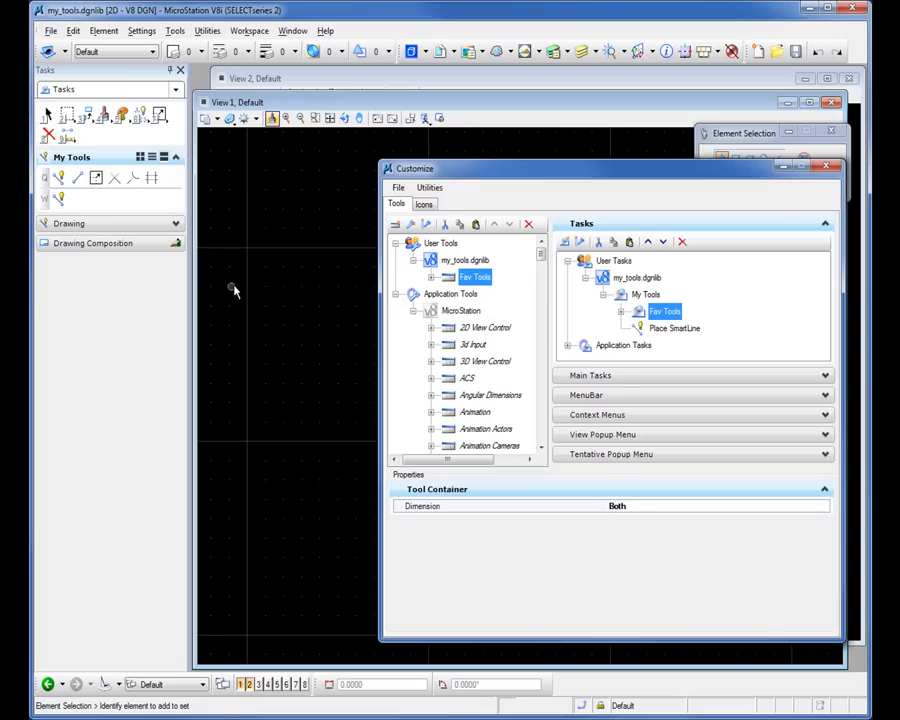
right_click(222, 285)
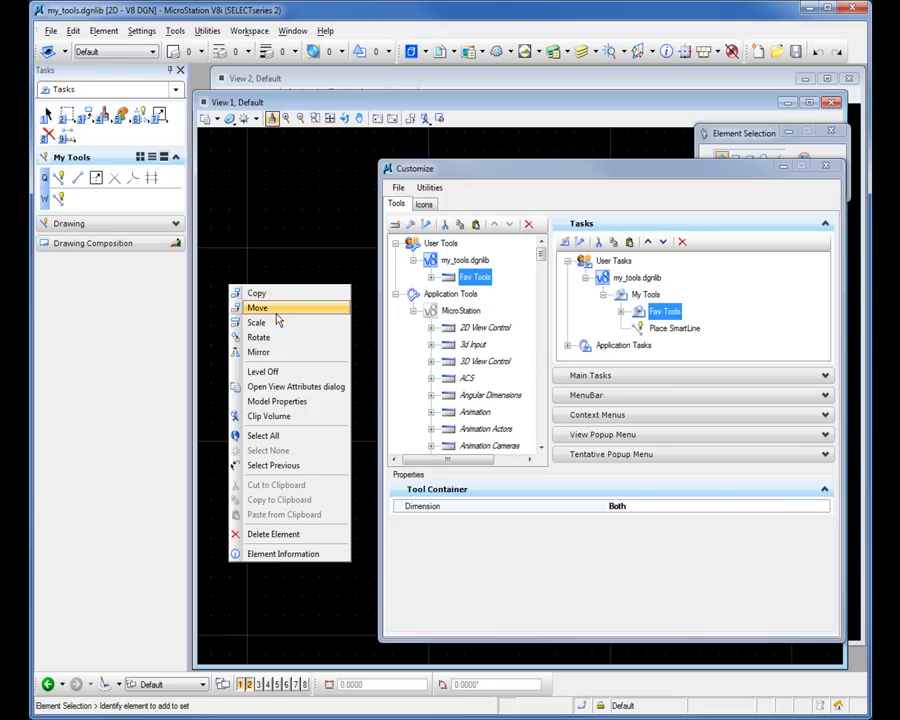
mouse_move(263, 371)
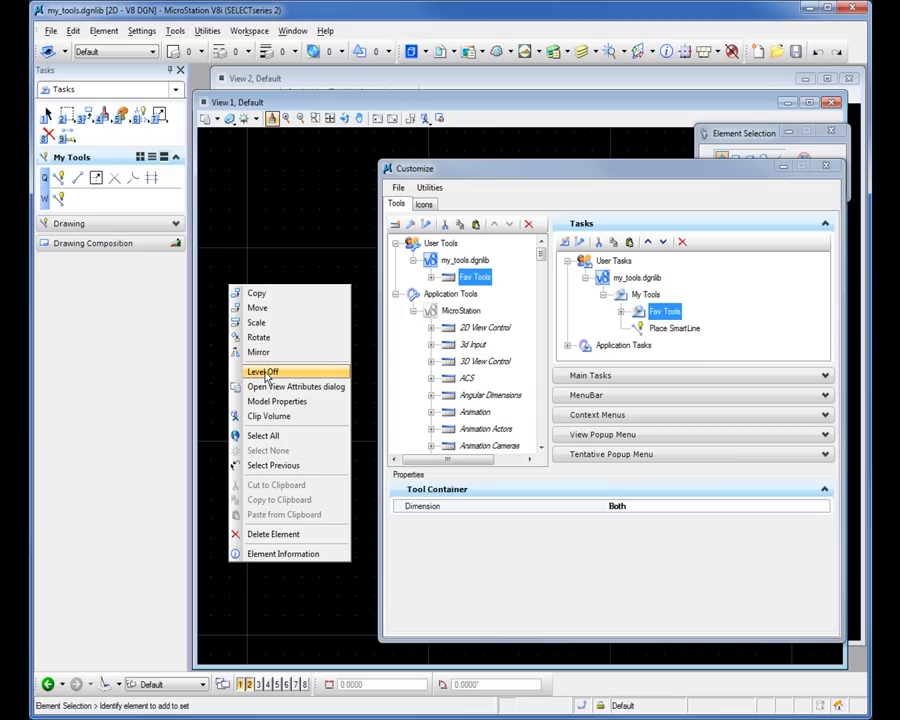
mouse_move(263, 435)
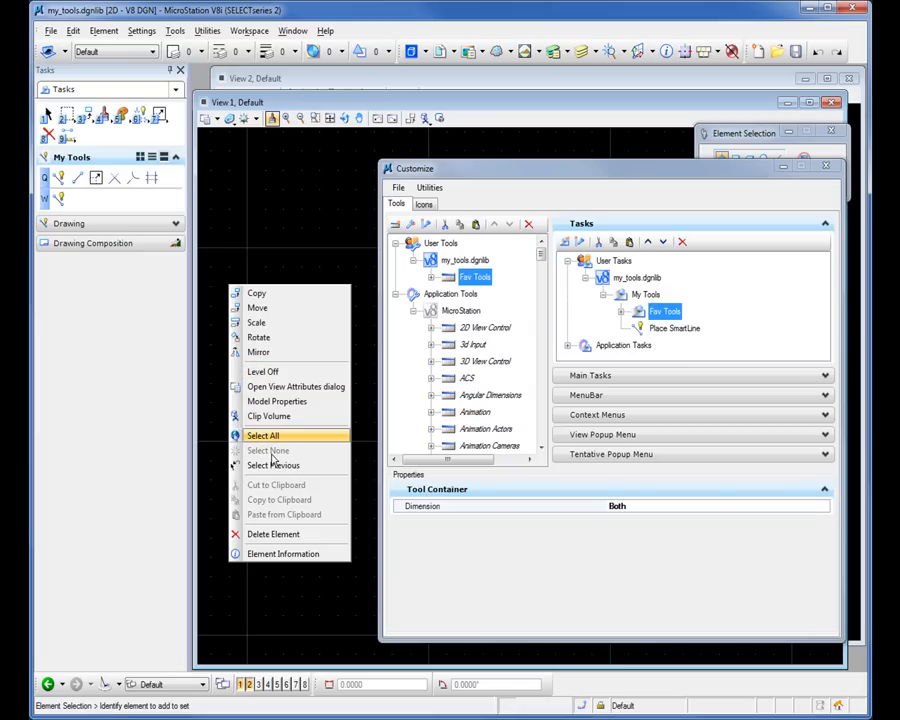
mouse_move(273, 465)
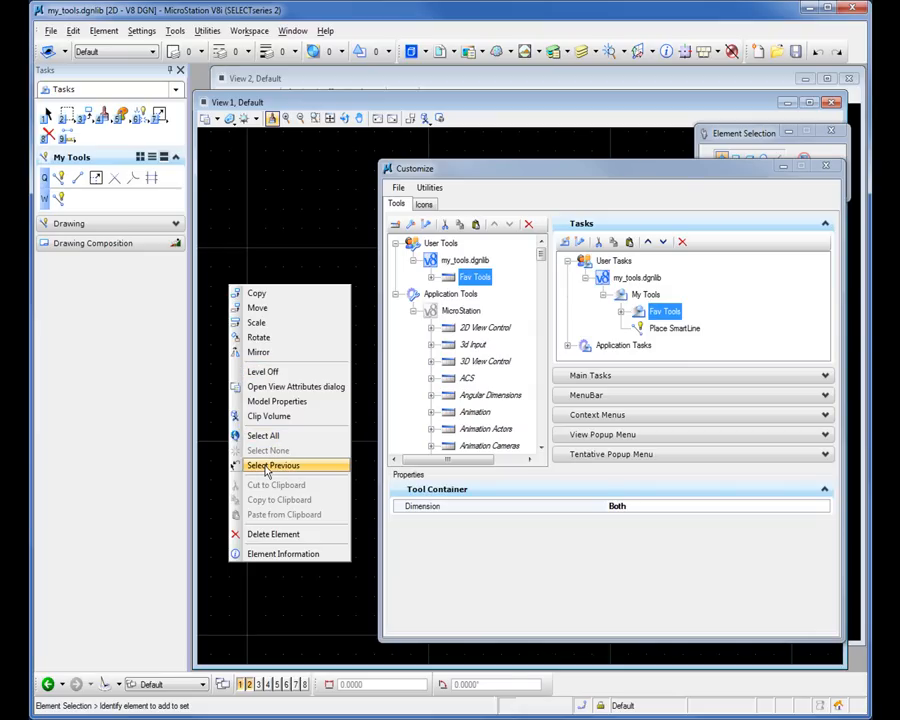
mouse_move(283, 553)
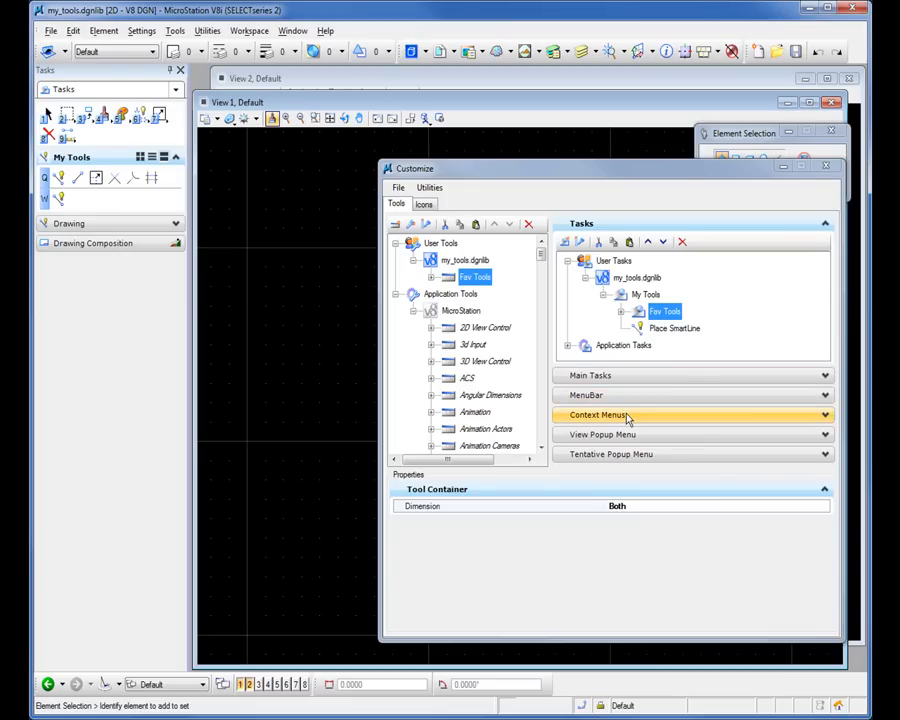
mouse_move(610, 418)
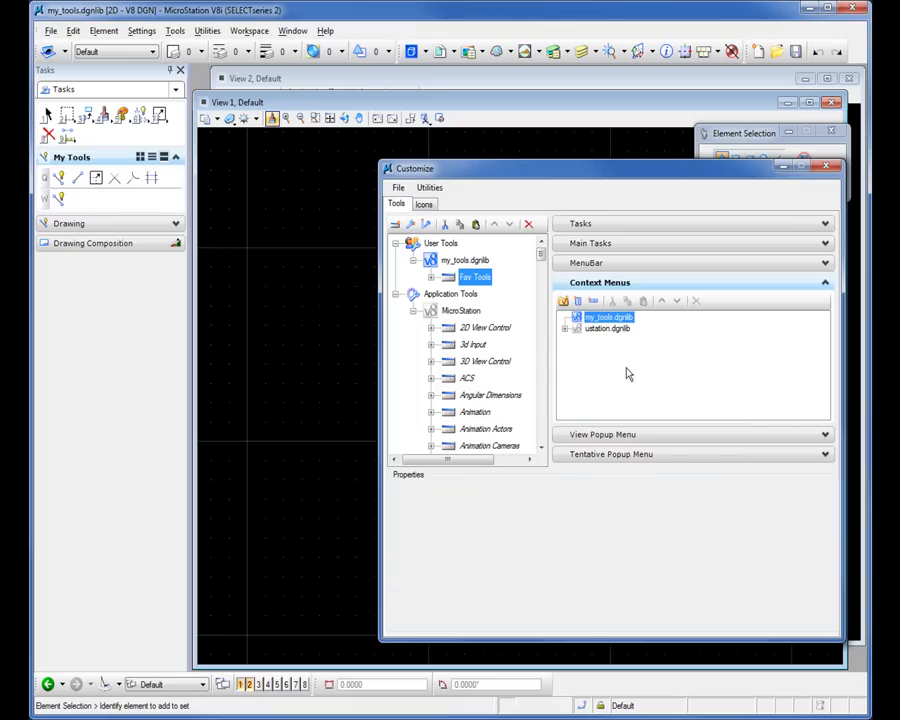
mouse_move(613, 323)
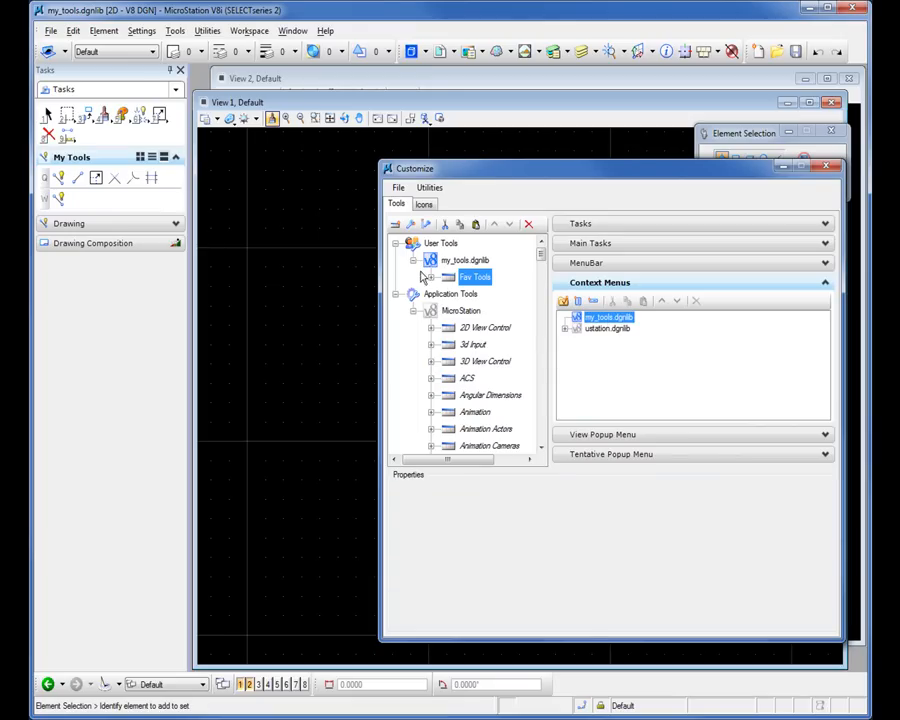
Expand Fav Tools, add Place SmartLine to the context menu, and check the view's pop-up menu.
left_click(420, 277)
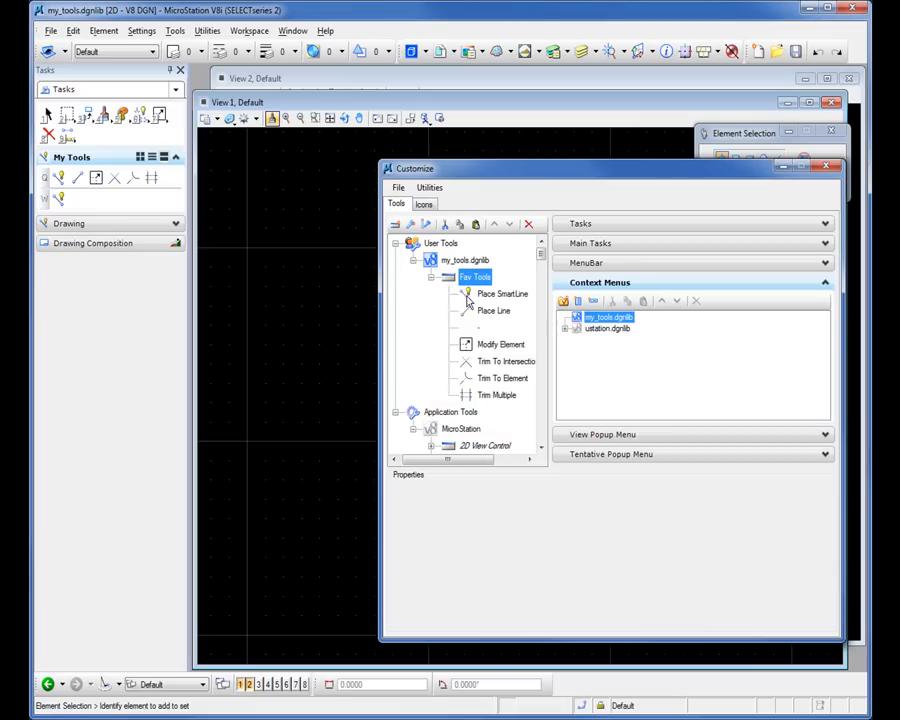
mouse_move(533, 335)
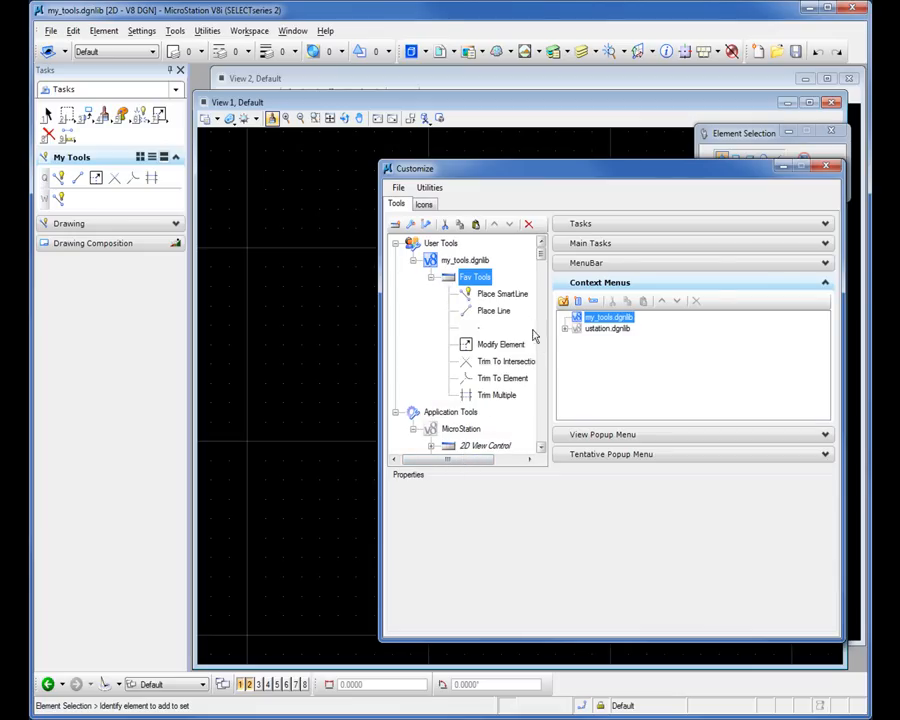
left_click(503, 293)
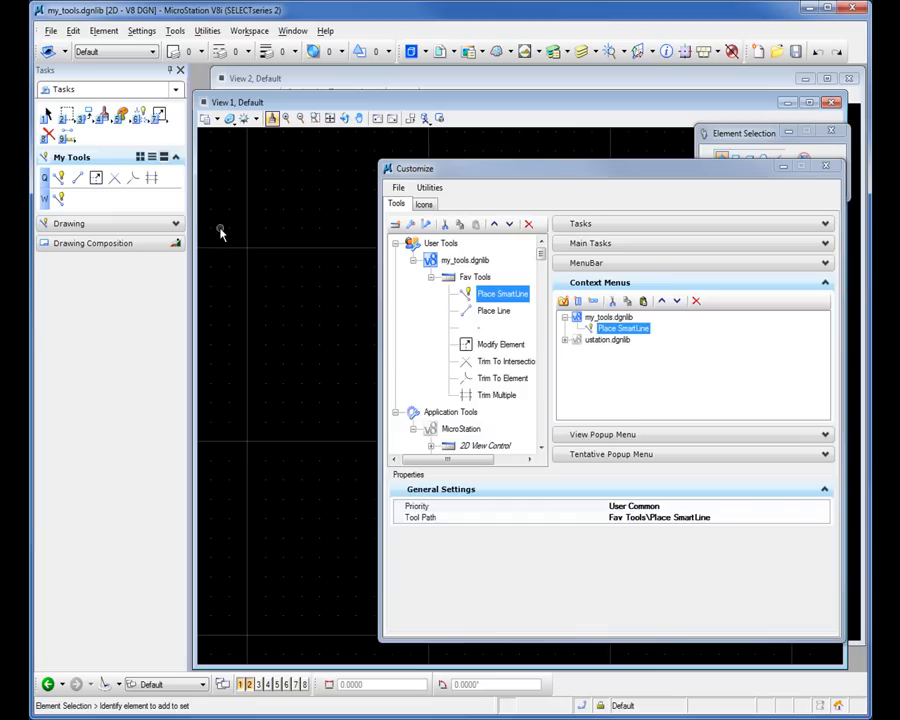
right_click(220, 235)
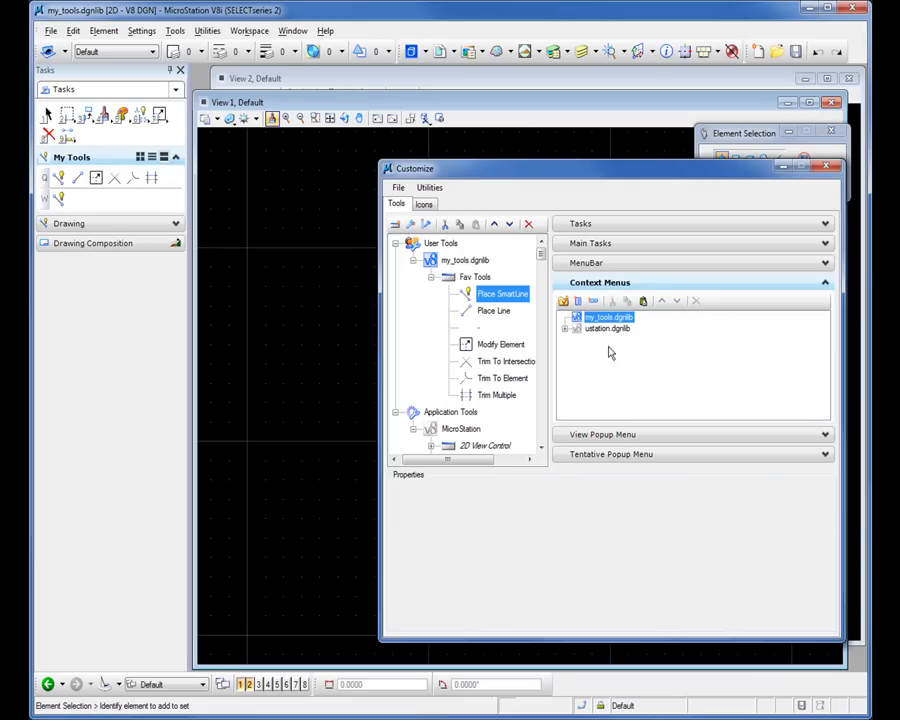
mouse_move(608, 358)
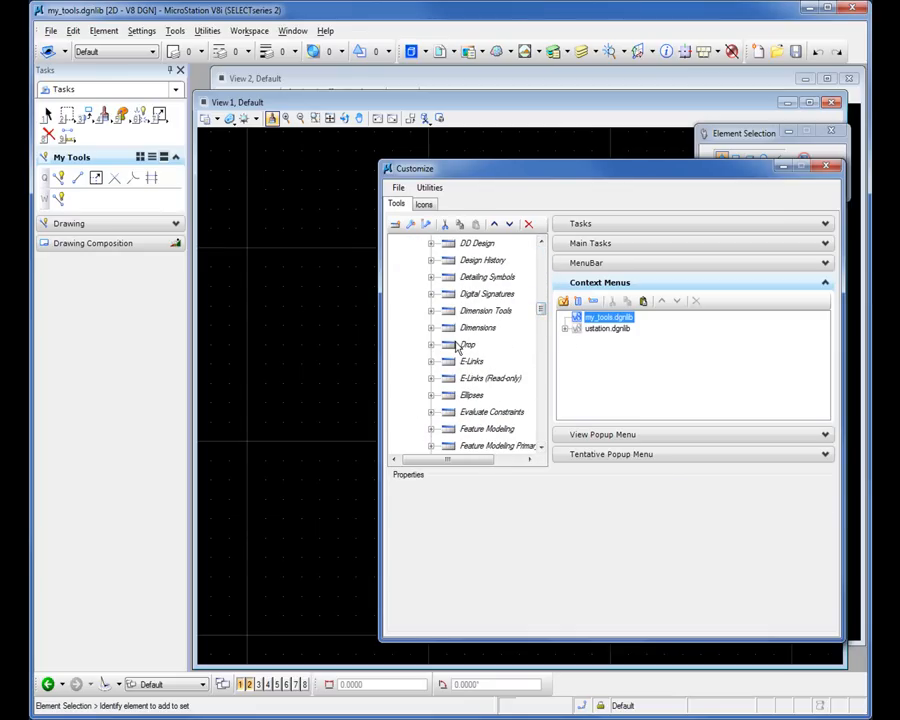
Add the Hatch tool group under my_tools.dgnlib's context menu, then expand Drop to review it.
left_click(467, 344)
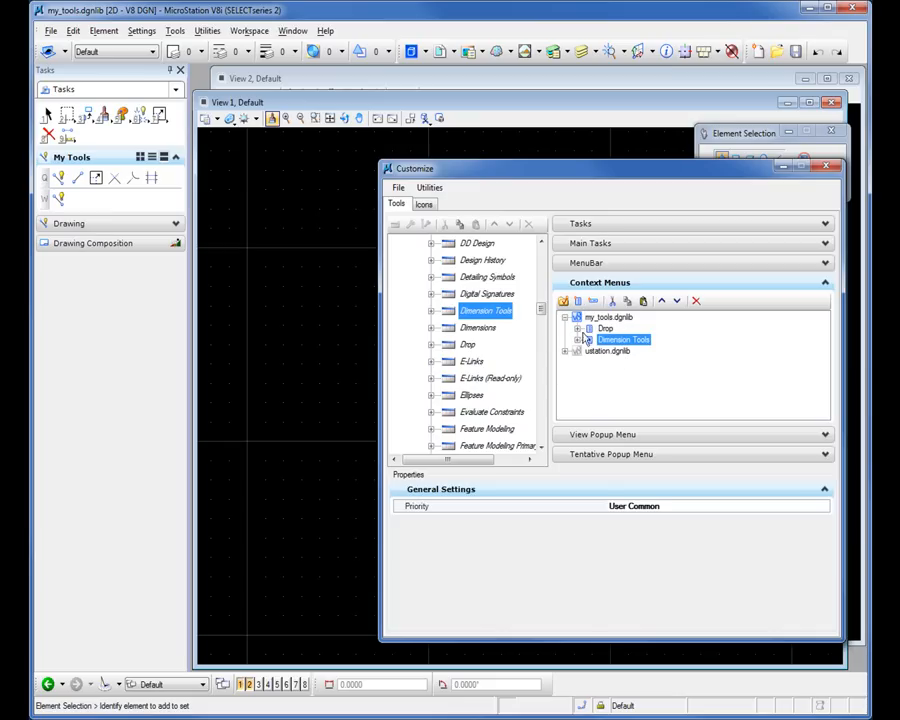
mouse_move(470, 365)
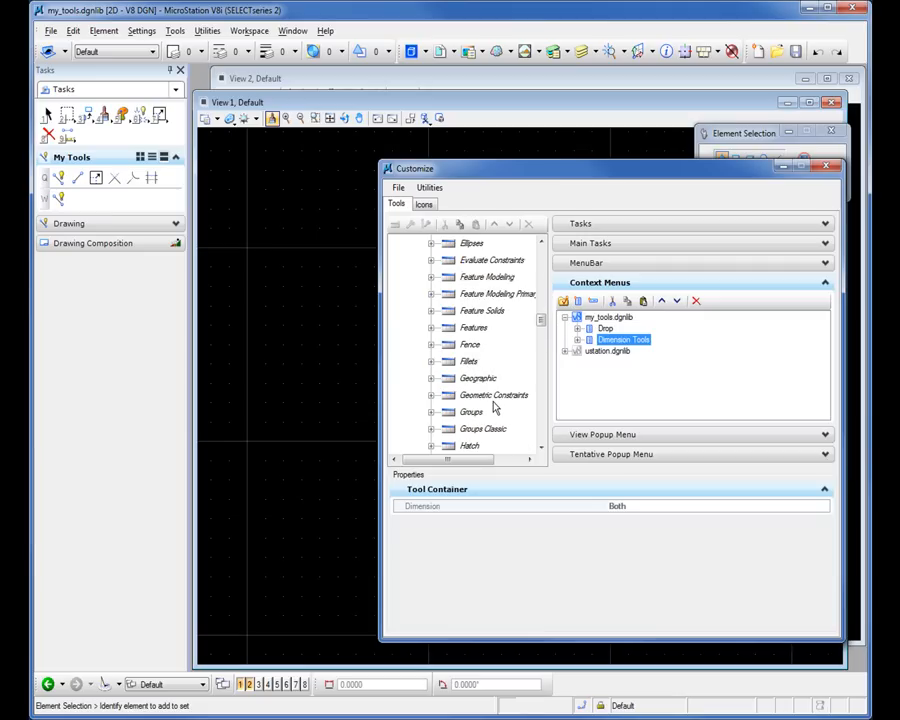
scroll("down", 3)
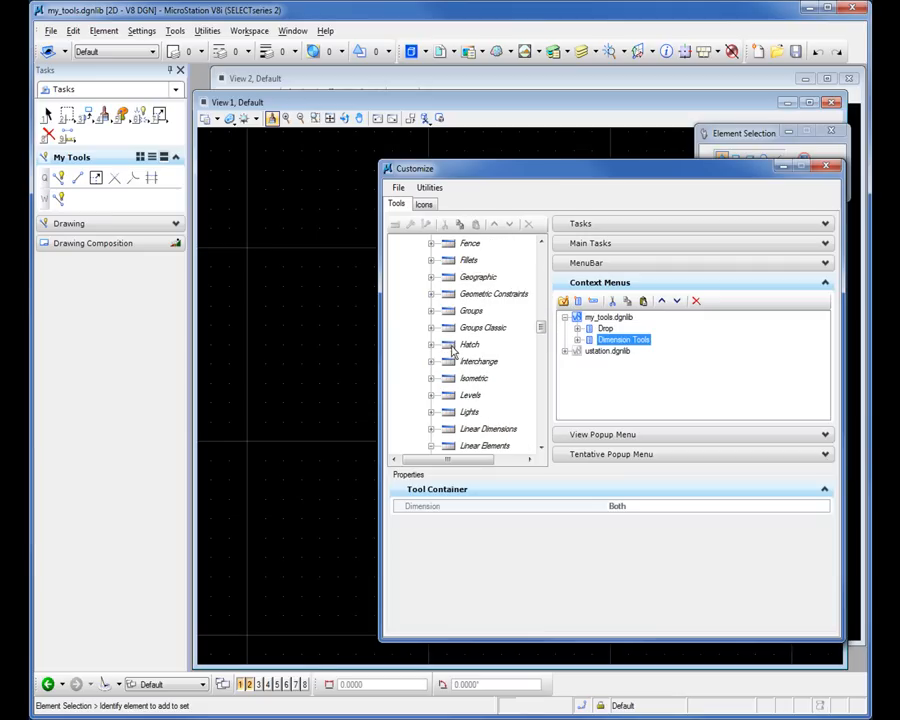
left_click(469, 344)
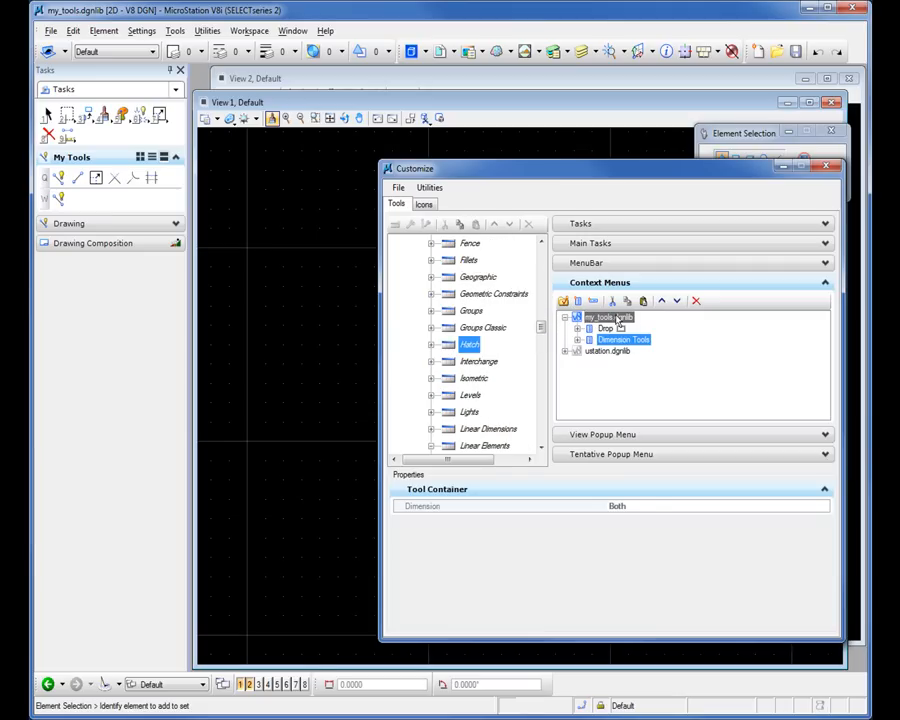
left_click(608, 350)
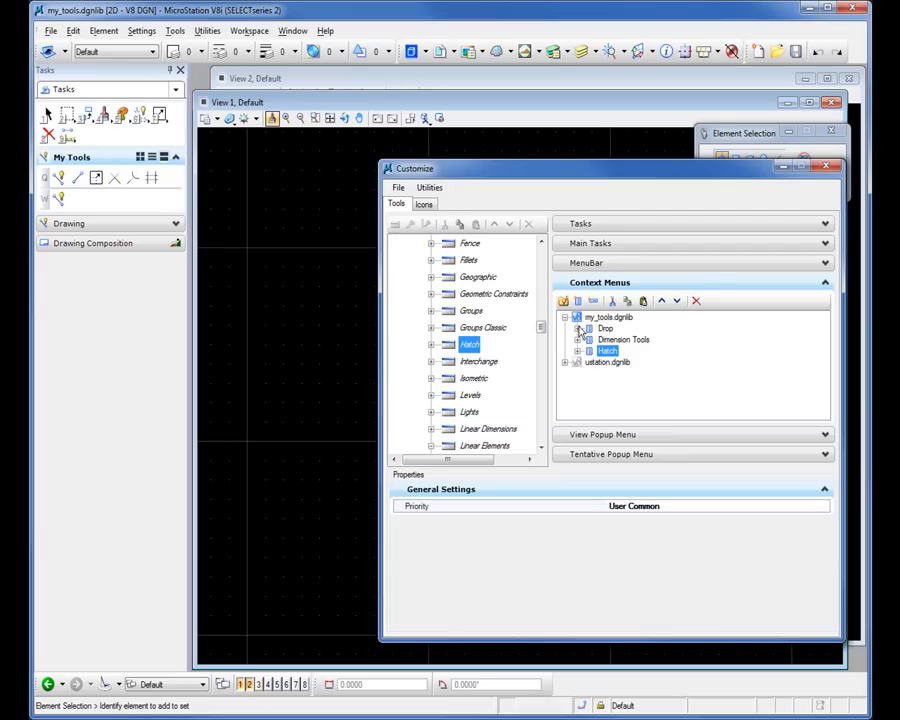
left_click(577, 328)
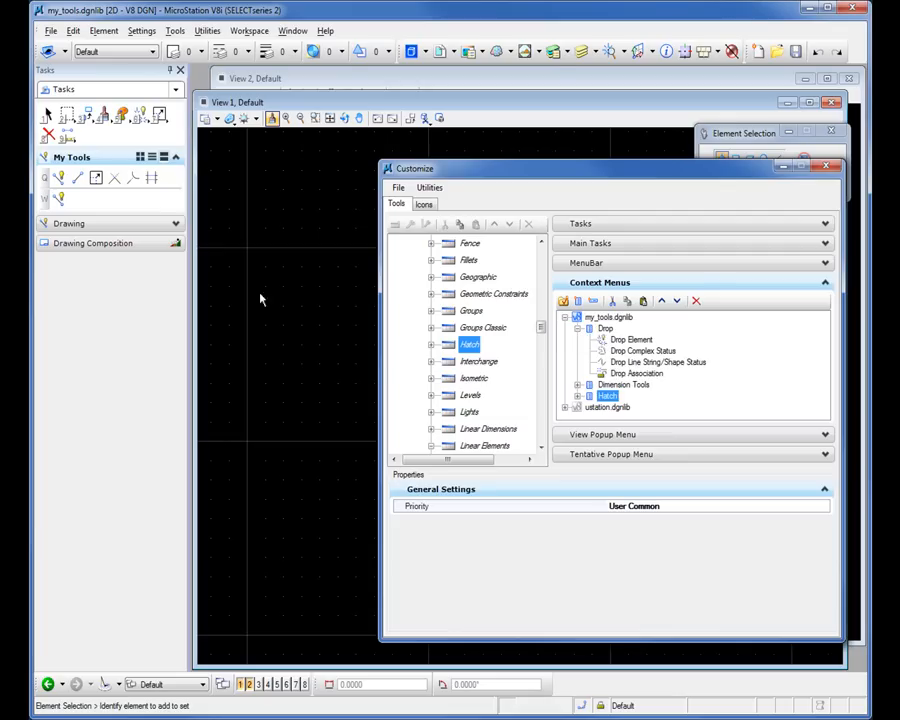
mouse_move(218, 233)
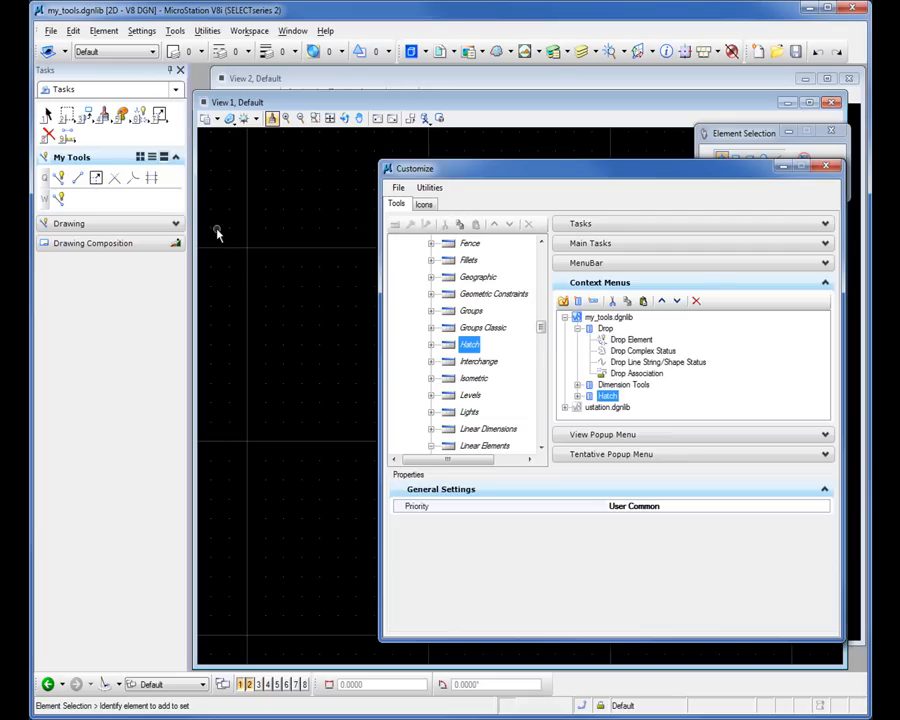
right_click(218, 233)
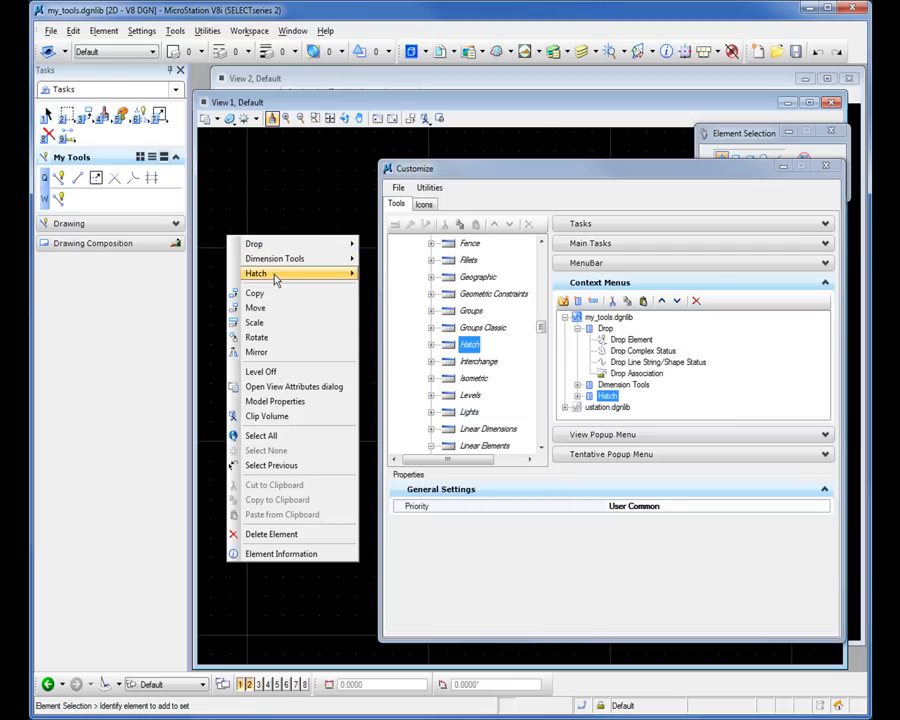
mouse_move(293, 218)
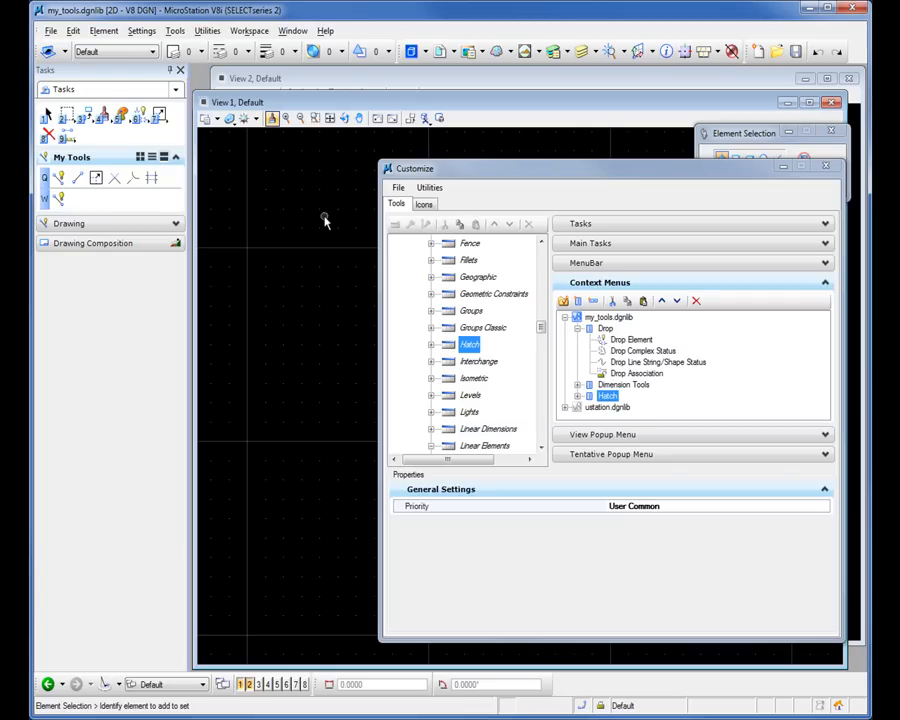
mouse_move(312, 290)
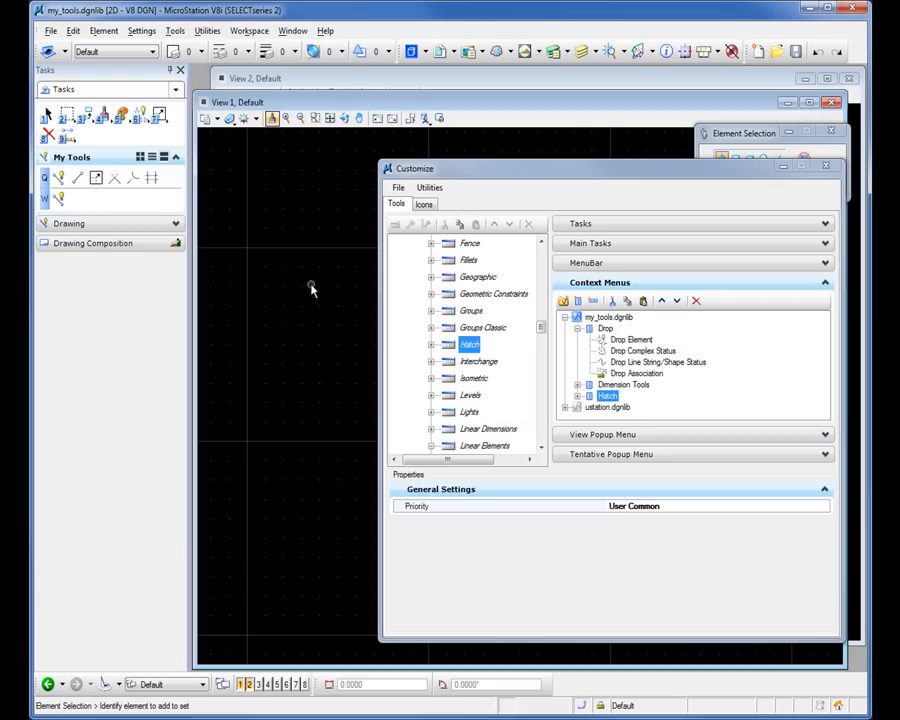
left_click(826, 167)
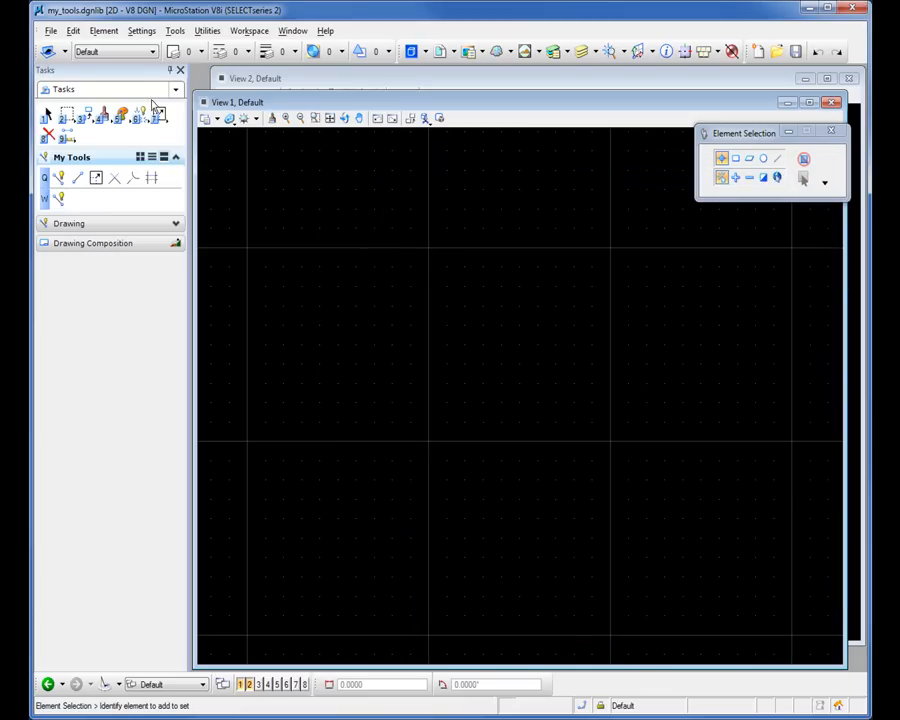
Open BSI400-W01-Contours.dgn from Civil Designs with Interface set to my_tools.
left_click(51, 30)
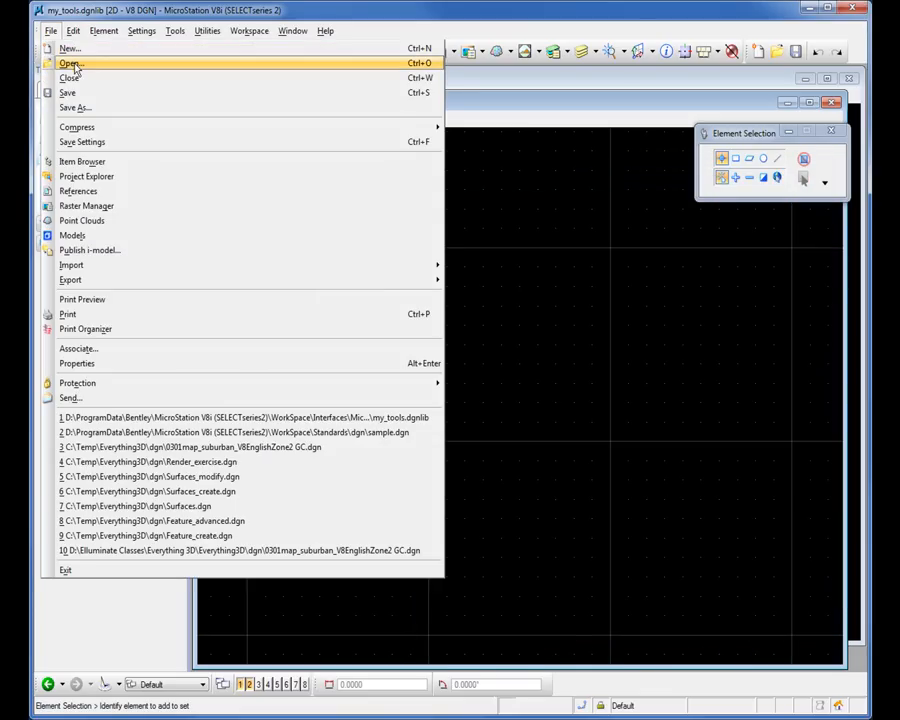
left_click(70, 63)
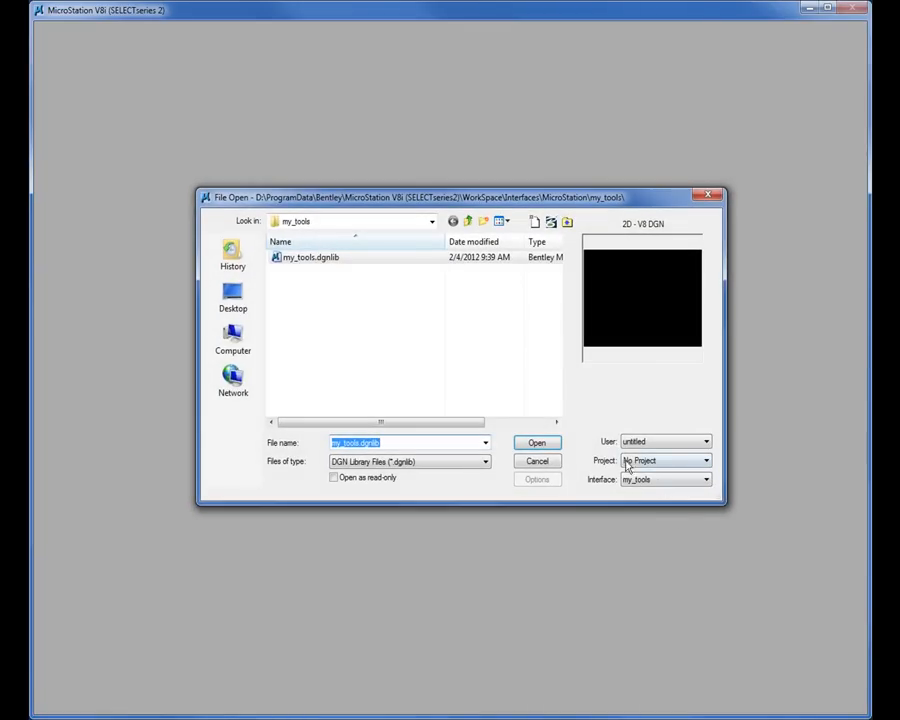
mouse_move(660, 480)
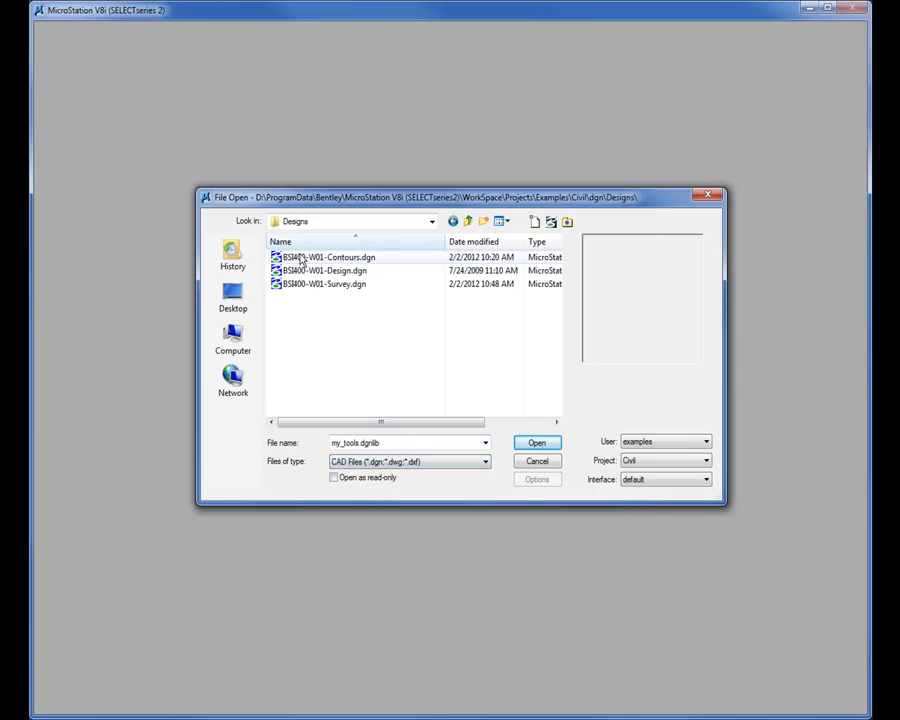
double_click(338, 257)
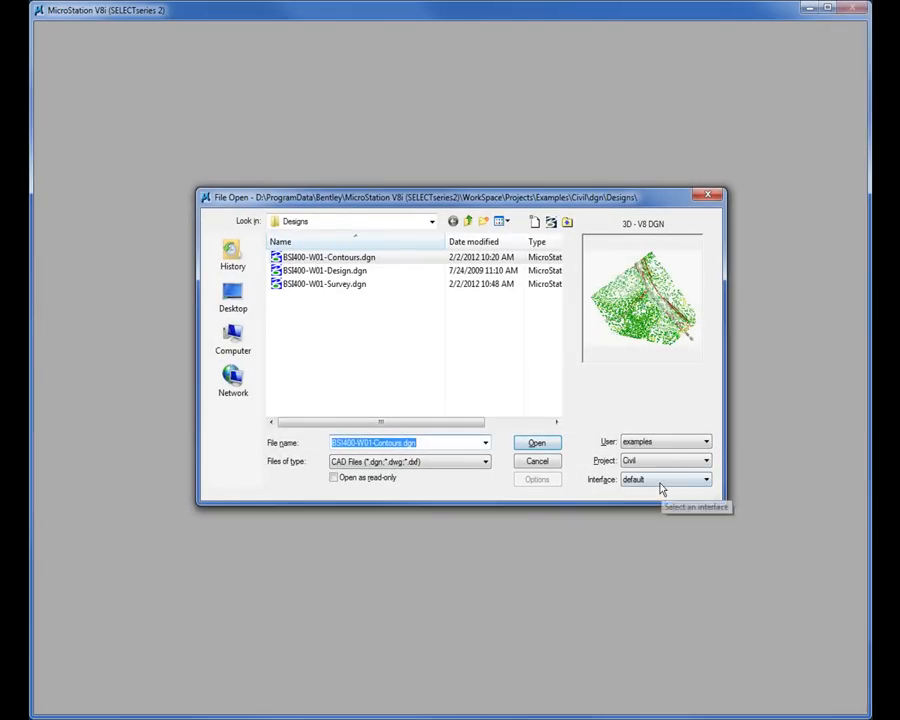
left_click(705, 479)
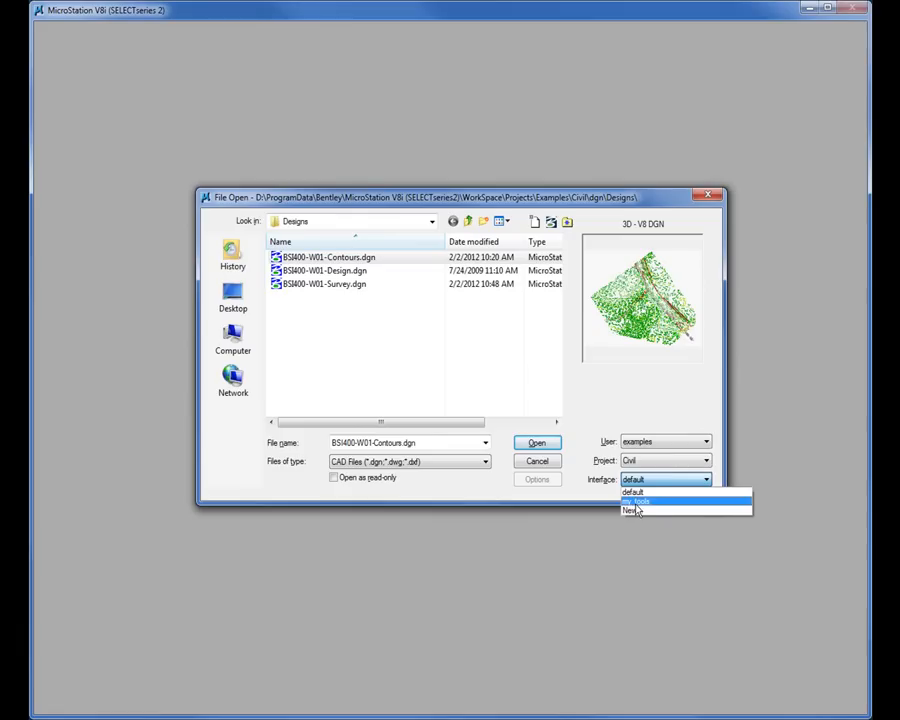
left_click(640, 500)
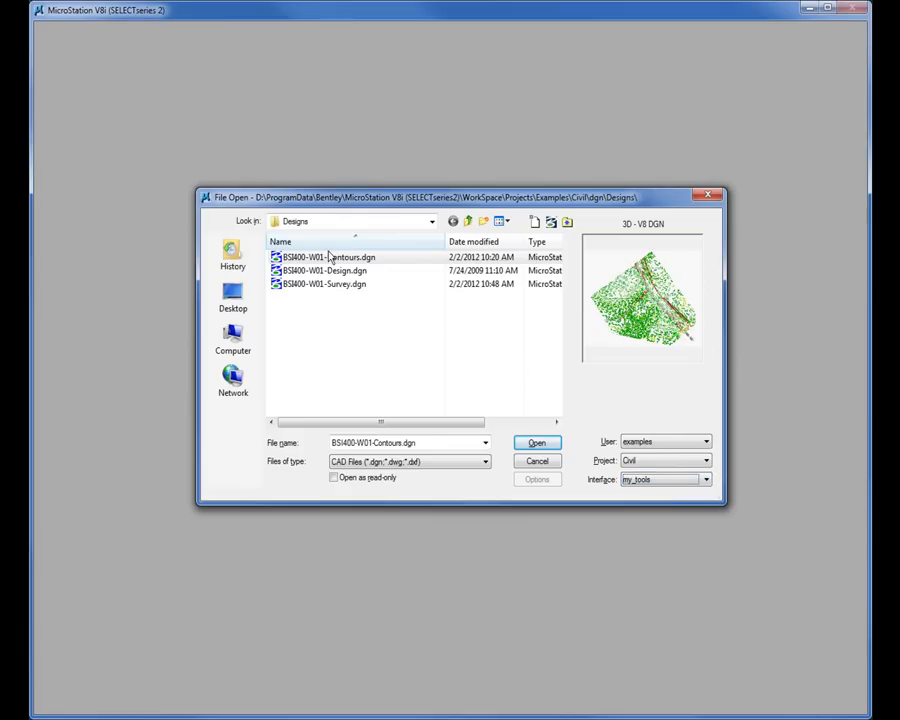
left_click(537, 442)
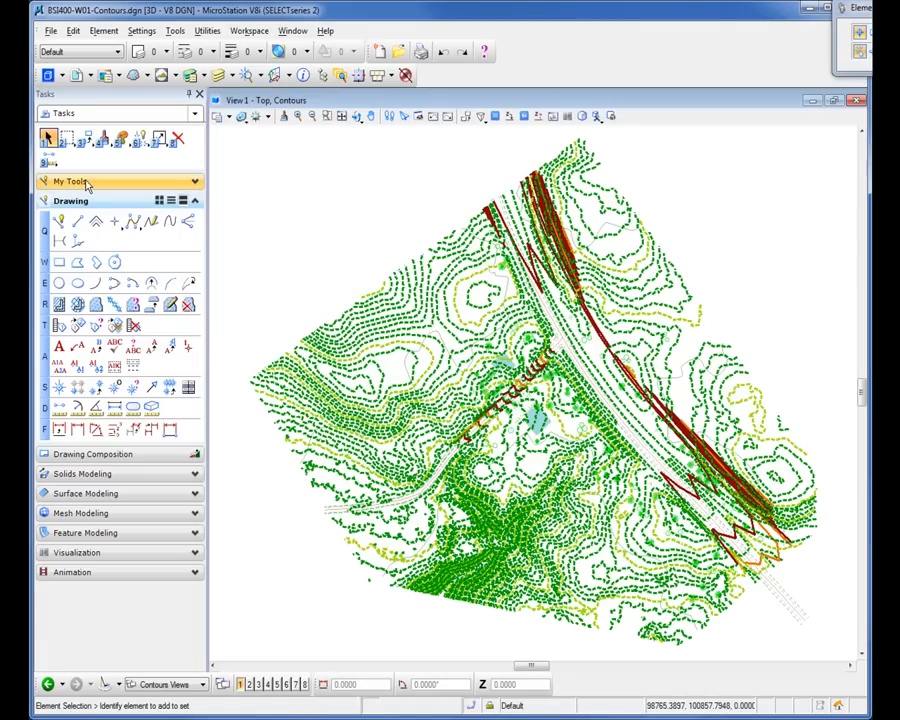
Expand My Tools and right-click the view to confirm Drop, Dimension Tools and Hatch.
left_click(72, 181)
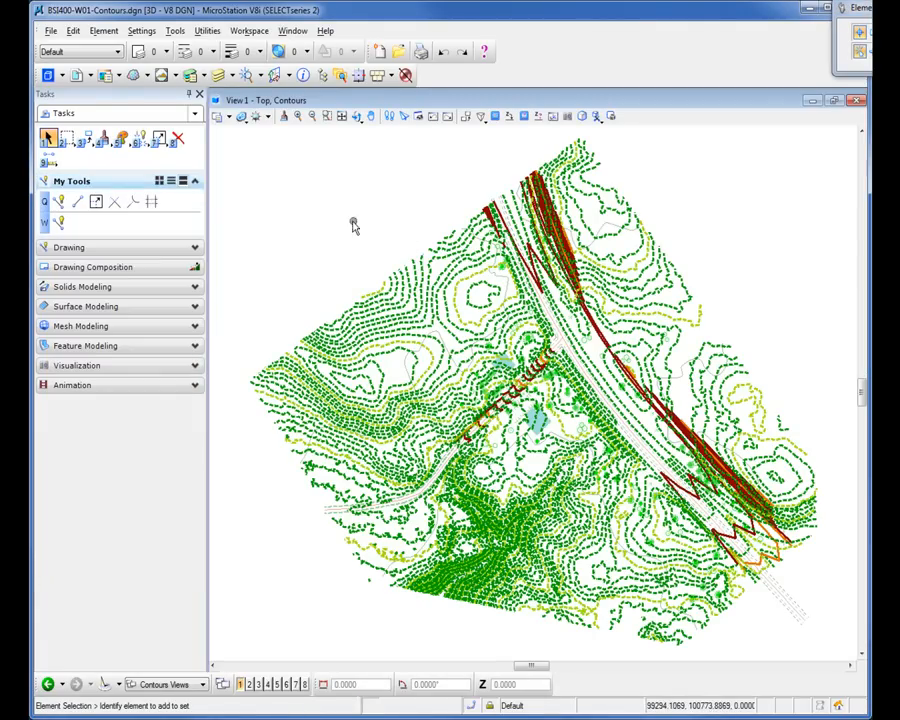
right_click(353, 224)
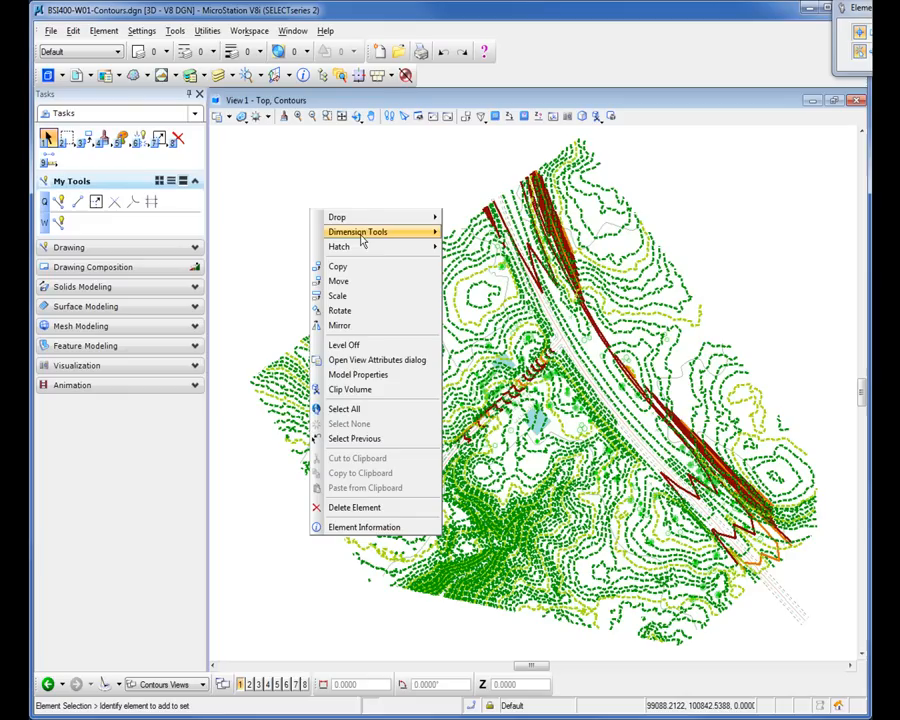
mouse_move(362, 237)
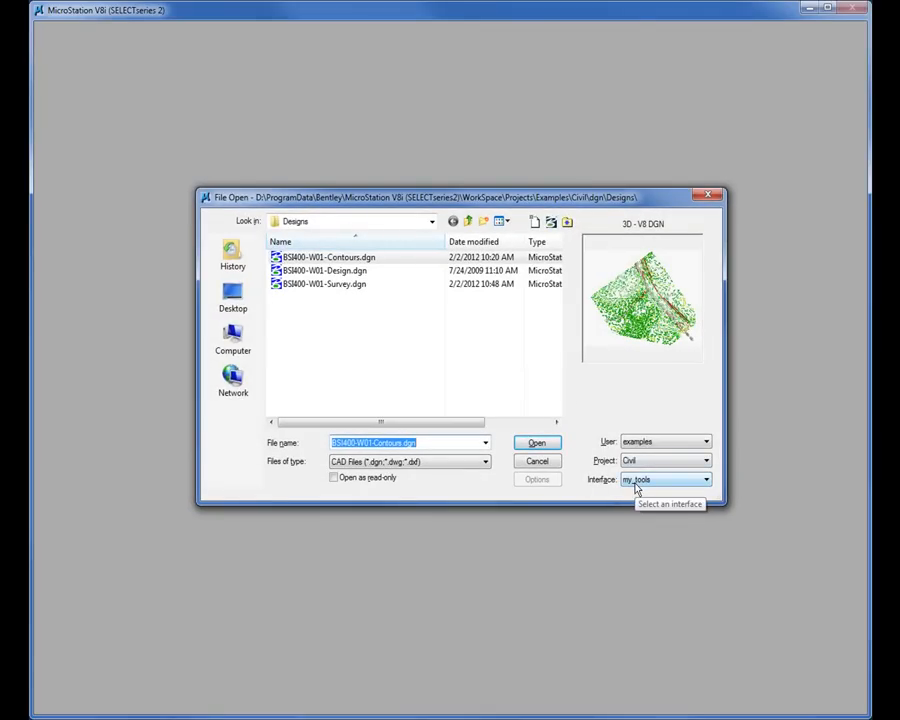
mouse_move(650, 487)
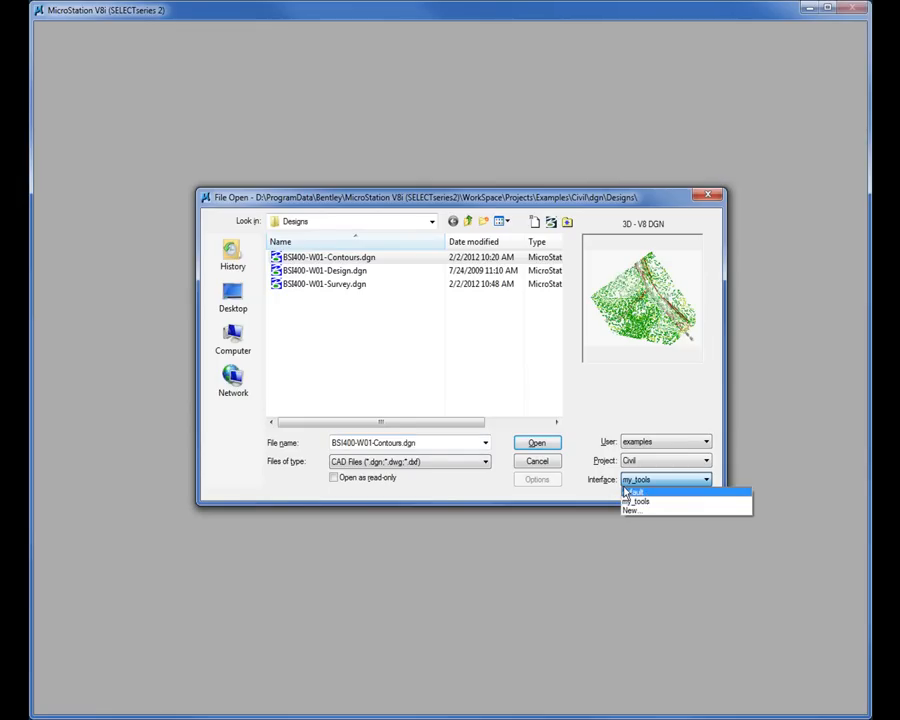
left_click(663, 491)
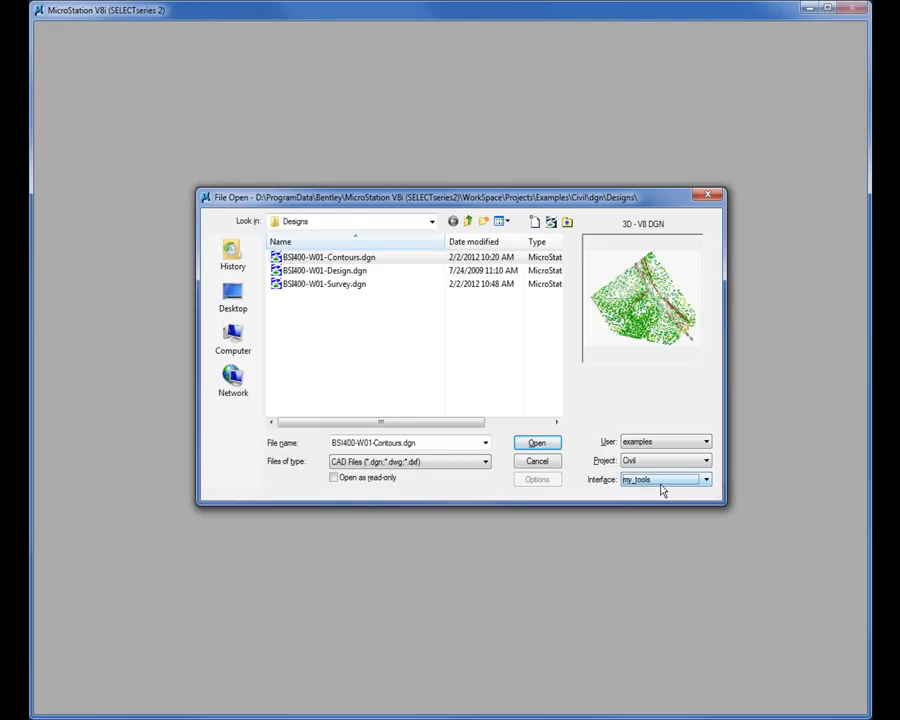
mouse_move(555, 530)
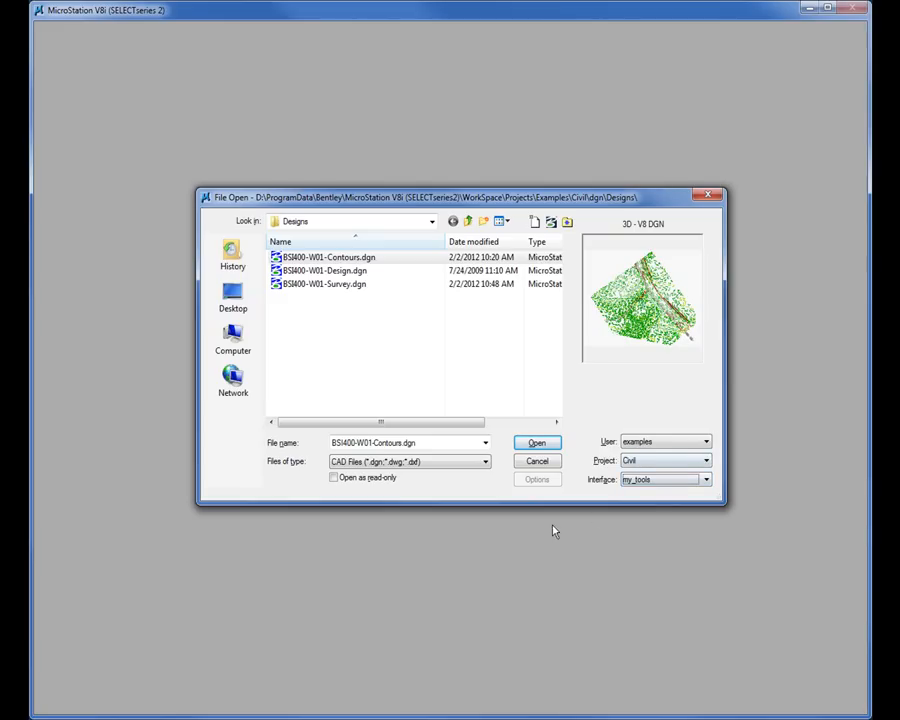